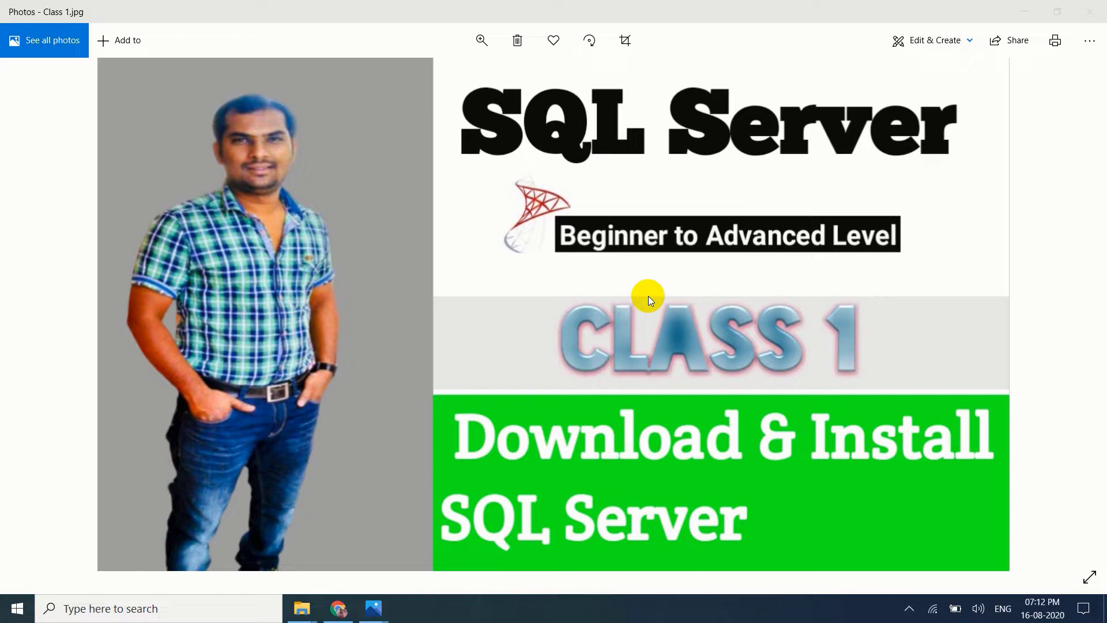
{"action": "mouse_move", "coordinate": [143, 584]}
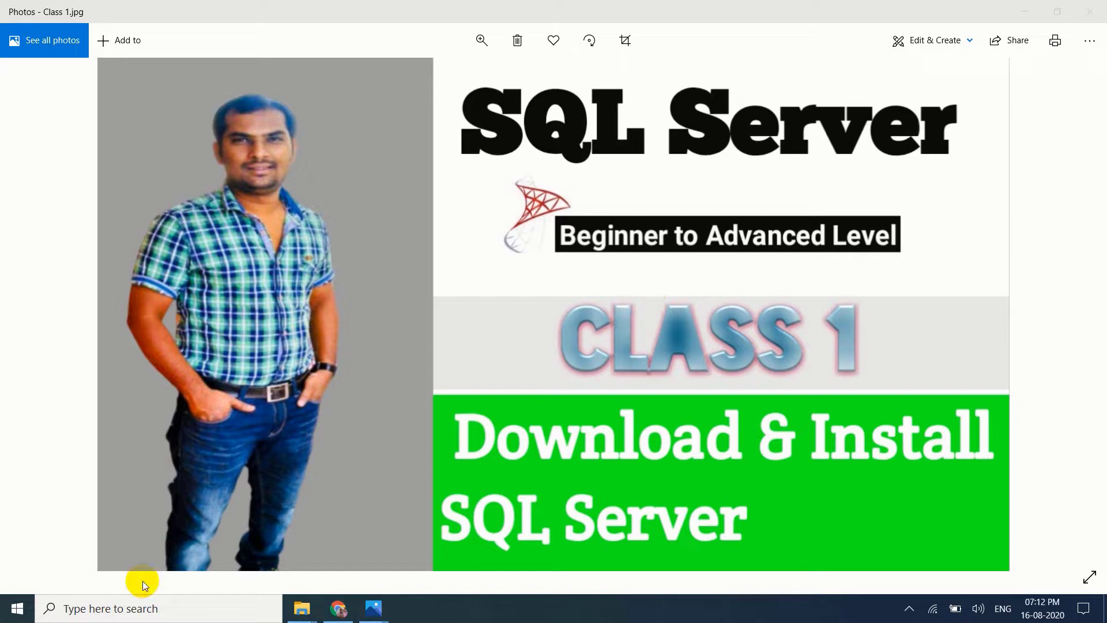
Step: Switch from the SQL Server Class 1 image in Photos to Google in Chrome
{"action": "left_click", "coordinate": [338, 608]}
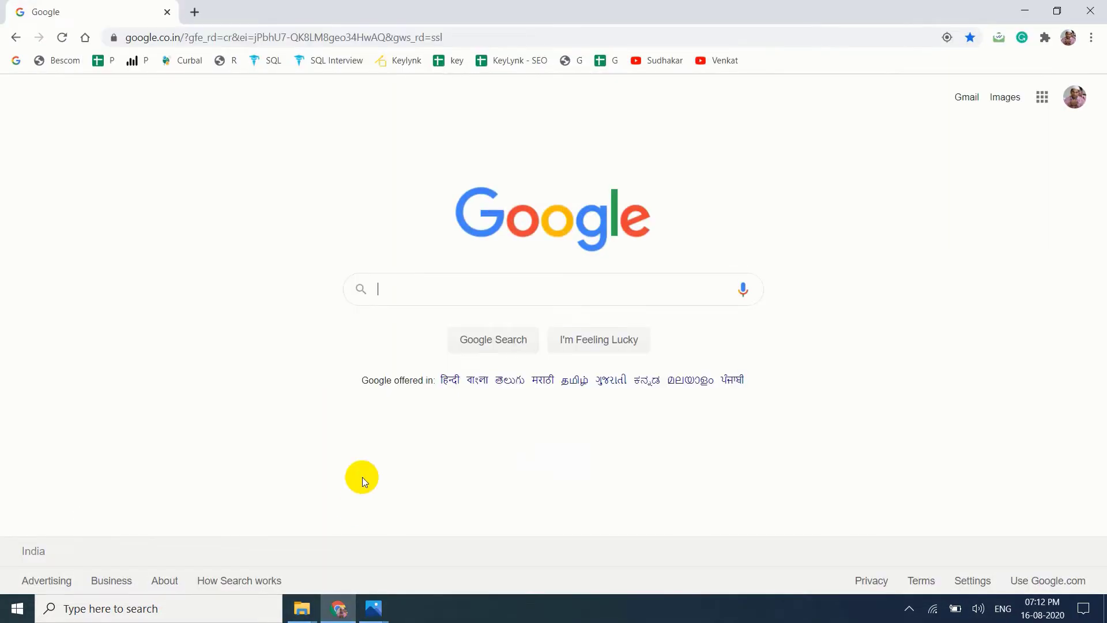
Step: Search Google for 'microsoft sql server download' and open the 'SQL Server Downloads | Microsoft' result
{"action": "type", "text": "mi"}
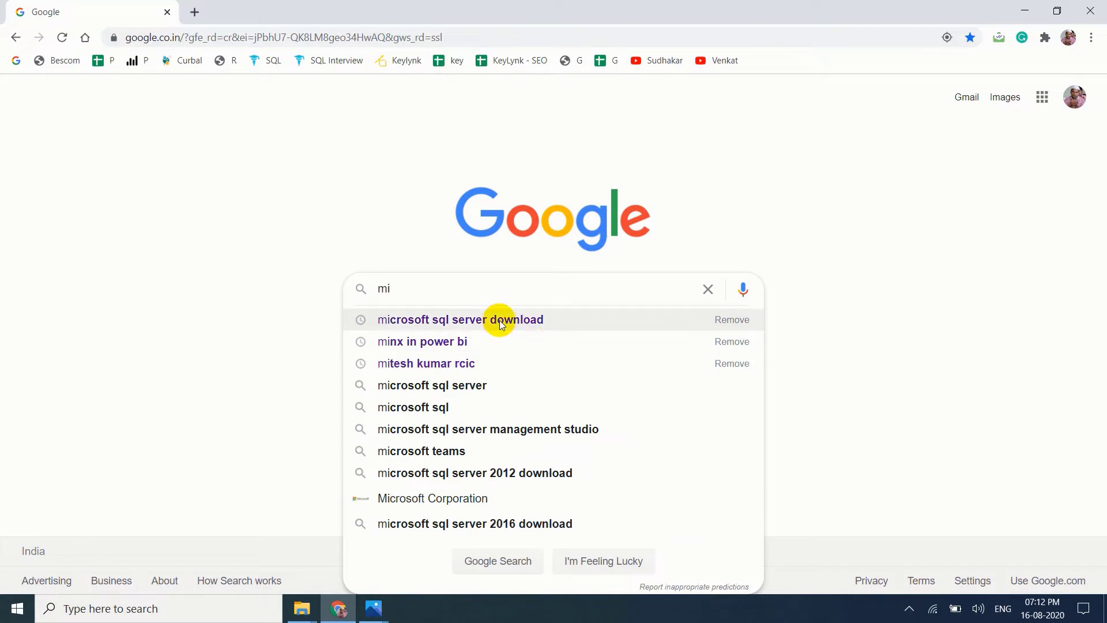
{"action": "left_click", "coordinate": [459, 319]}
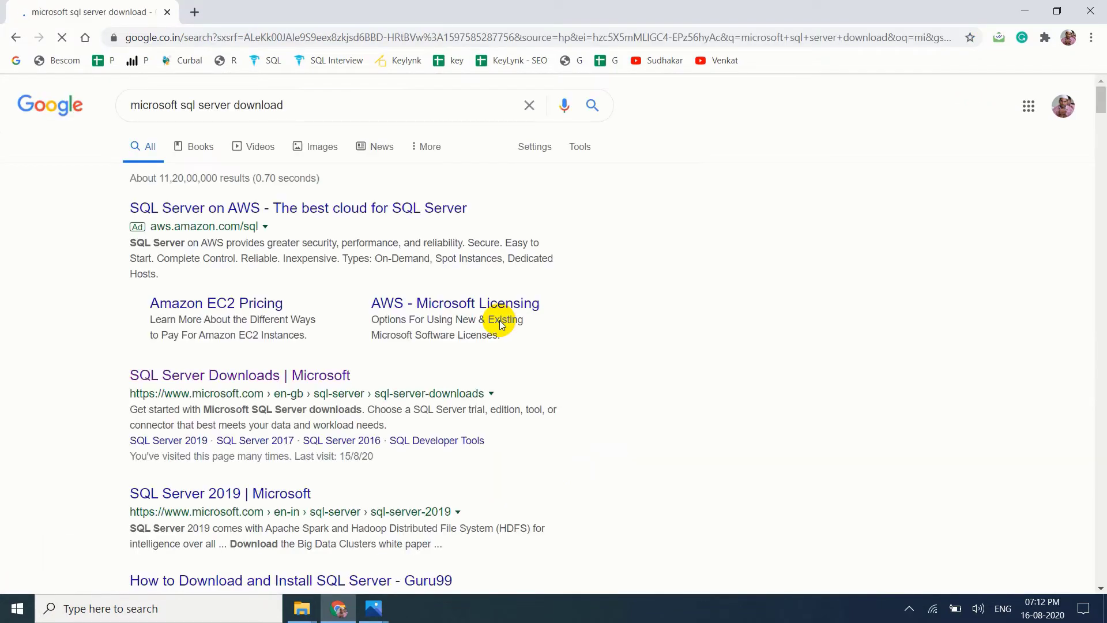
{"action": "mouse_move", "coordinate": [129, 374]}
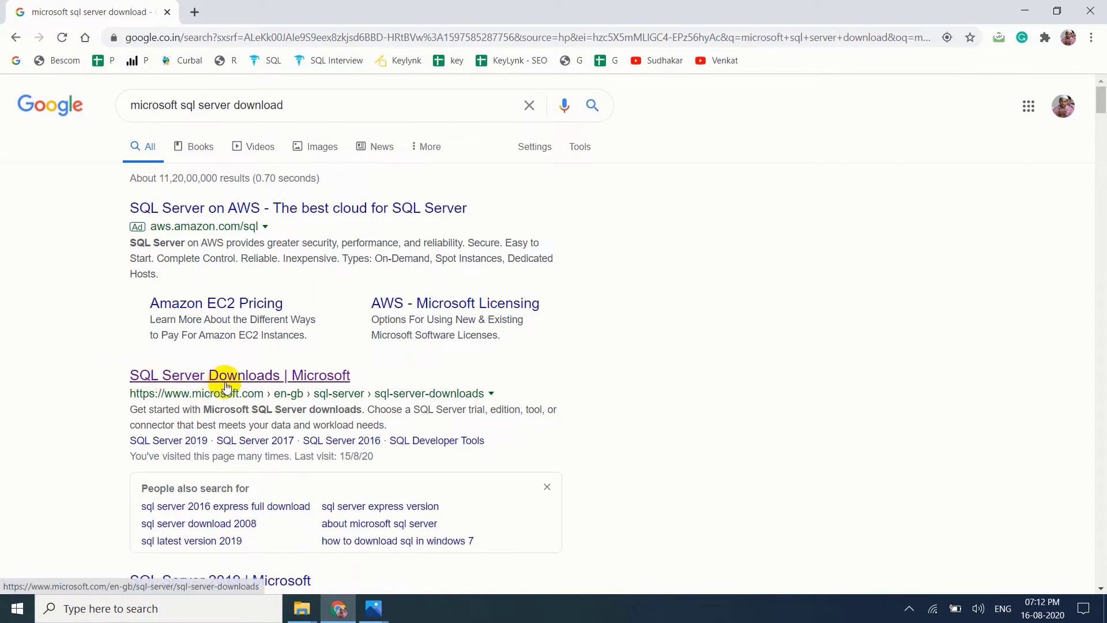
{"action": "left_click", "coordinate": [239, 375]}
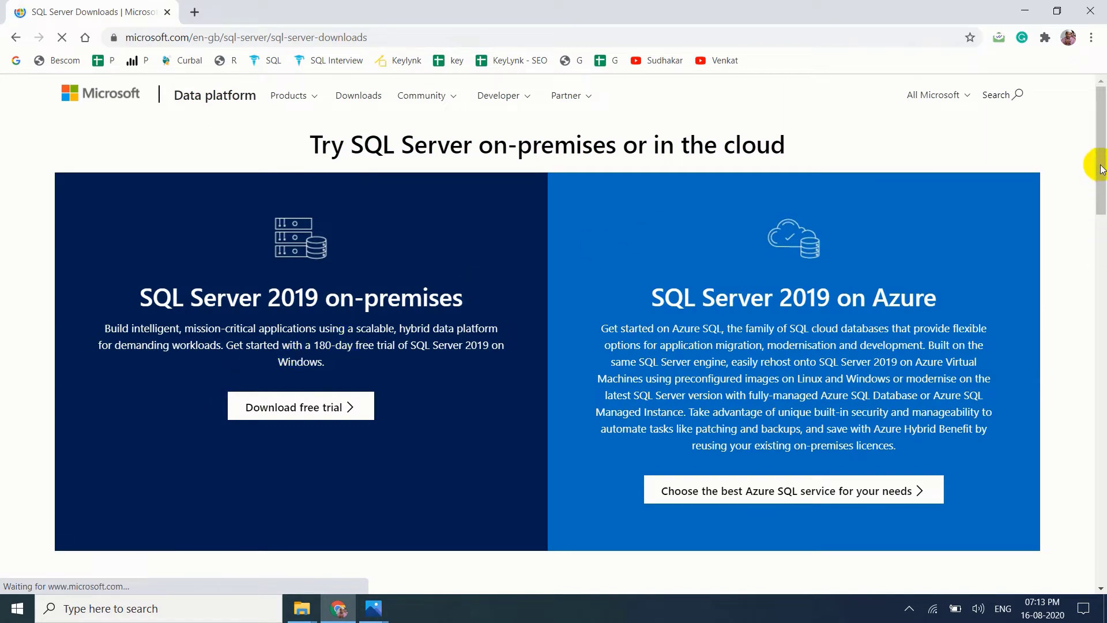
Step: Scroll down to the free specialised Developer and Express 2019 editions
{"action": "scroll", "scroll_direction": "down", "scroll_amount": 3}
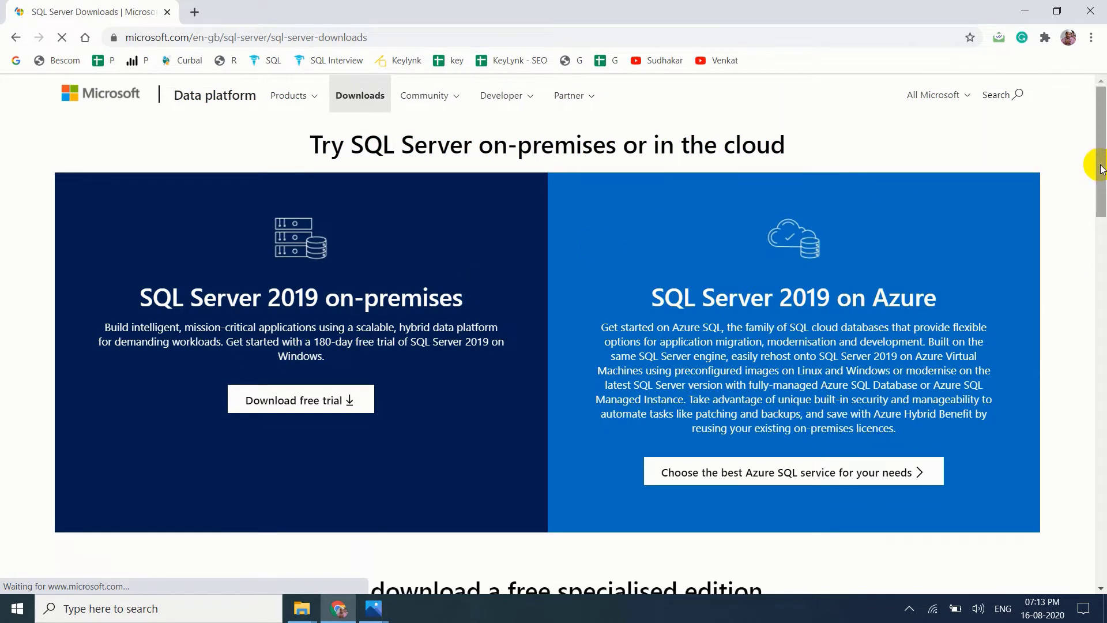
{"action": "scroll", "scroll_direction": "down", "scroll_amount": 3}
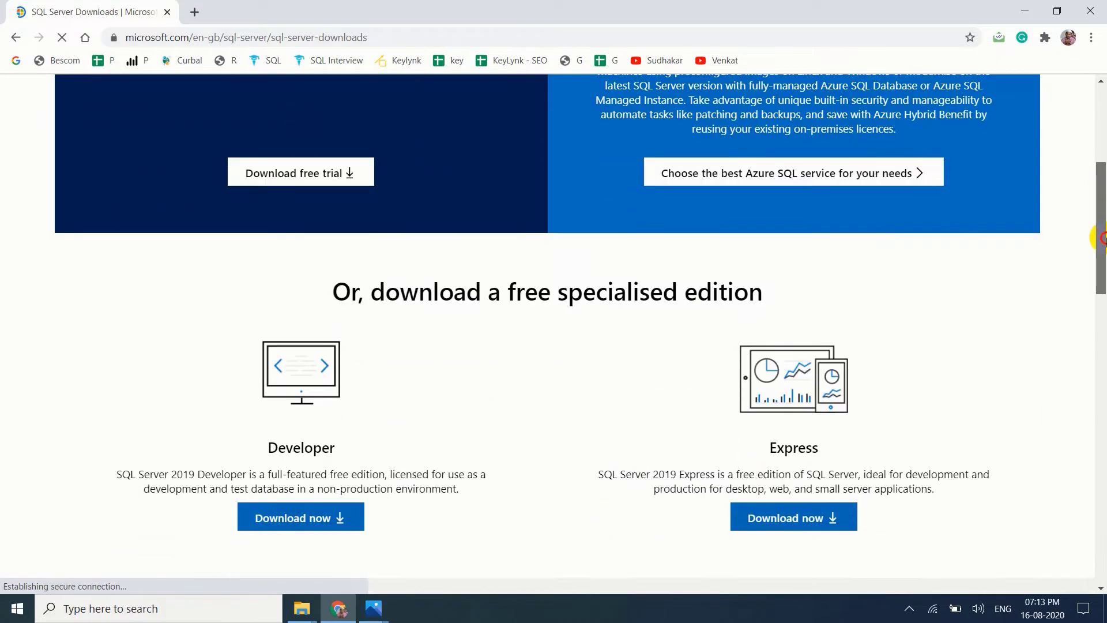
{"action": "scroll", "scroll_direction": "down", "scroll_amount": 3}
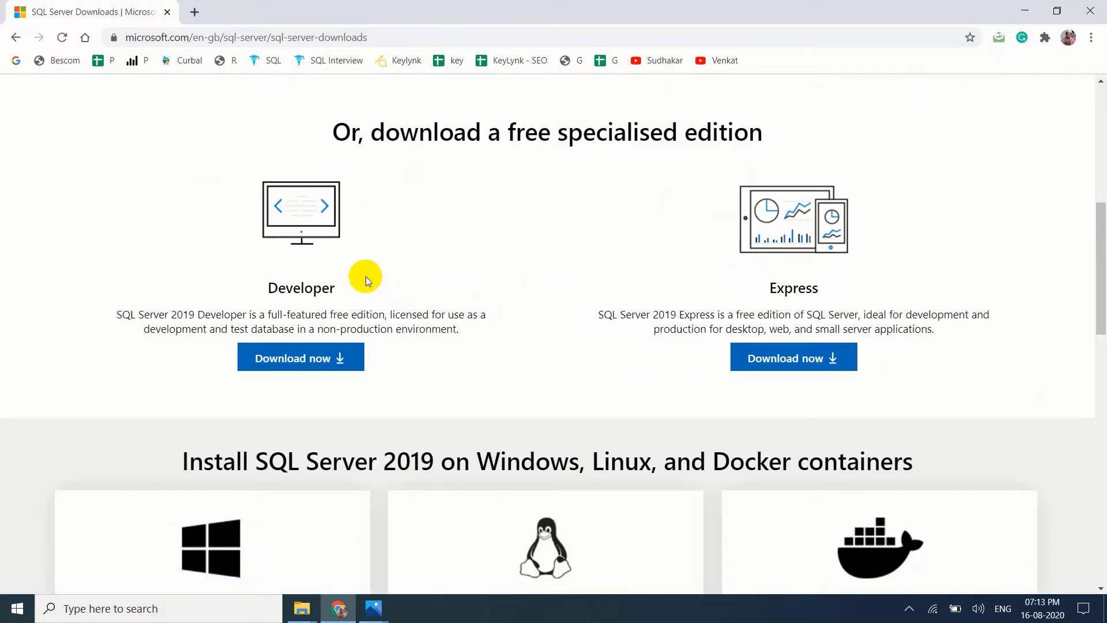
{"action": "mouse_move", "coordinate": [829, 276]}
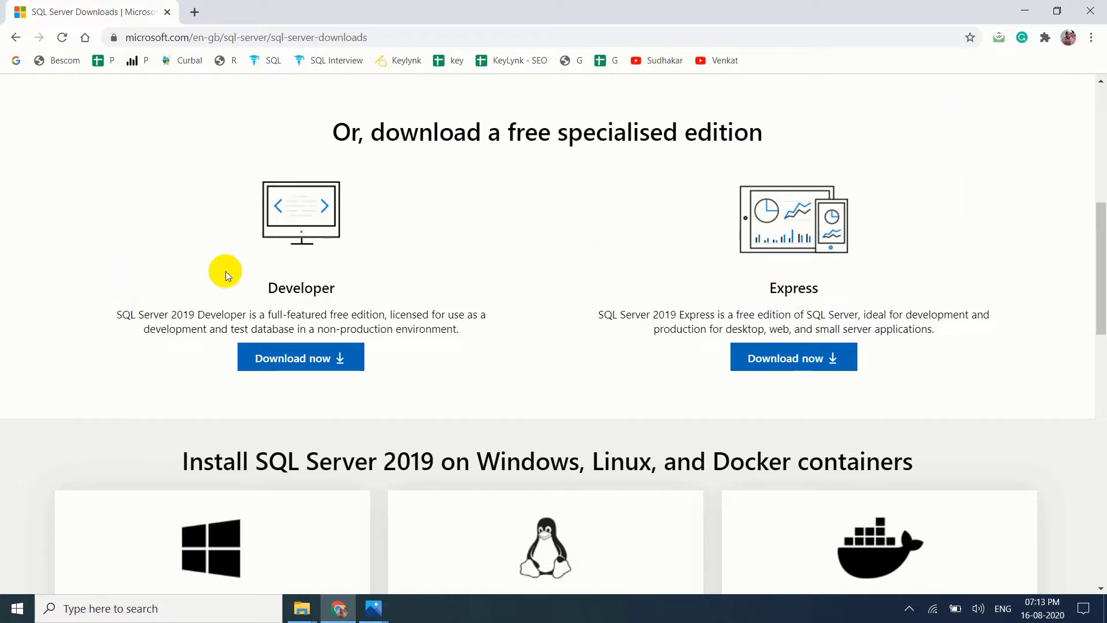
{"action": "mouse_move", "coordinate": [210, 296]}
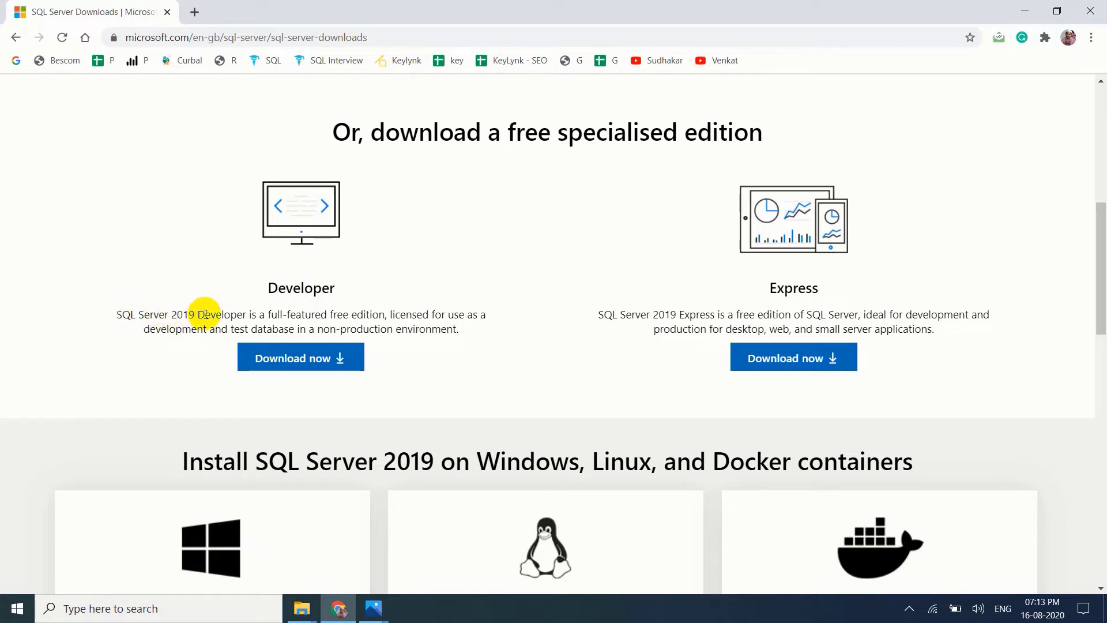
{"action": "mouse_move", "coordinate": [311, 318]}
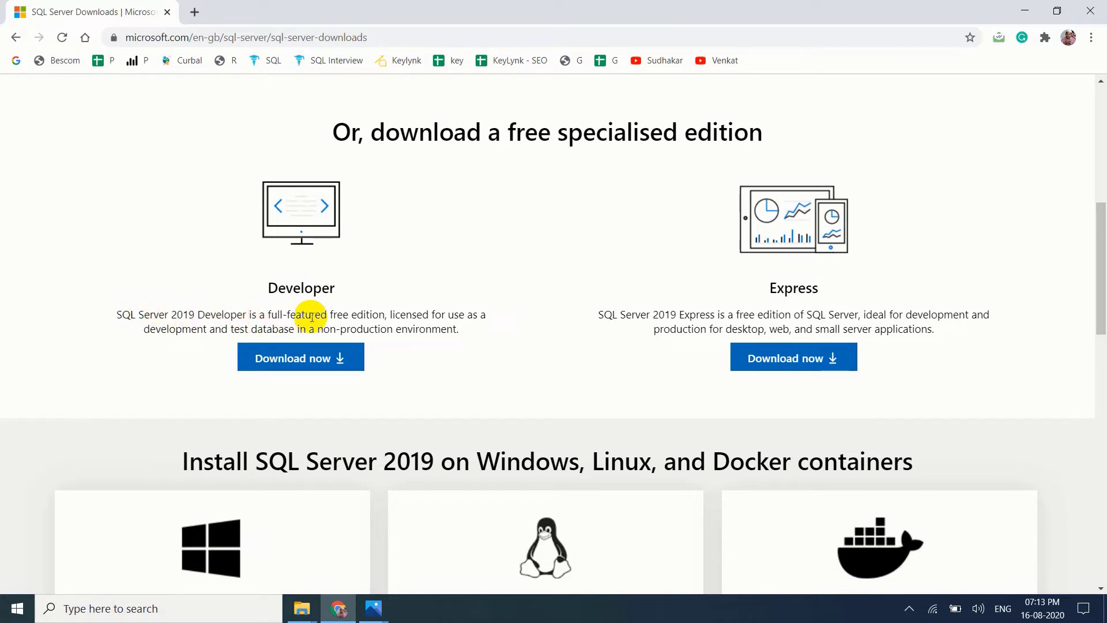
{"action": "mouse_move", "coordinate": [448, 314]}
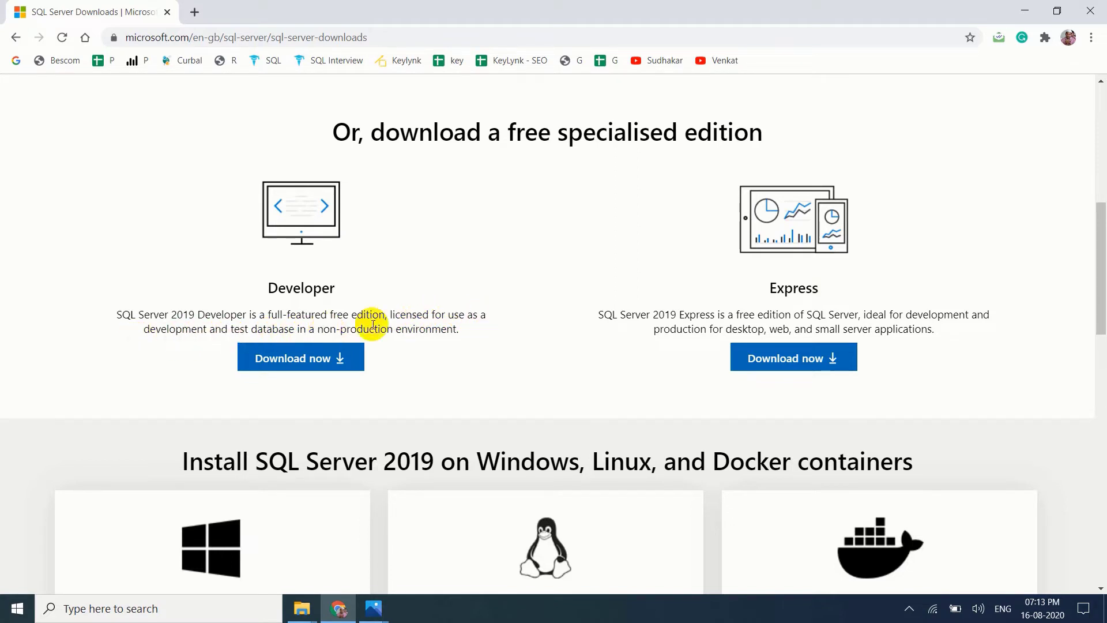
{"action": "mouse_move", "coordinate": [477, 331]}
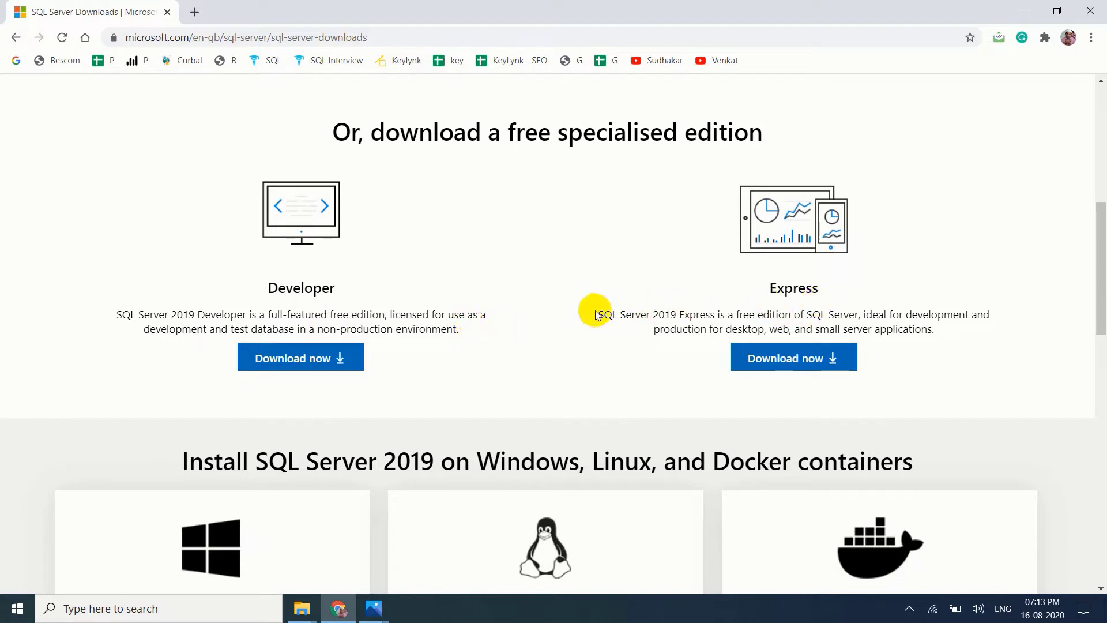
{"action": "mouse_move", "coordinate": [737, 314]}
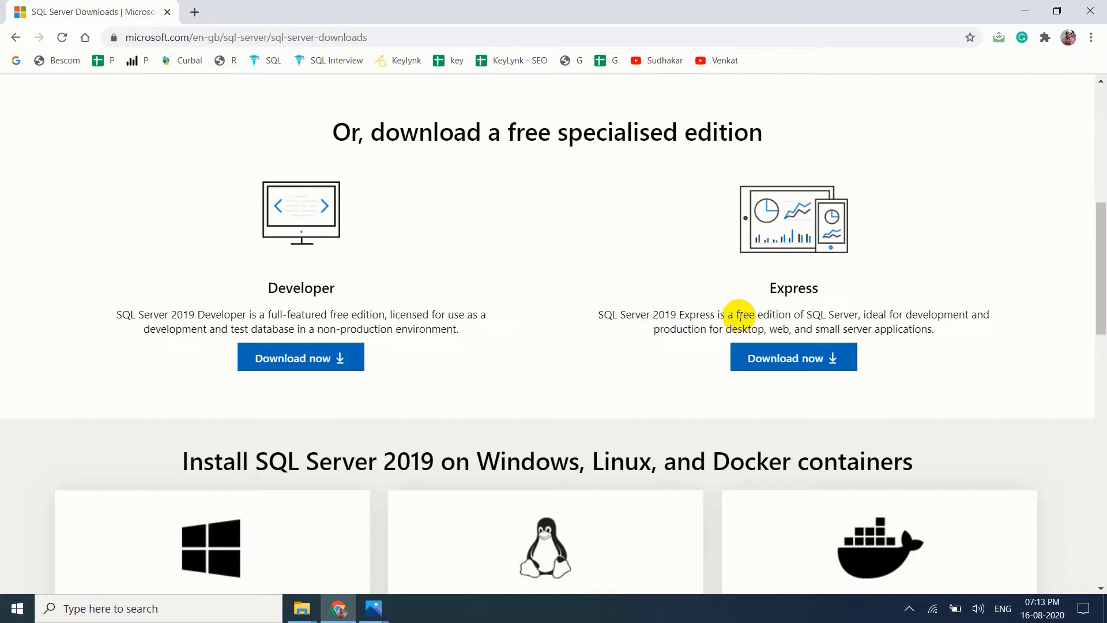
{"action": "mouse_move", "coordinate": [846, 315]}
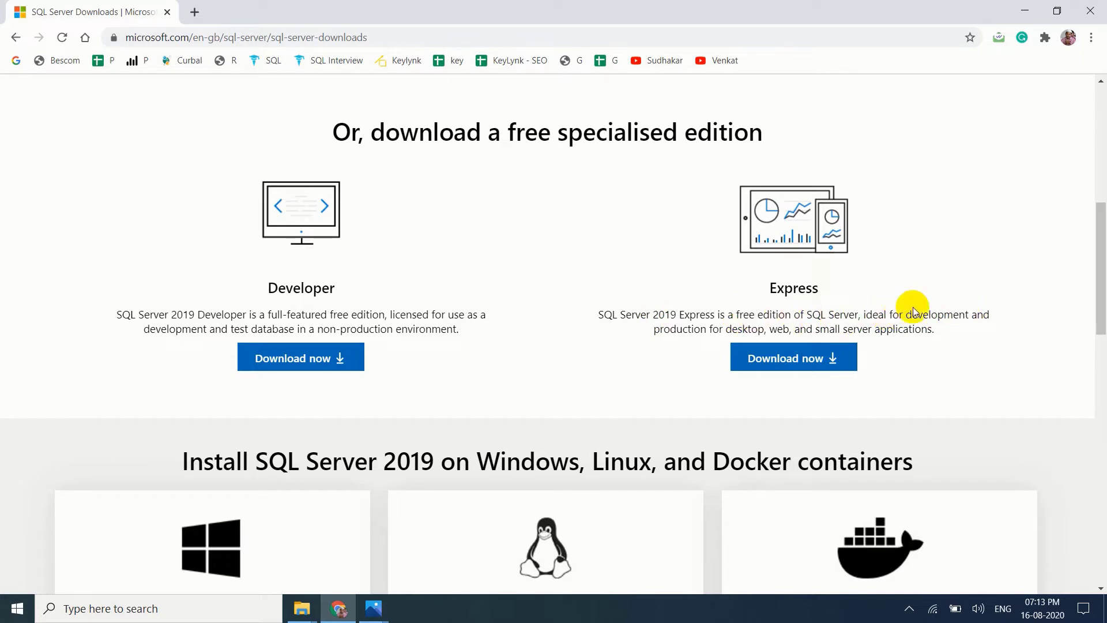
{"action": "mouse_move", "coordinate": [734, 323]}
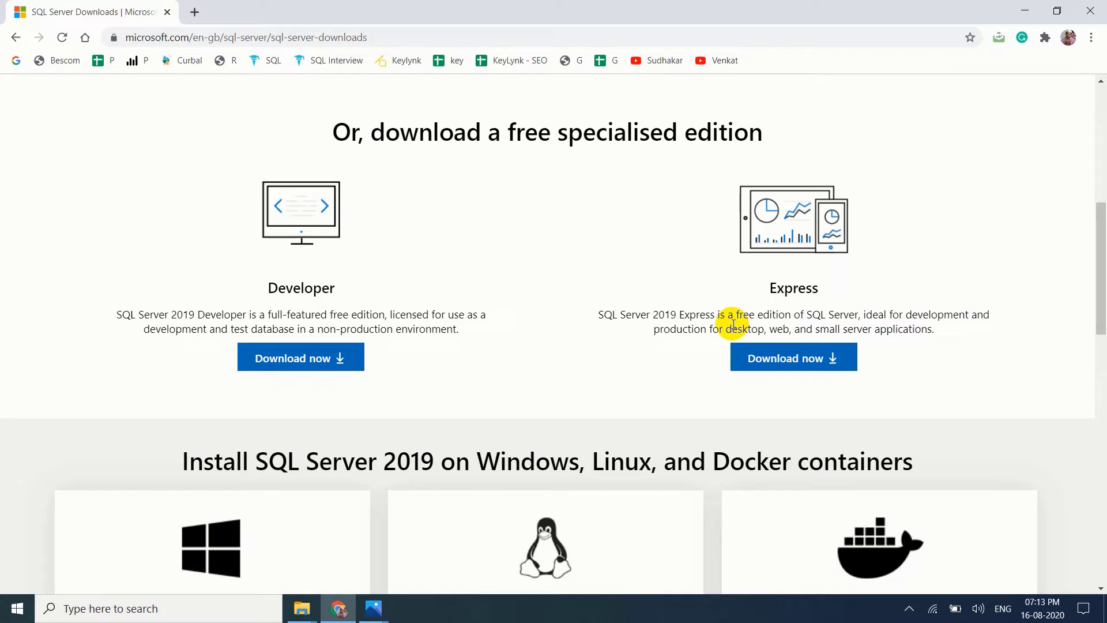
{"action": "mouse_move", "coordinate": [886, 328]}
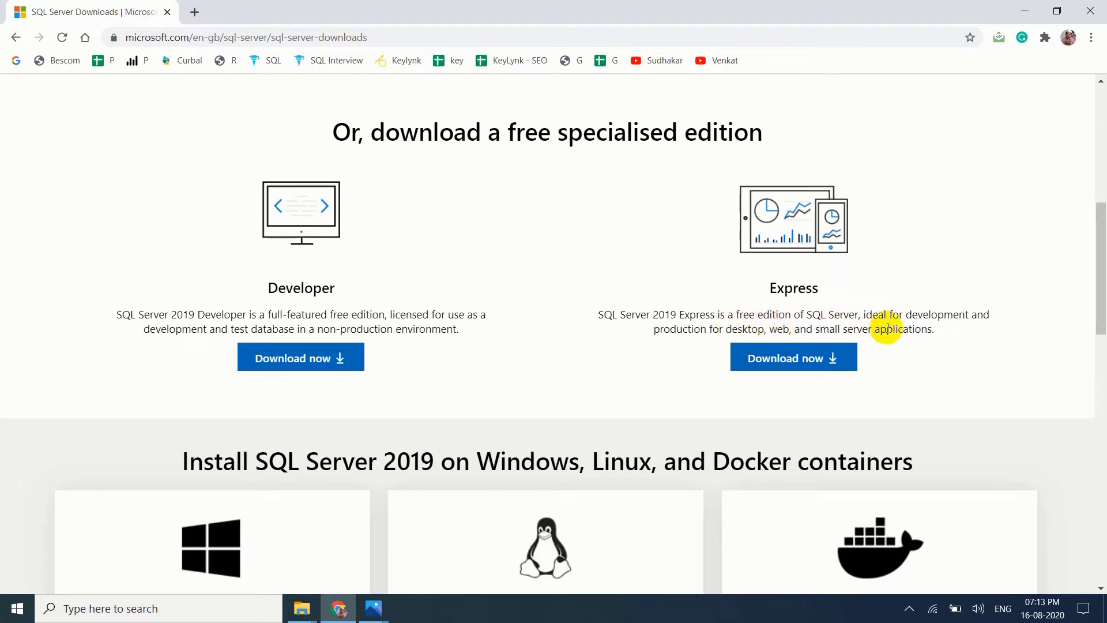
{"action": "scroll", "scroll_direction": "down", "scroll_amount": 3}
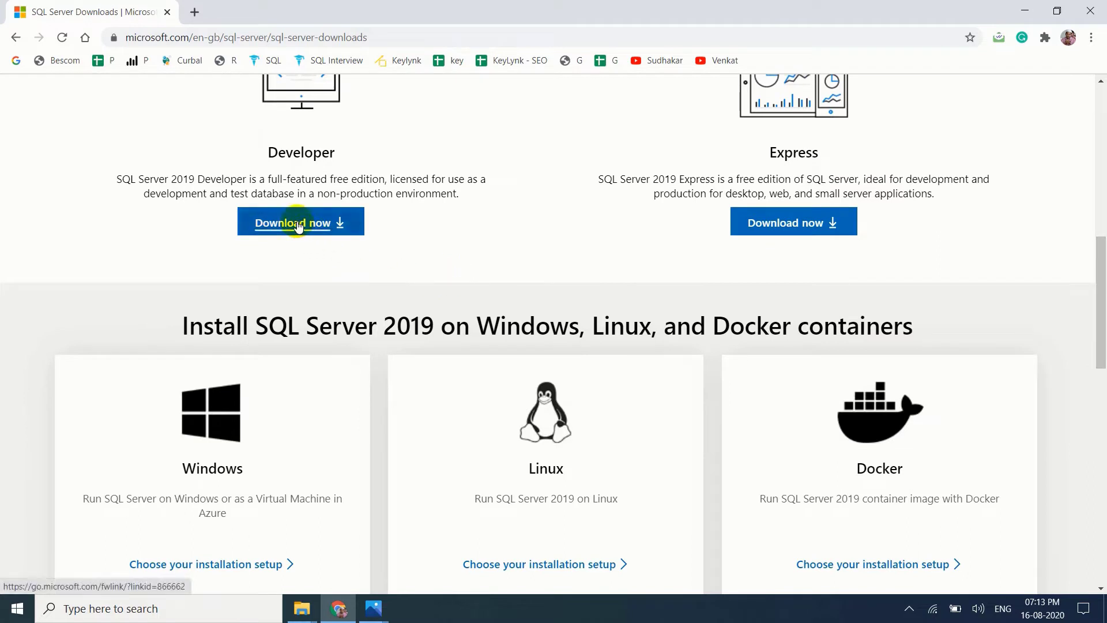
Step: Download the Developer edition installer SQL2019-SSEI-Dev.exe and view the full downloads list
{"action": "left_click", "coordinate": [300, 223]}
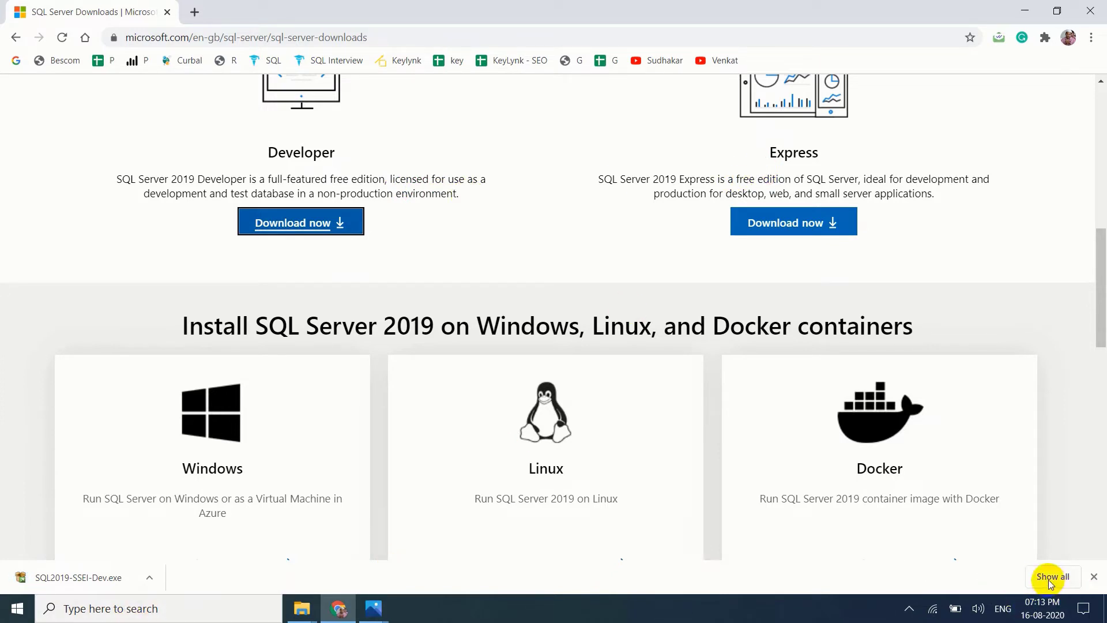
{"action": "left_click", "coordinate": [1053, 577]}
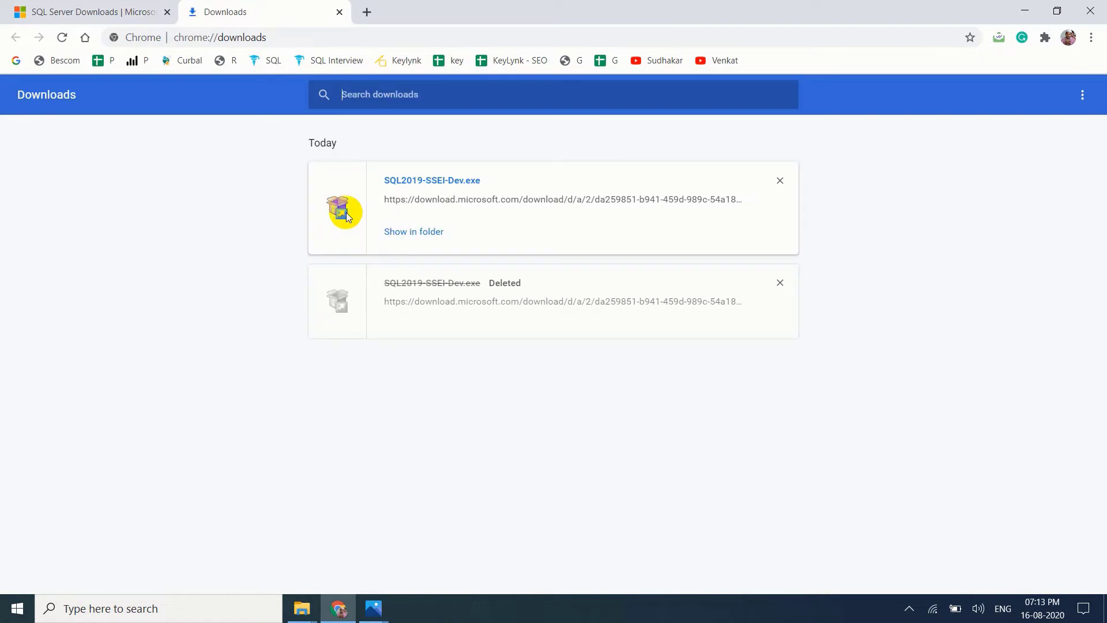
{"action": "left_click", "coordinate": [413, 231]}
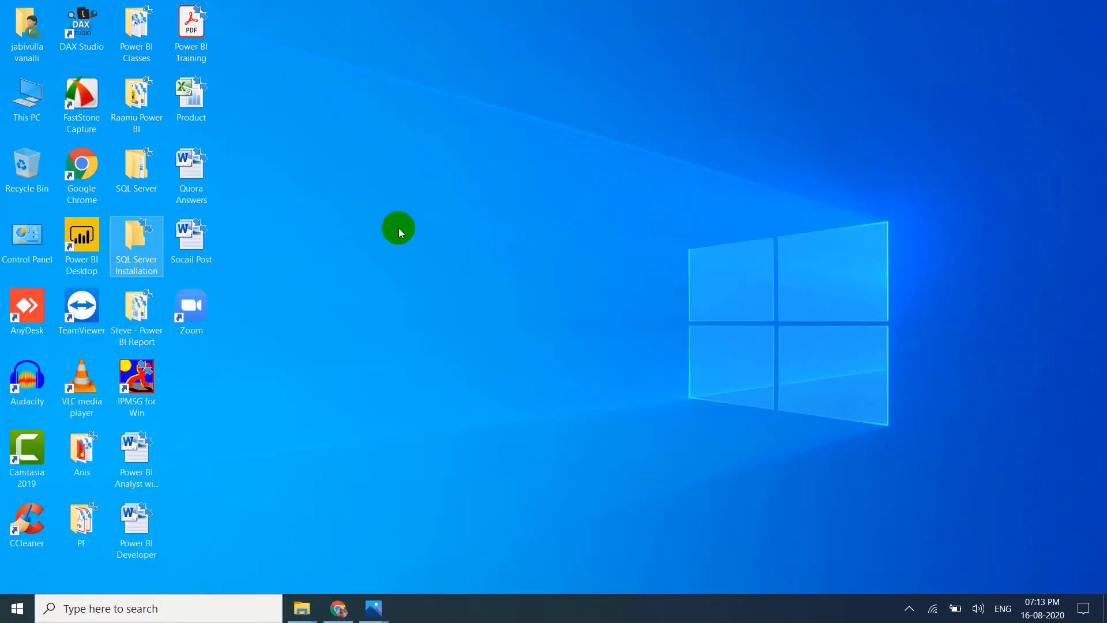
{"action": "mouse_move", "coordinate": [136, 243]}
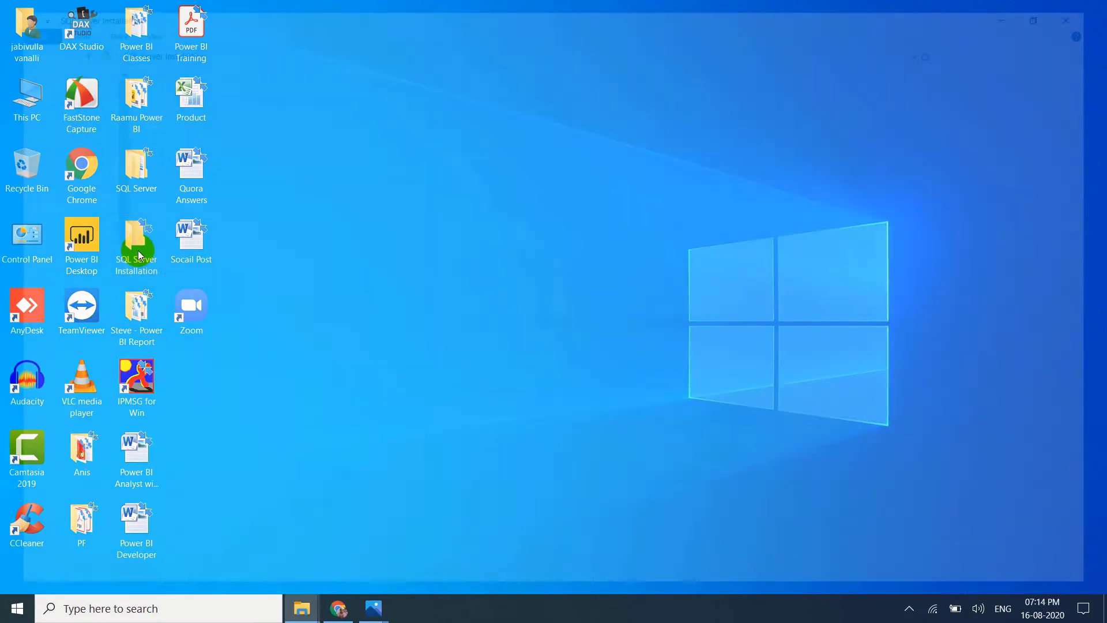
Step: Launch SQL2019-SSEI-Dev from the desktop's SQL Server Installation folder
{"action": "double_click", "coordinate": [136, 240]}
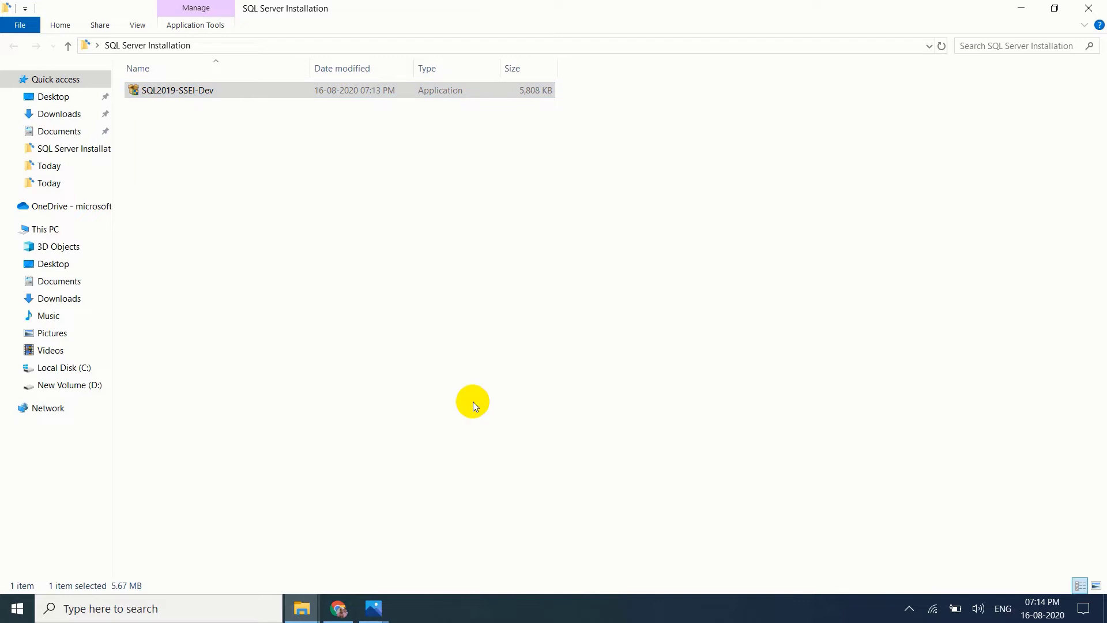
{"action": "double_click", "coordinate": [176, 90]}
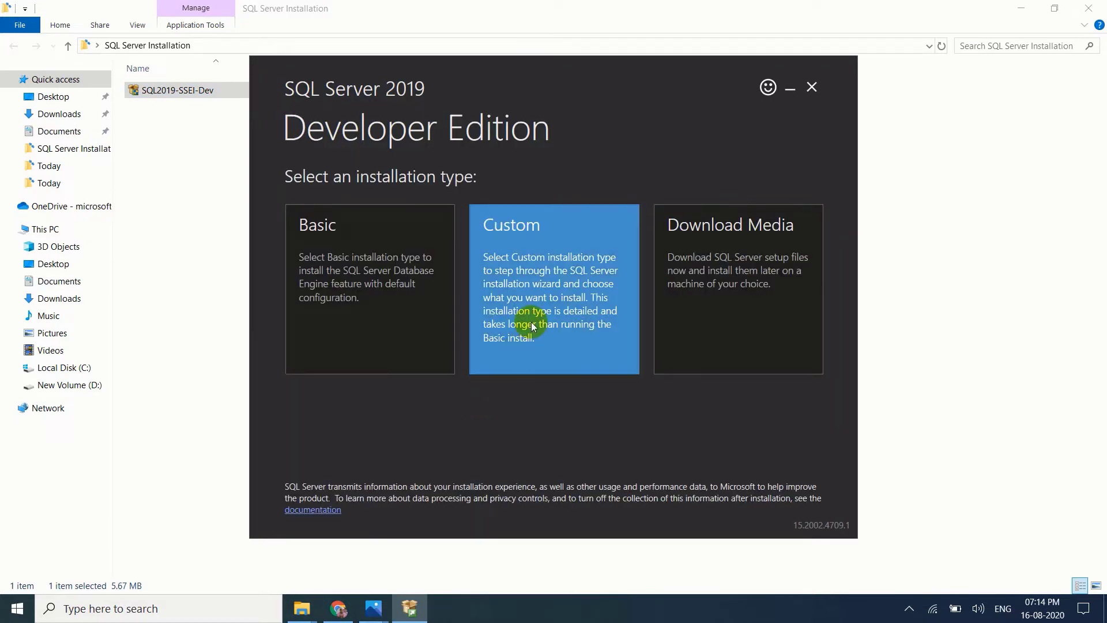
Step: Choose a Custom install, download media to C:\SQL2019, and start SQL Server 2019 Setup
{"action": "left_click", "coordinate": [737, 225]}
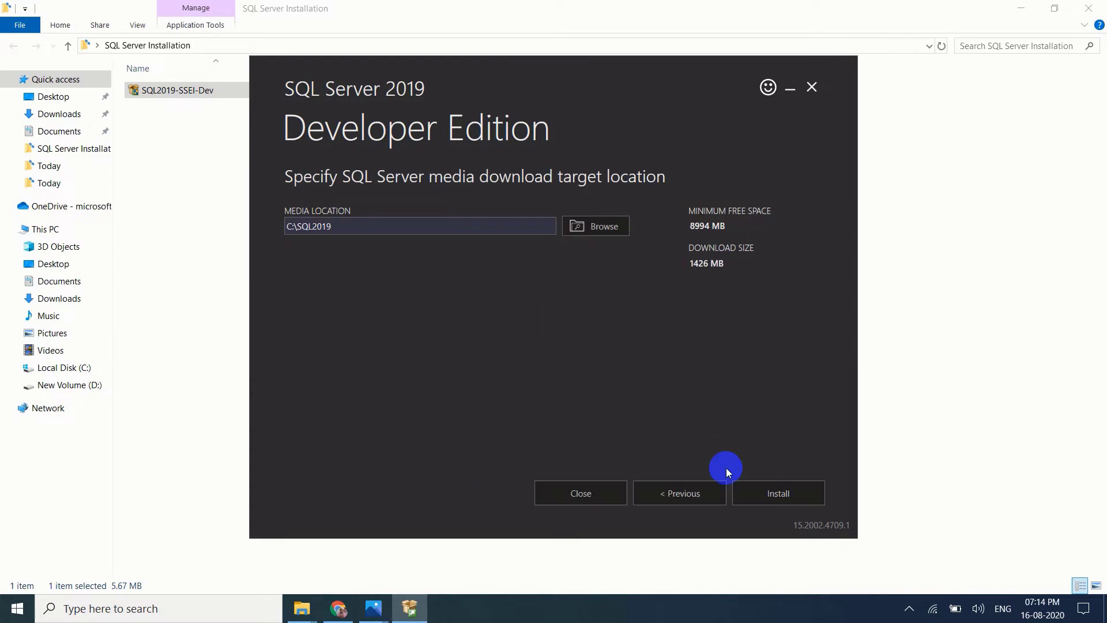
{"action": "left_click", "coordinate": [777, 493]}
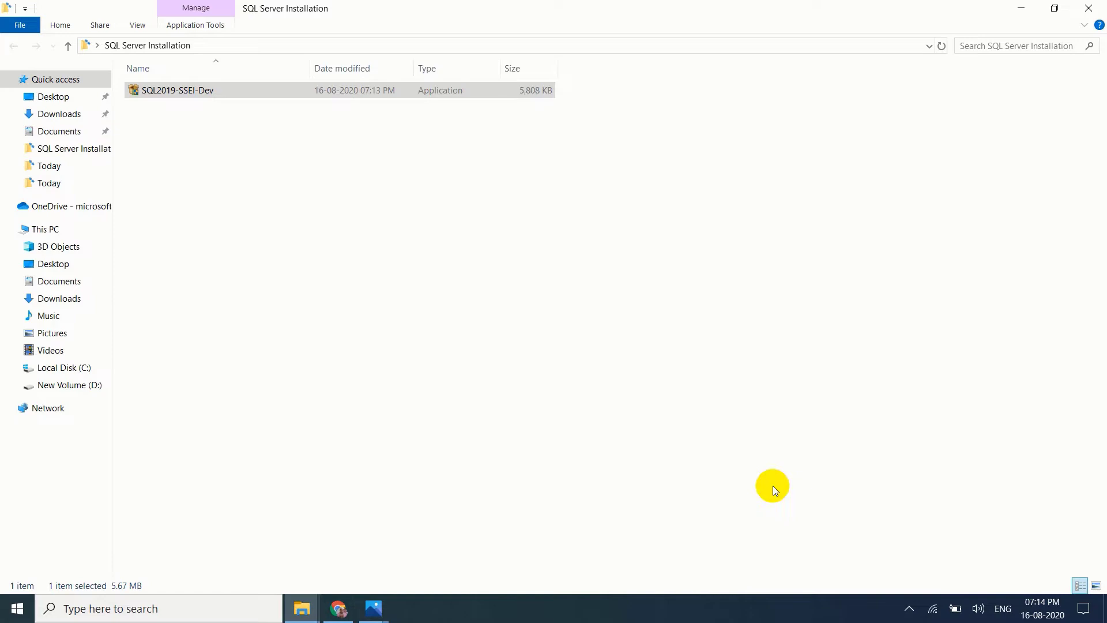
{"action": "double_click", "coordinate": [176, 91]}
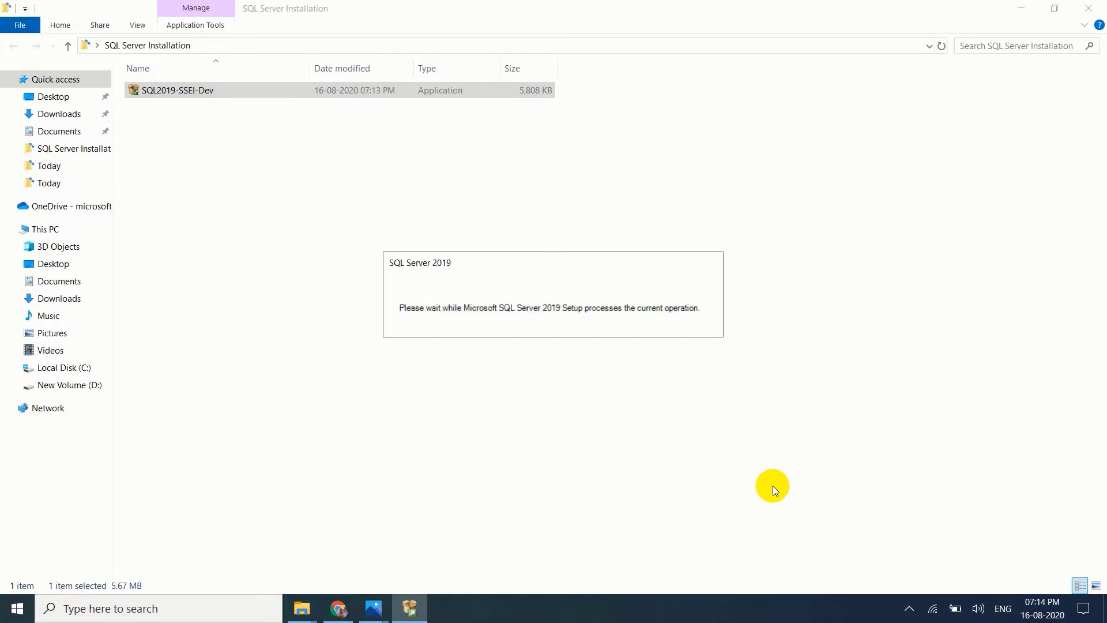
{"action": "mouse_move", "coordinate": [1013, 73]}
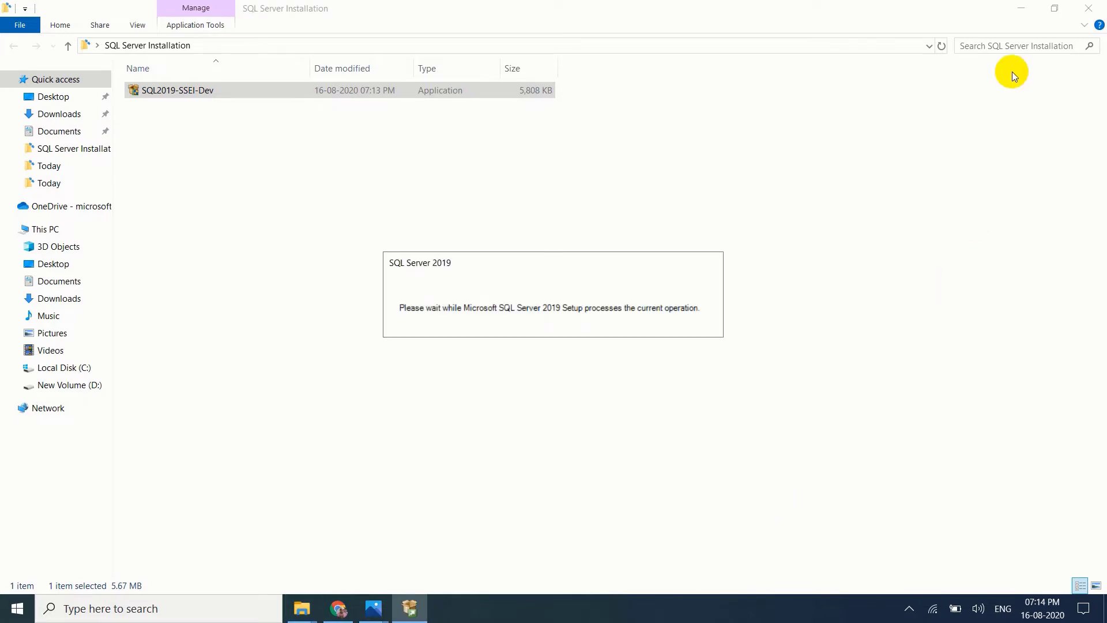
{"action": "double_click", "coordinate": [176, 90]}
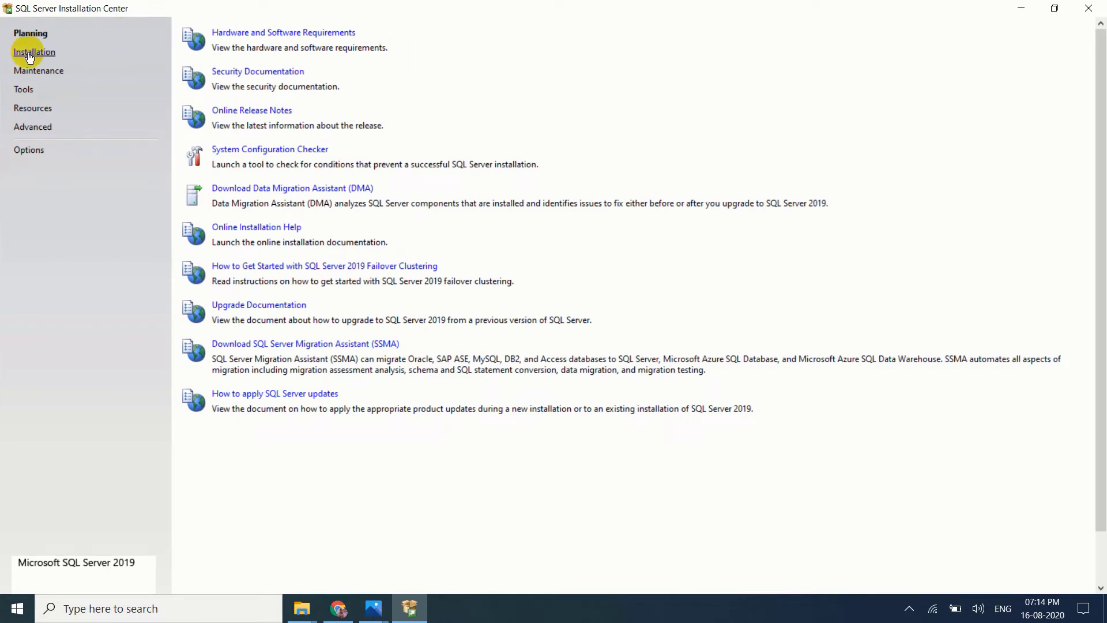
Step: Start a new SQL Server stand-alone installation from the Installation page
{"action": "left_click", "coordinate": [34, 51]}
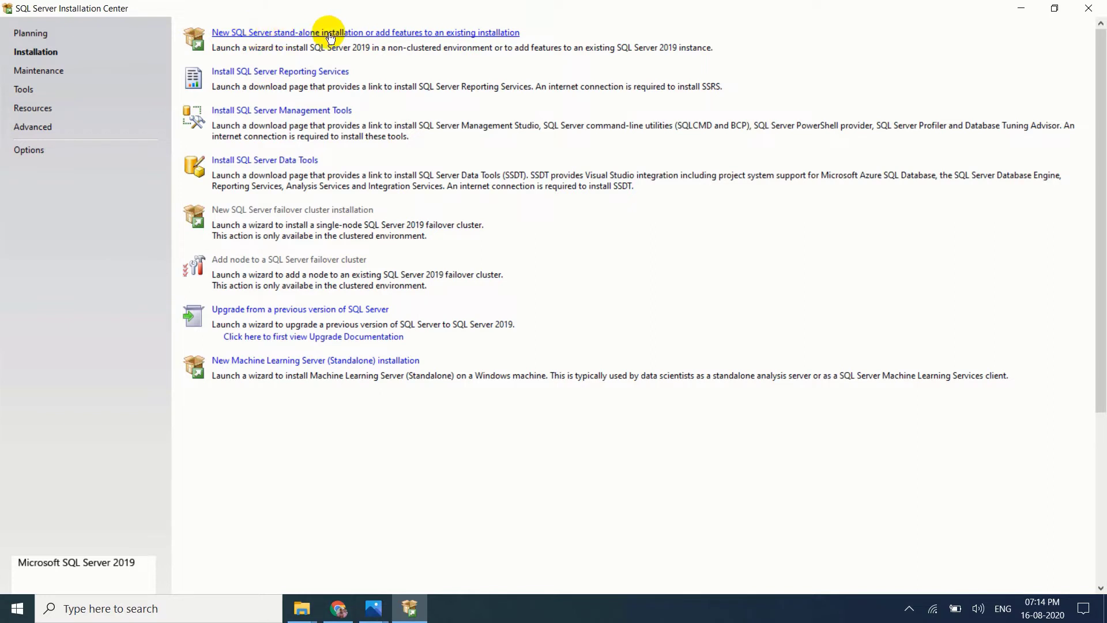
{"action": "mouse_move", "coordinate": [405, 36]}
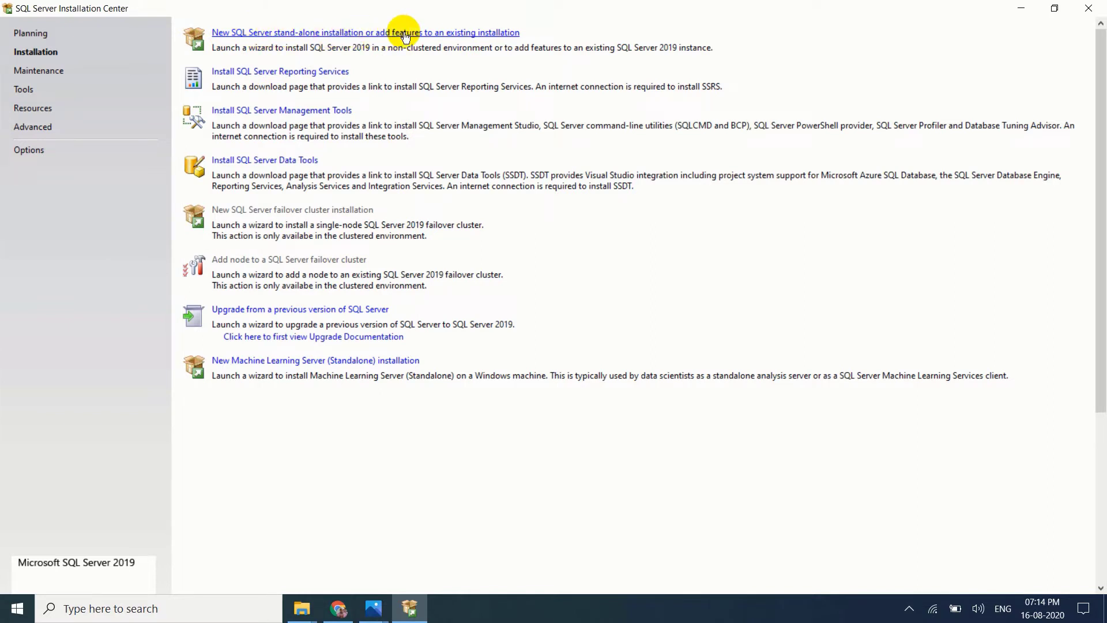
{"action": "mouse_move", "coordinate": [472, 35]}
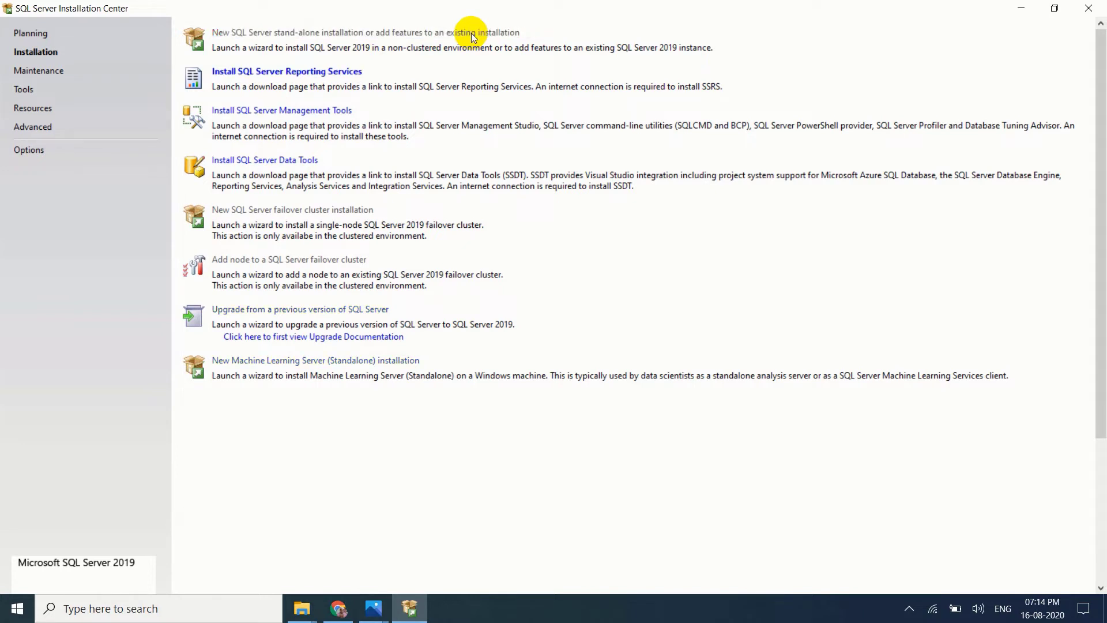
{"action": "left_click", "coordinate": [364, 33]}
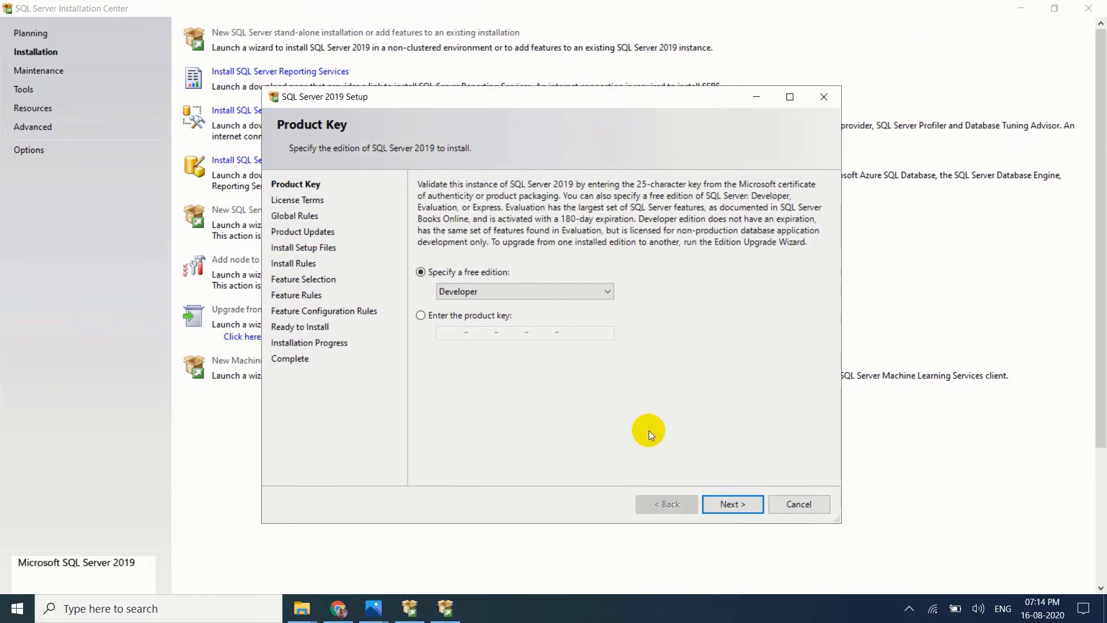
{"action": "mouse_move", "coordinate": [514, 277]}
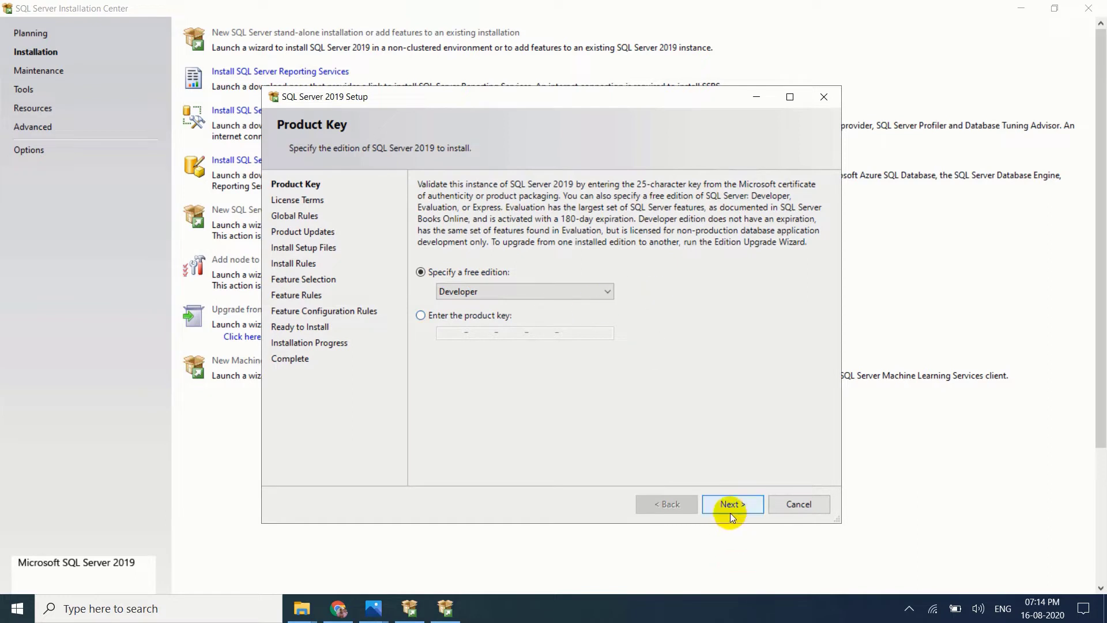
Step: Keep the Developer edition and accept the license terms
{"action": "left_click", "coordinate": [732, 503]}
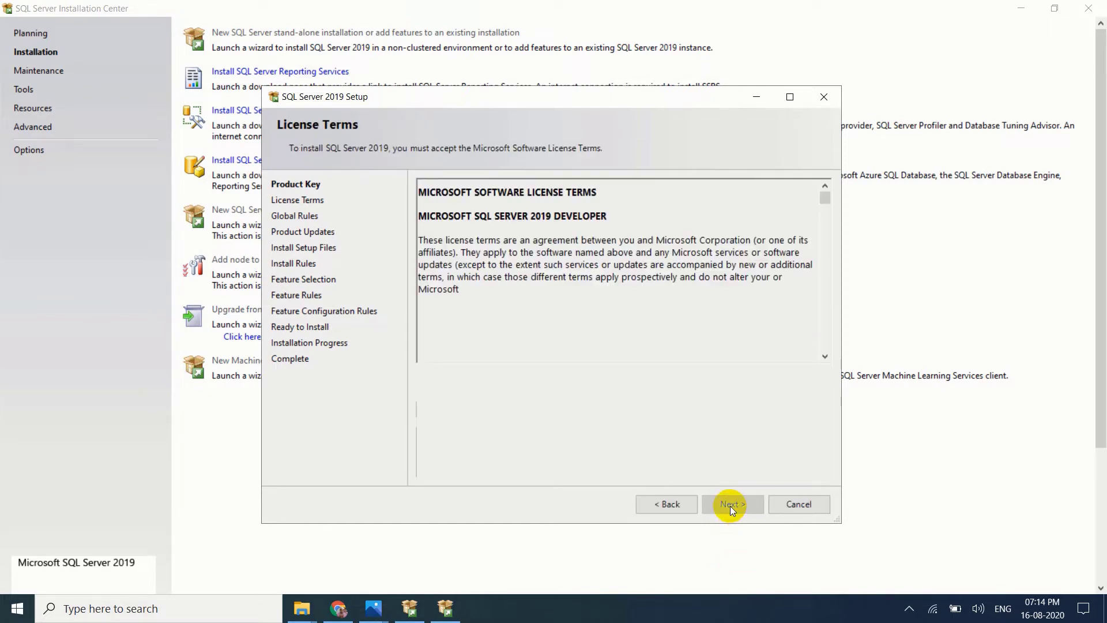
{"action": "left_click", "coordinate": [732, 503]}
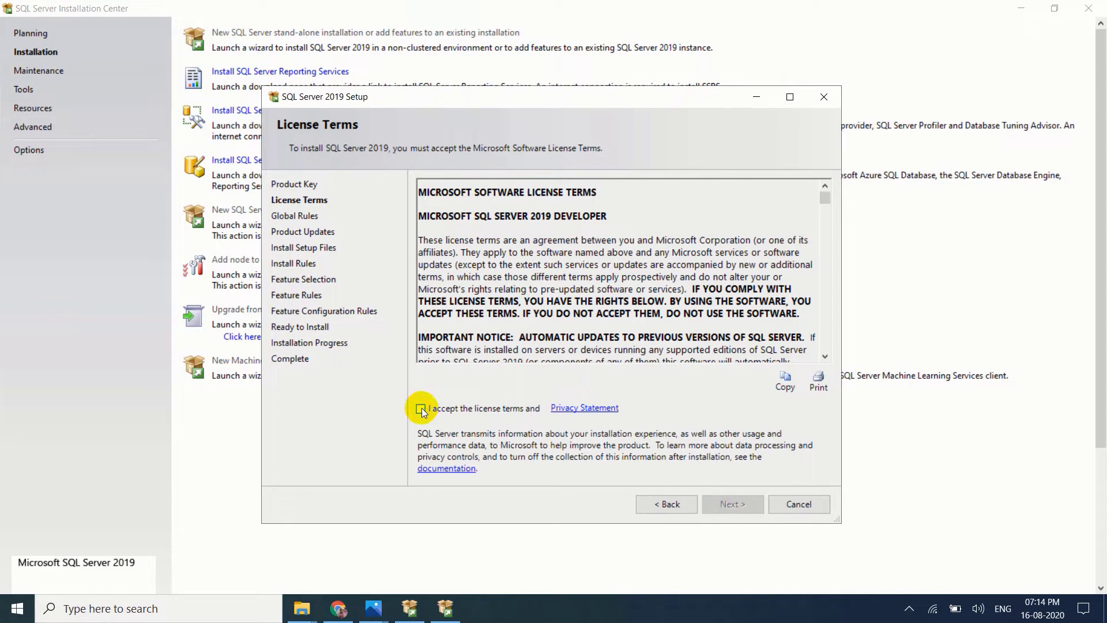
{"action": "left_click", "coordinate": [420, 409]}
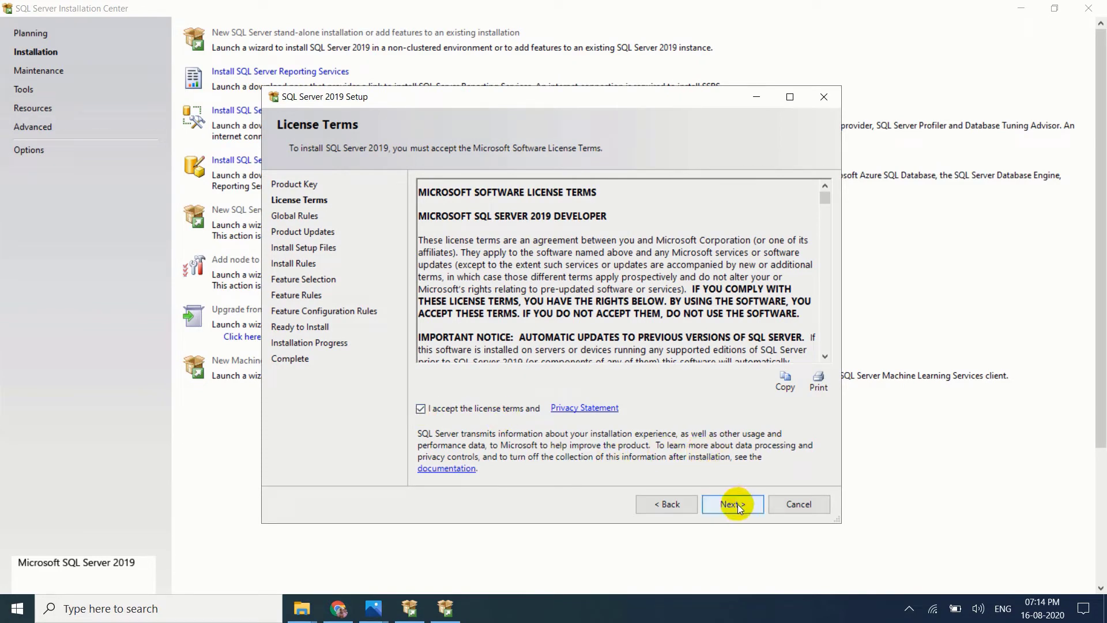
{"action": "left_click", "coordinate": [732, 504]}
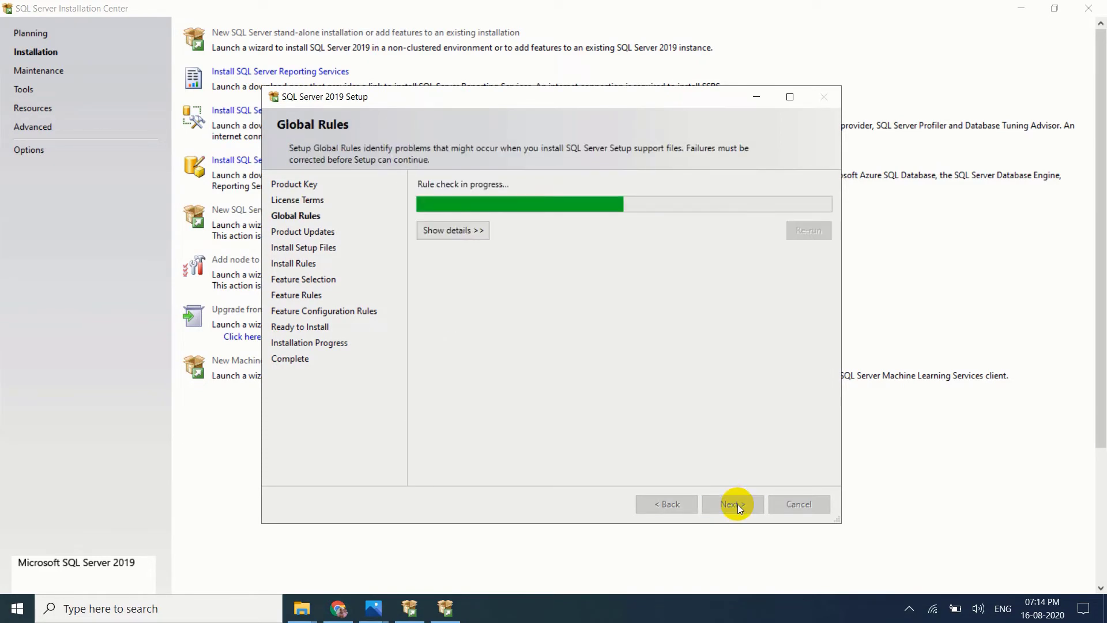
Step: Advance past Global Rules, Product Updates and Install Setup Files
{"action": "left_click", "coordinate": [732, 504]}
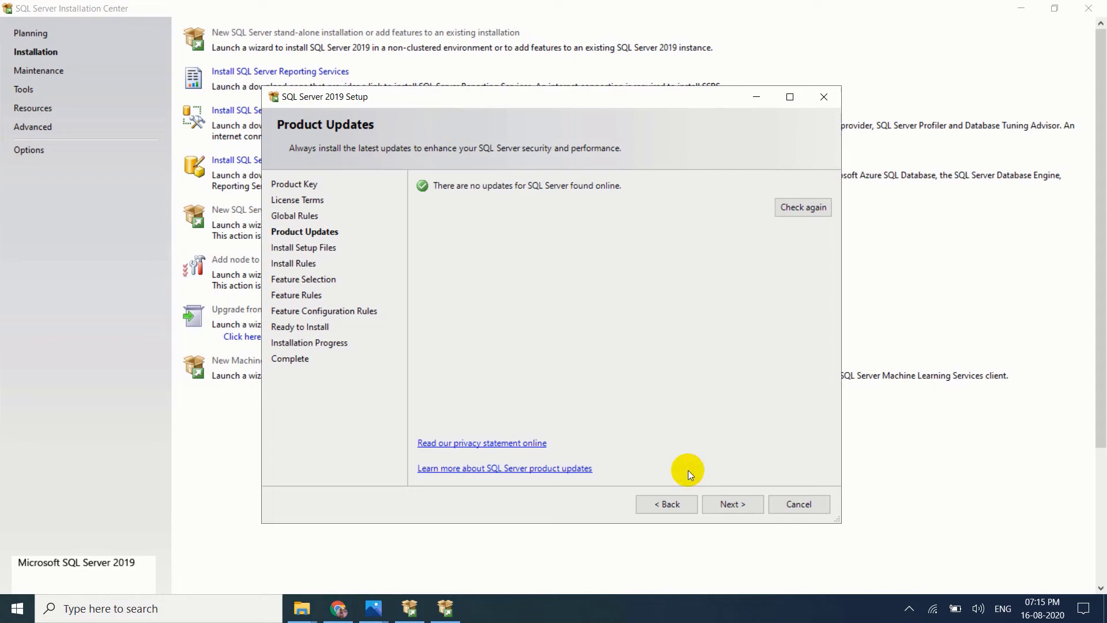
{"action": "left_click", "coordinate": [732, 503]}
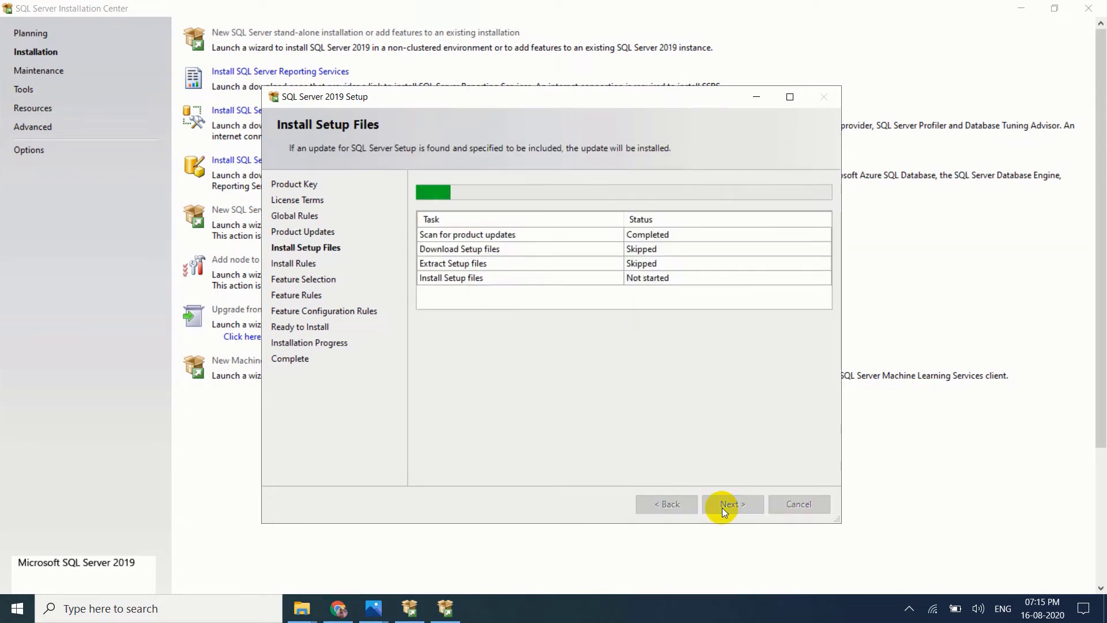
{"action": "left_click", "coordinate": [732, 503]}
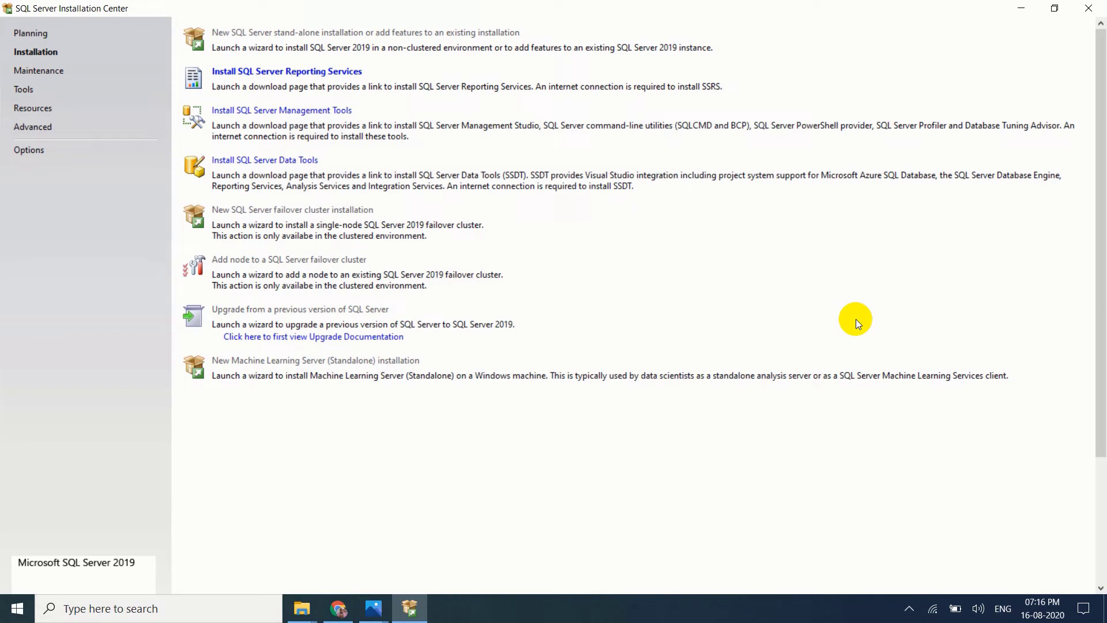
Step: Accept the Install Rules results despite the Windows Firewall warning and continue to Feature Selection
{"action": "left_click", "coordinate": [286, 70]}
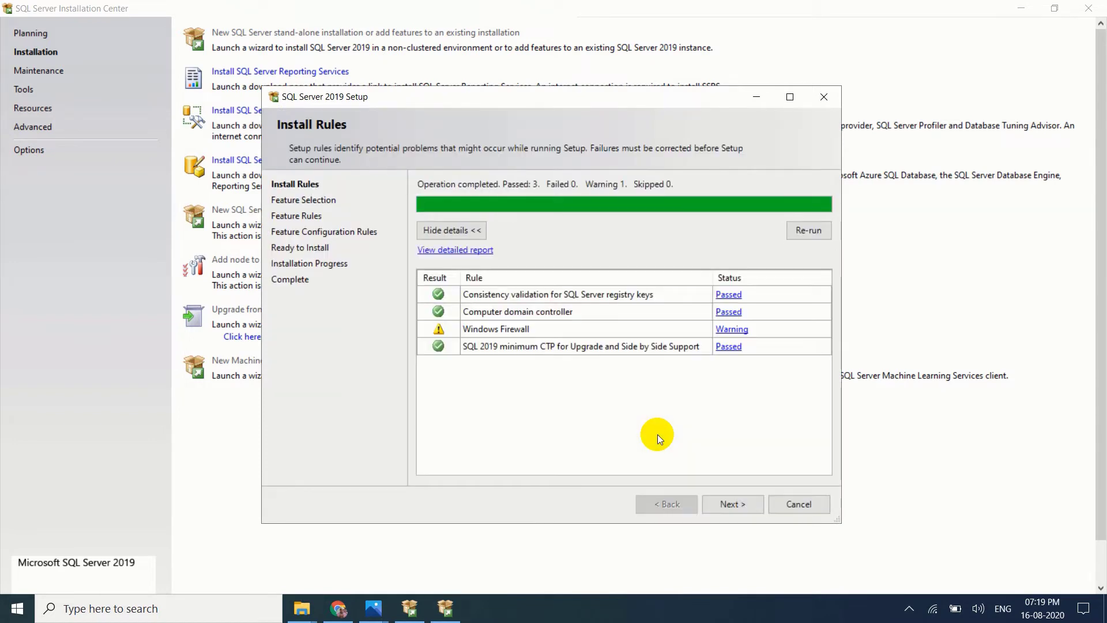
{"action": "mouse_move", "coordinate": [581, 355]}
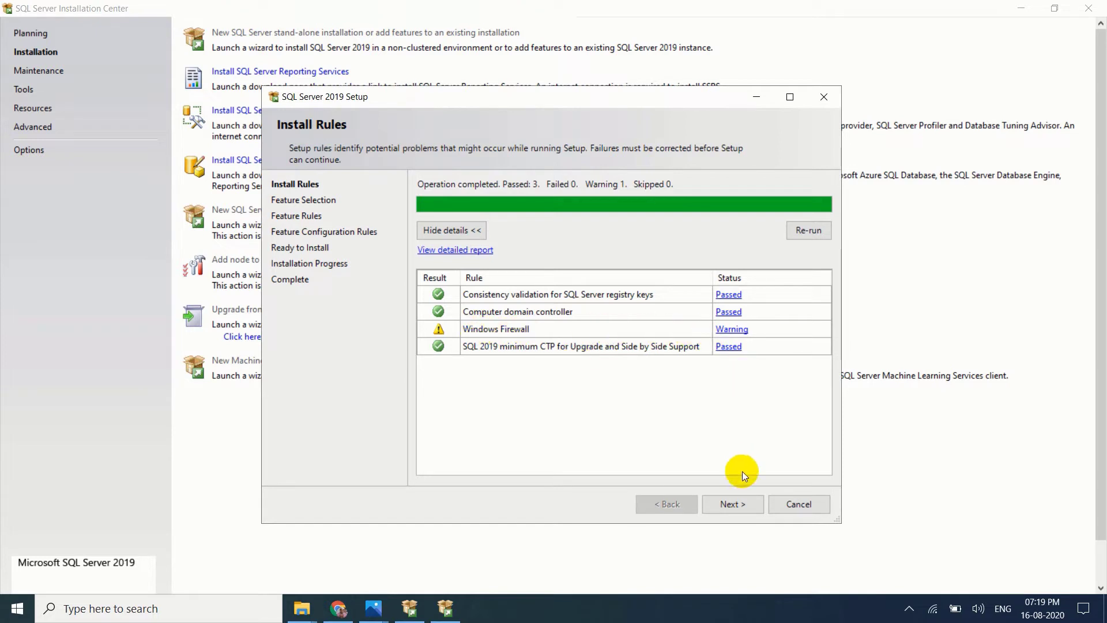
{"action": "left_click", "coordinate": [732, 503]}
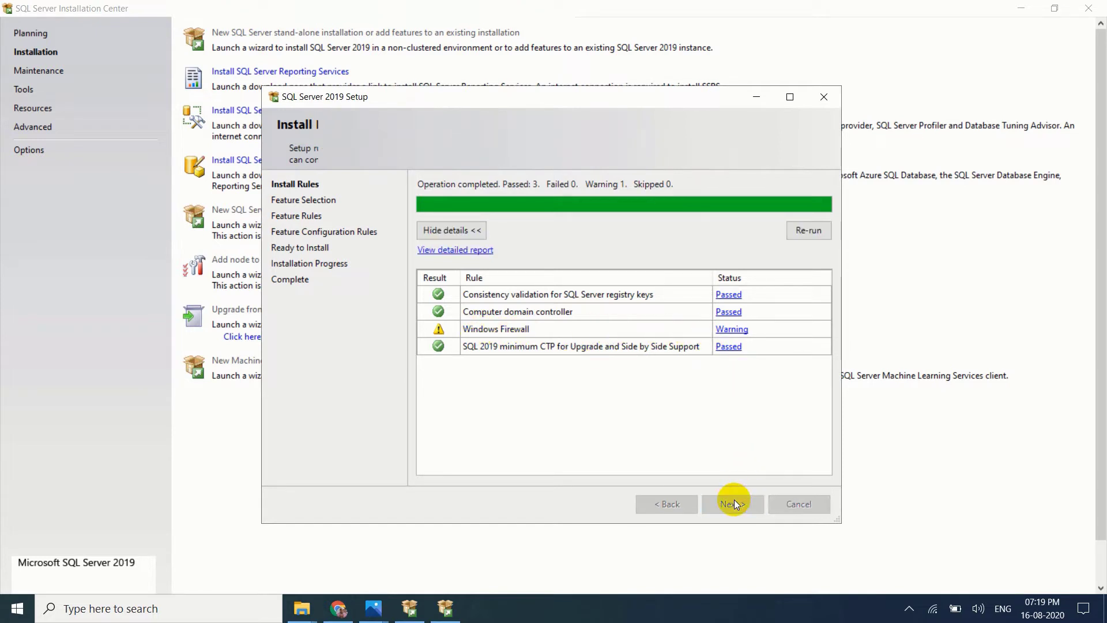
{"action": "left_click", "coordinate": [733, 503]}
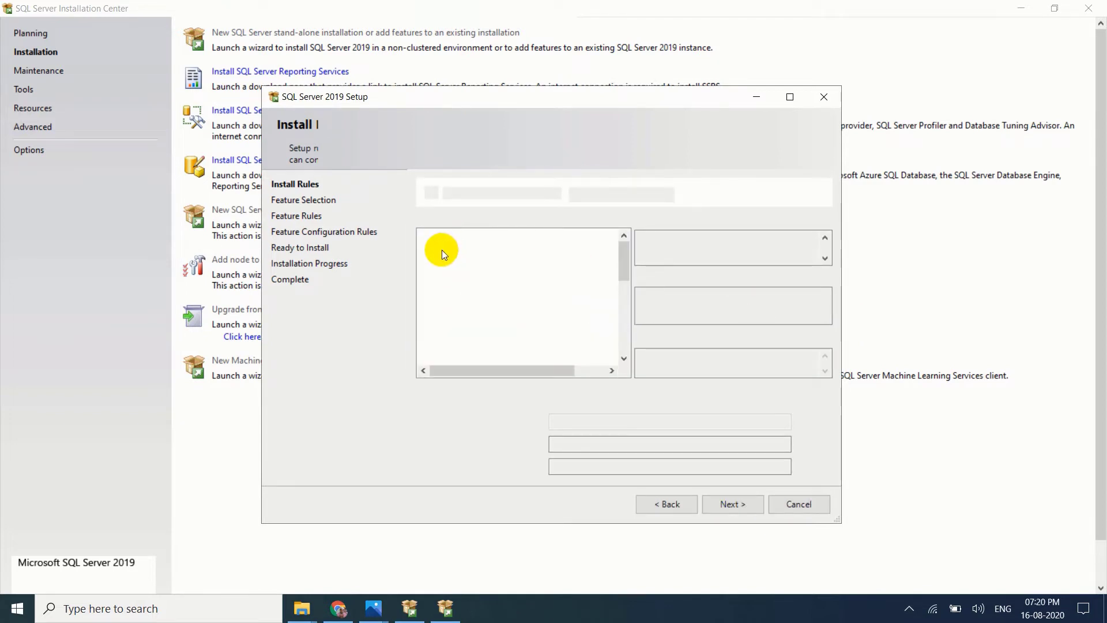
Step: Tick Database Engine Services on Feature Selection, then move past it
{"action": "left_click", "coordinate": [732, 504]}
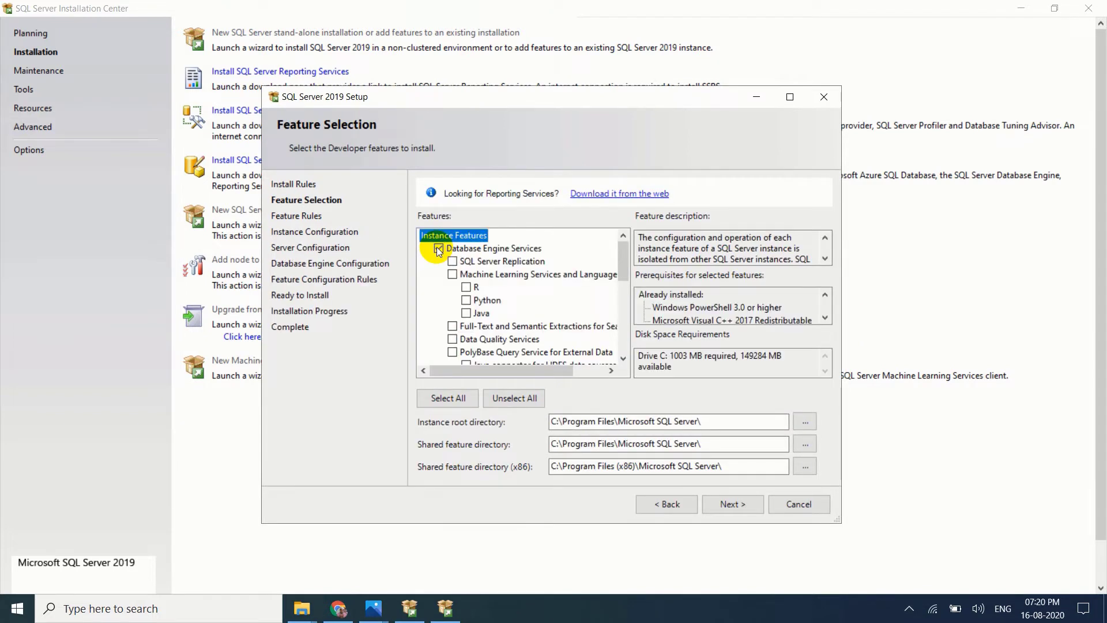
{"action": "left_click", "coordinate": [438, 248]}
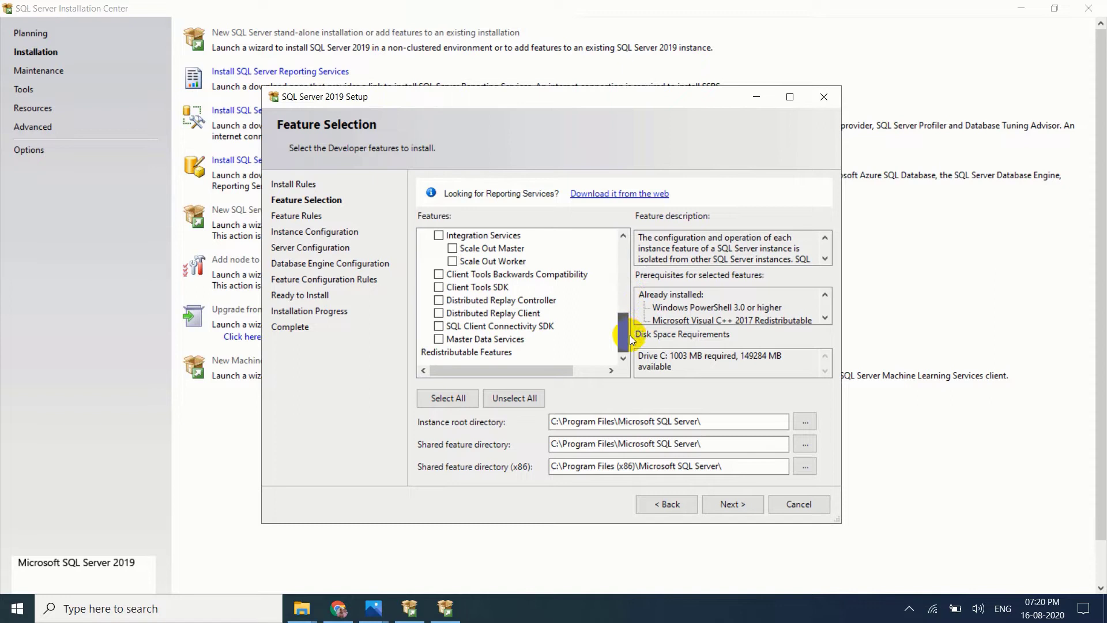
{"action": "left_click_drag", "start_coordinate": [624, 336], "coordinate": [624, 257]}
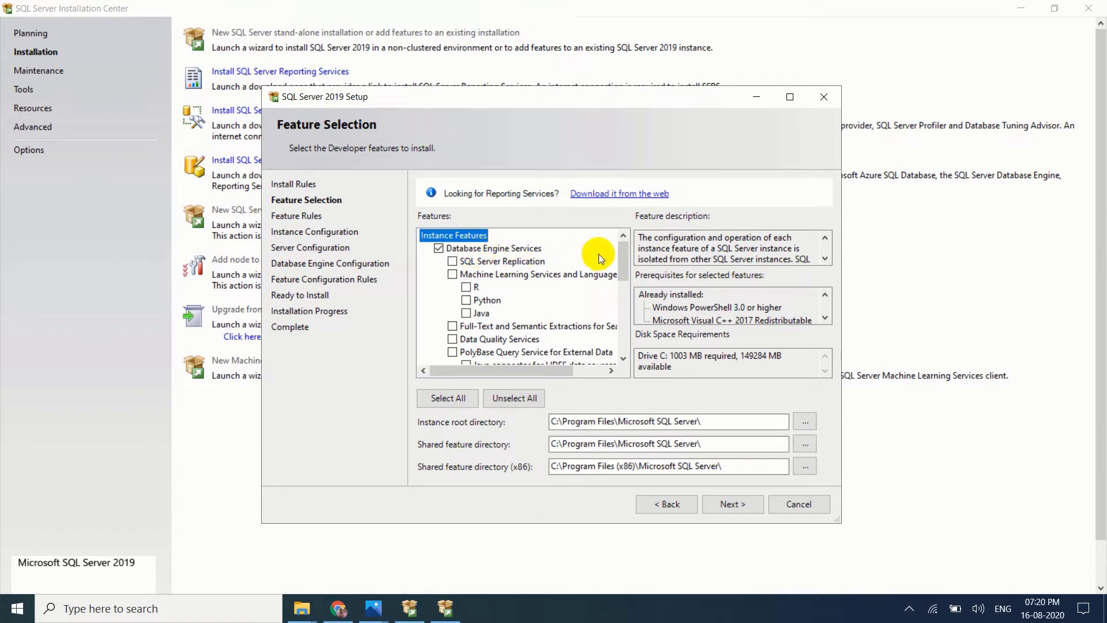
{"action": "scroll", "scroll_direction": "down", "scroll_amount": 3}
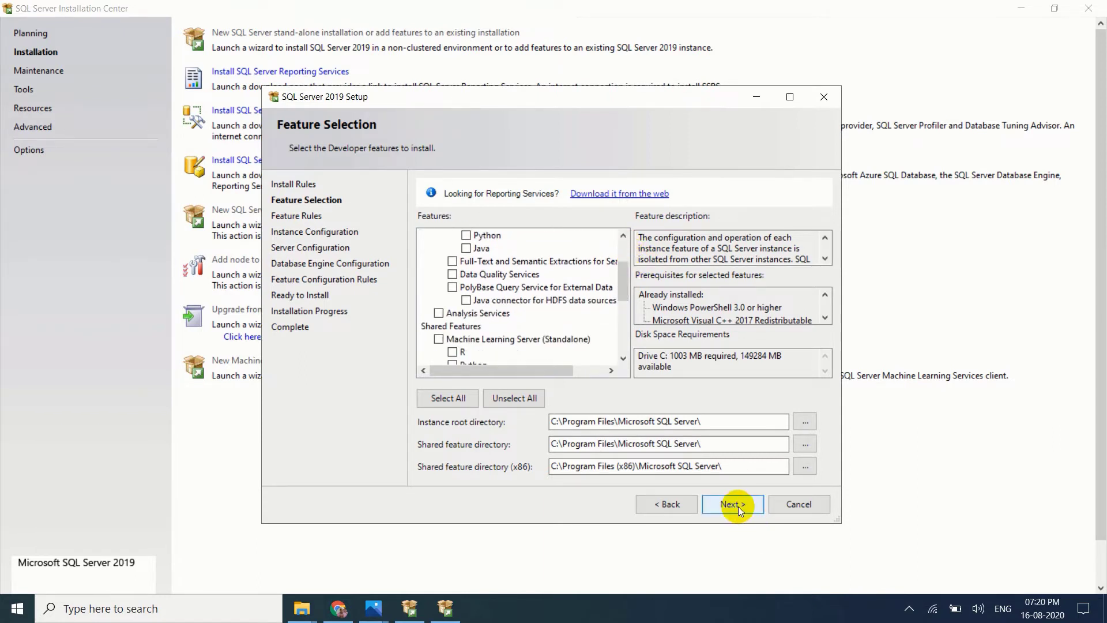
{"action": "left_click", "coordinate": [732, 504]}
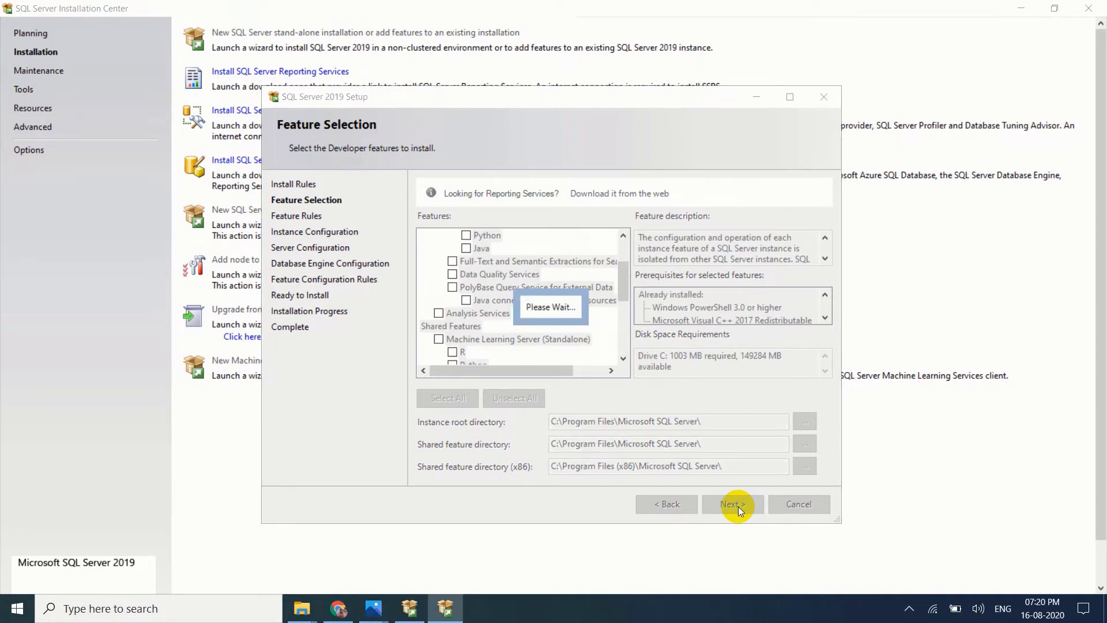
Step: Set the instance to a named instance 'JABISQL' with matching instance ID, then continue
{"action": "left_click", "coordinate": [732, 503]}
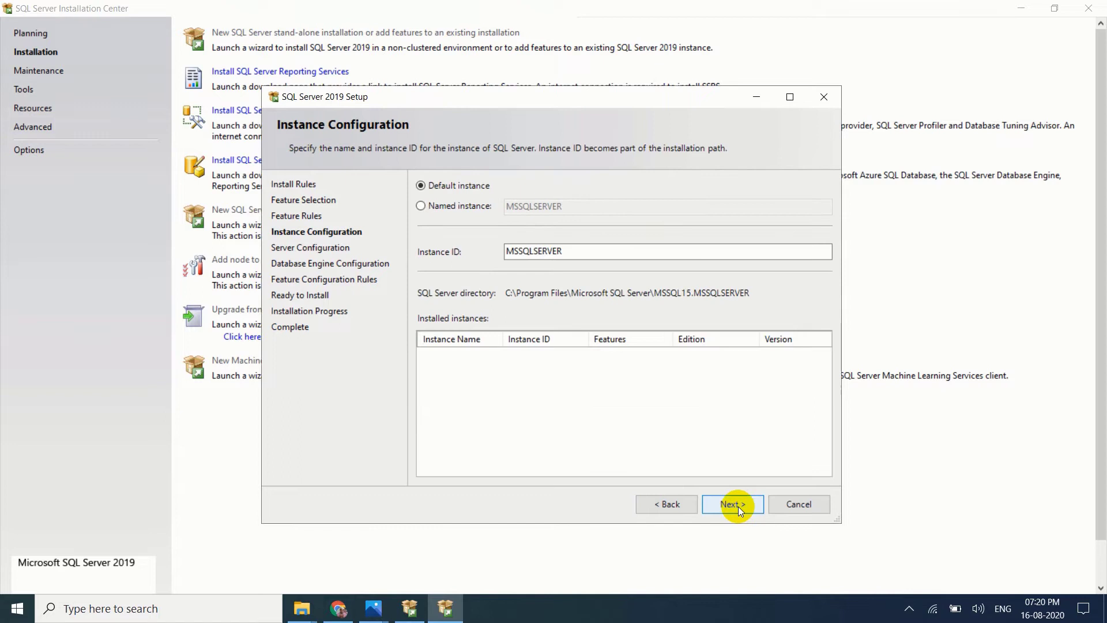
{"action": "mouse_move", "coordinate": [429, 213]}
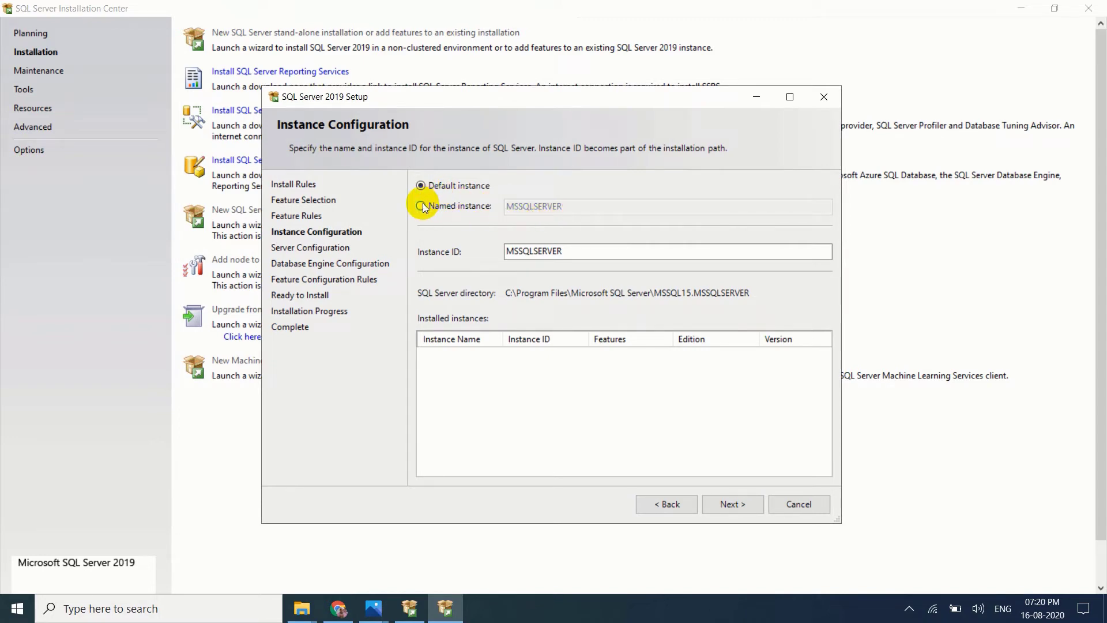
{"action": "left_click", "coordinate": [421, 205]}
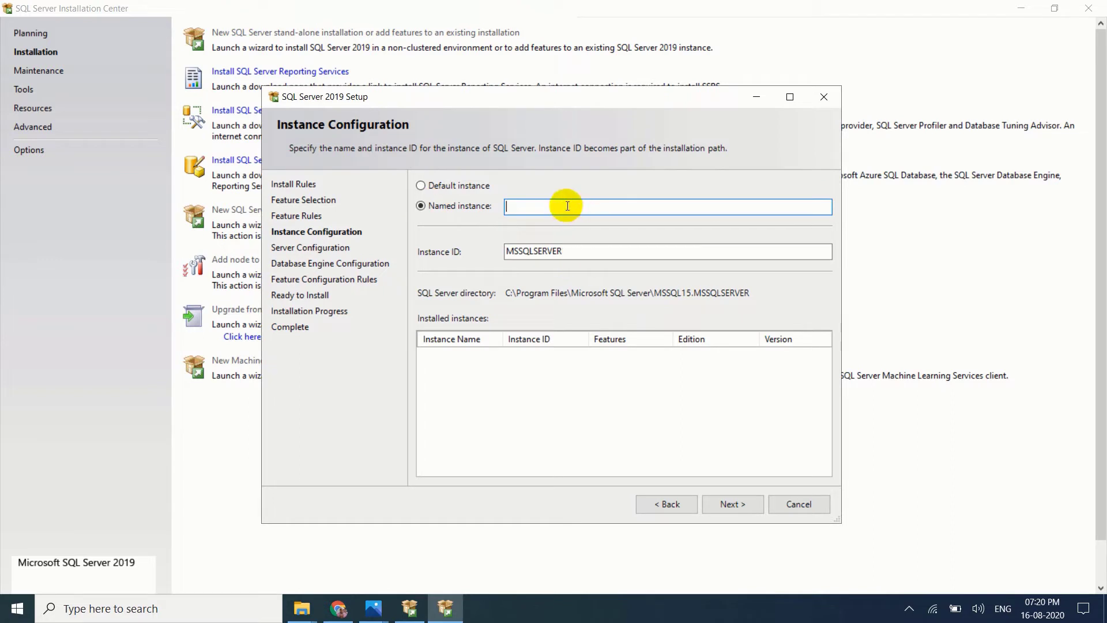
{"action": "type", "text": "JABI"}
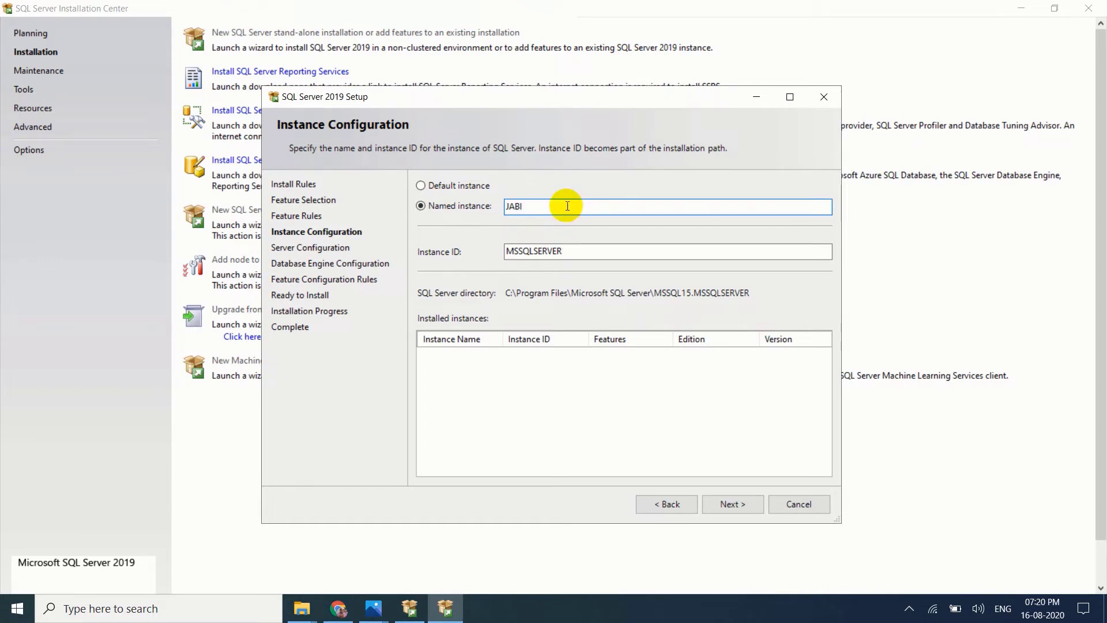
{"action": "type", "text": "SQL"}
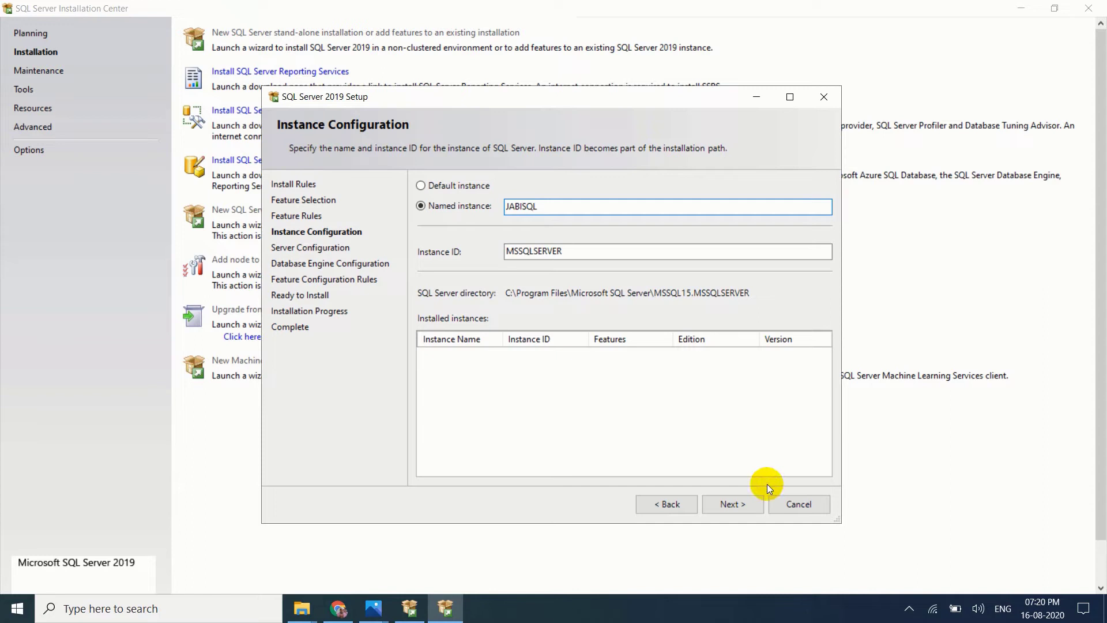
{"action": "left_click", "coordinate": [732, 503]}
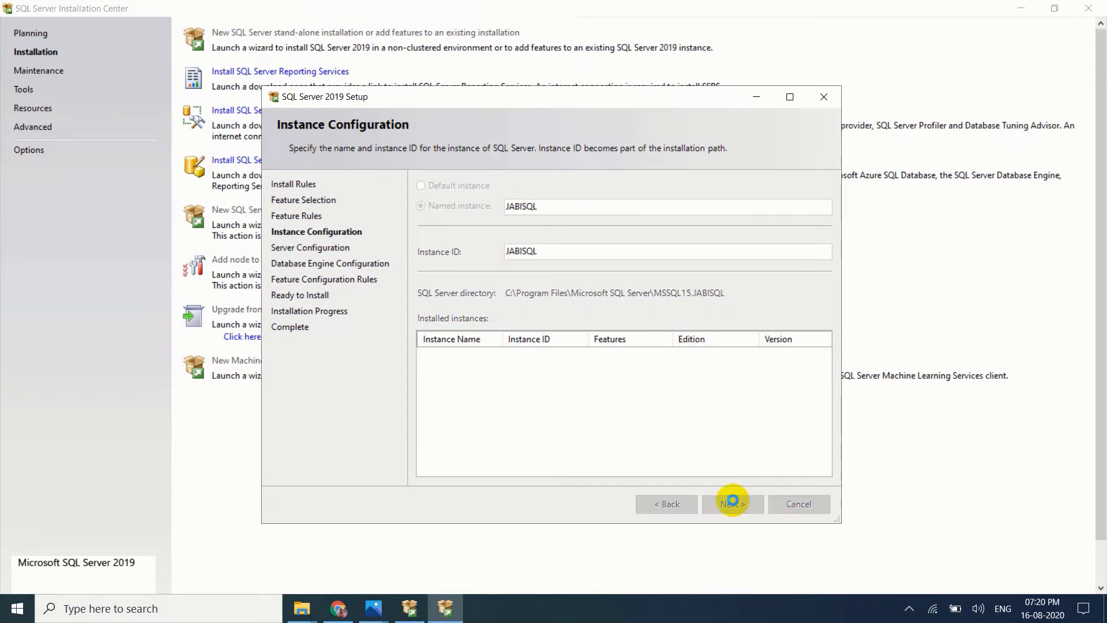
{"action": "left_click", "coordinate": [731, 504]}
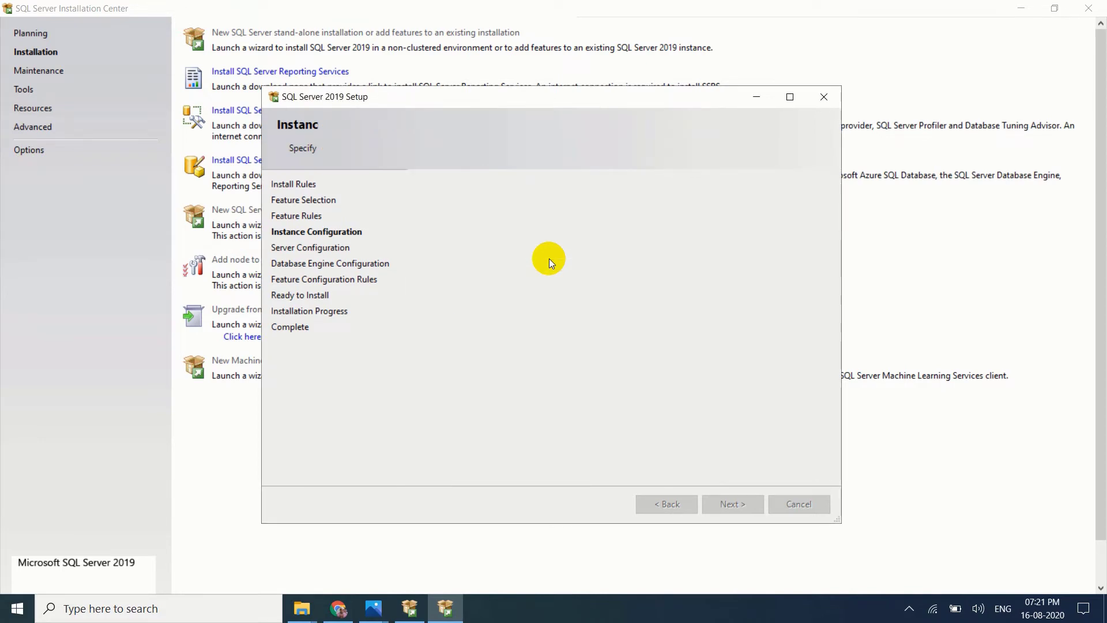
Step: Accept the default service accounts and startup types on the Server Configuration page
{"action": "left_click", "coordinate": [732, 503]}
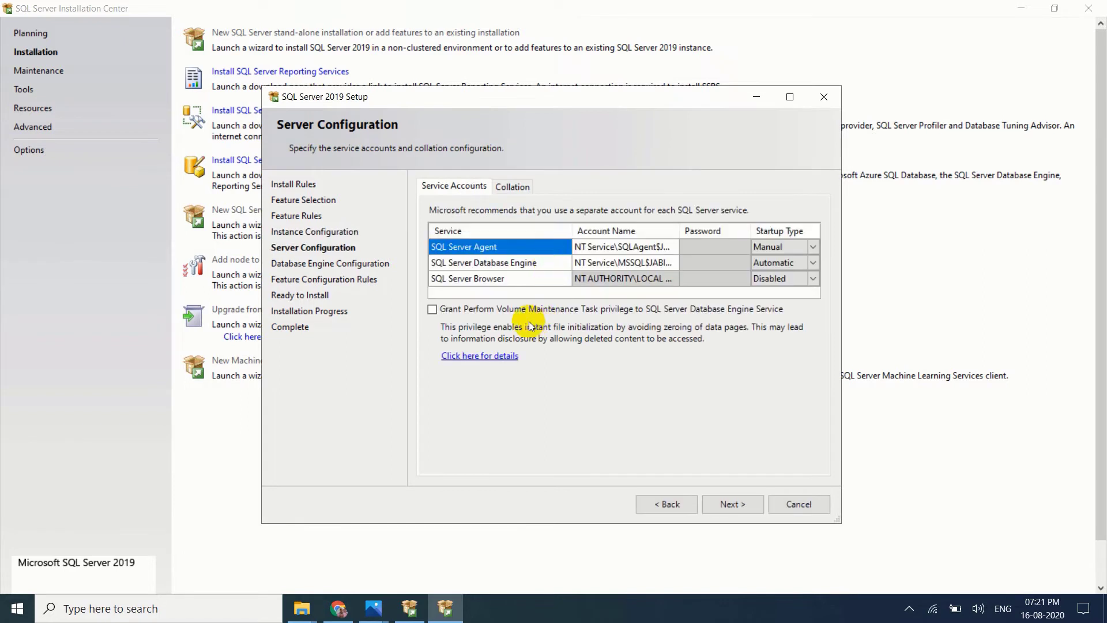
{"action": "mouse_move", "coordinate": [748, 526]}
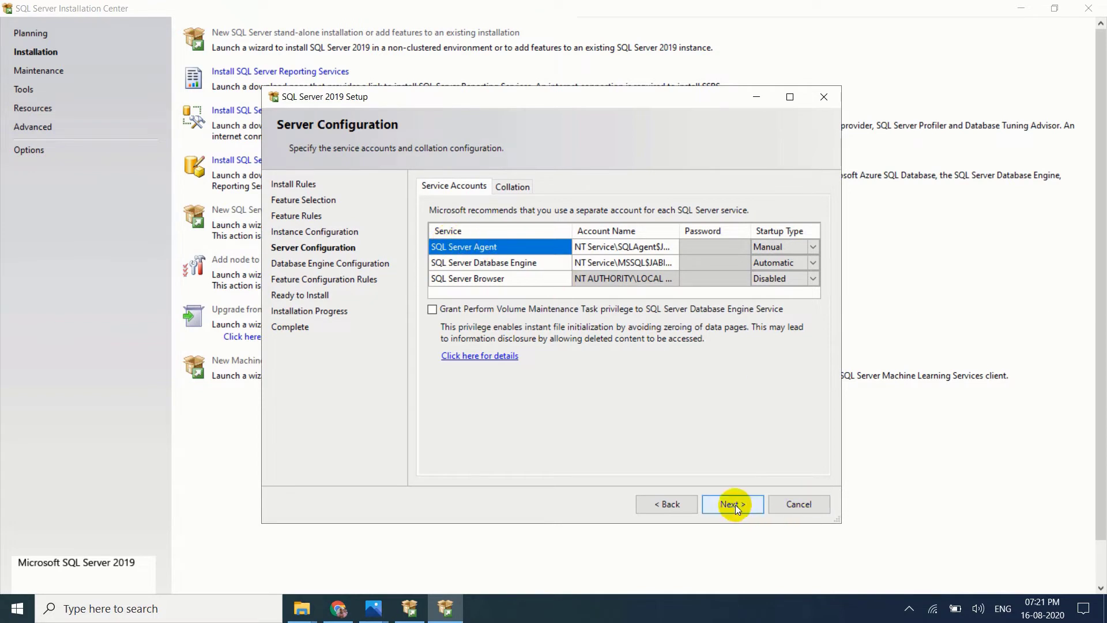
{"action": "left_click", "coordinate": [732, 504]}
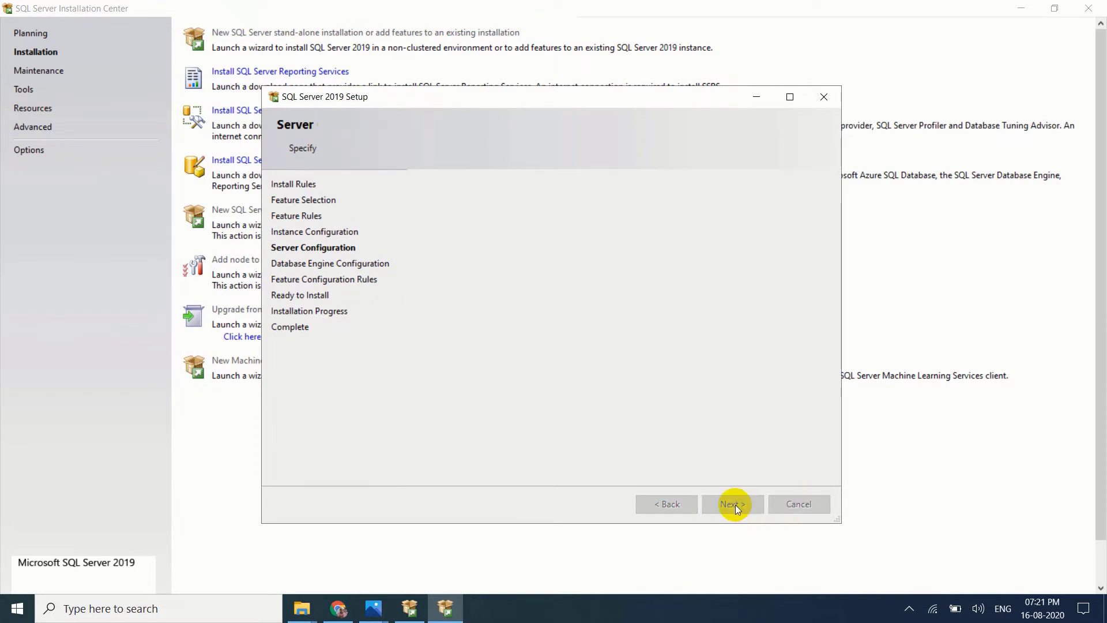
Step: Switch to Mixed Mode authentication and enter and confirm the sa password
{"action": "left_click", "coordinate": [732, 503]}
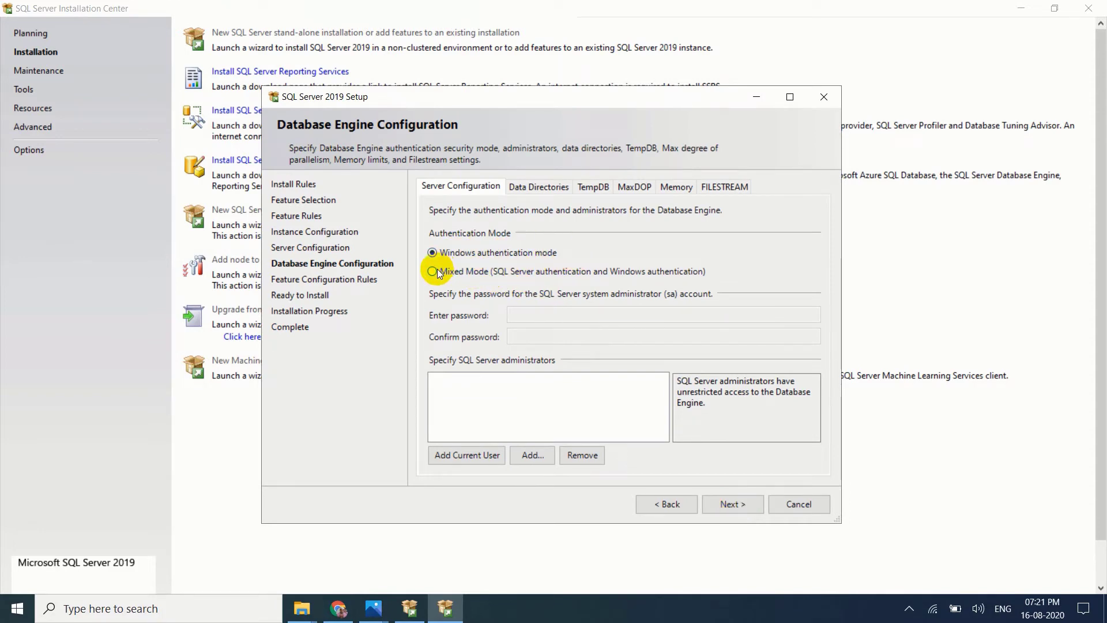
{"action": "mouse_move", "coordinate": [576, 274]}
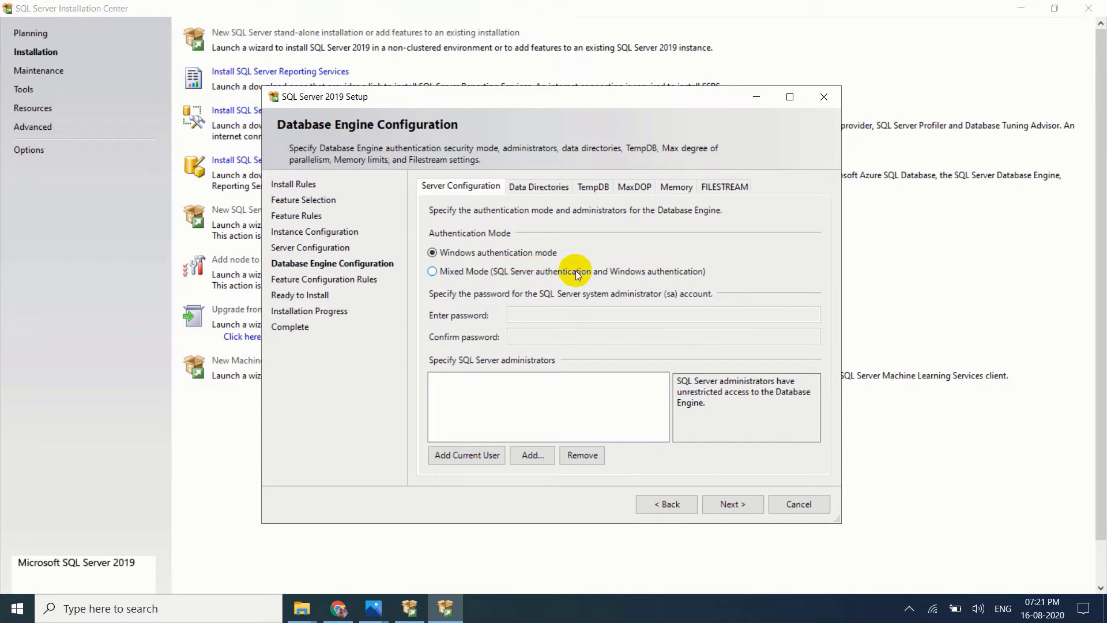
{"action": "mouse_move", "coordinate": [620, 280]}
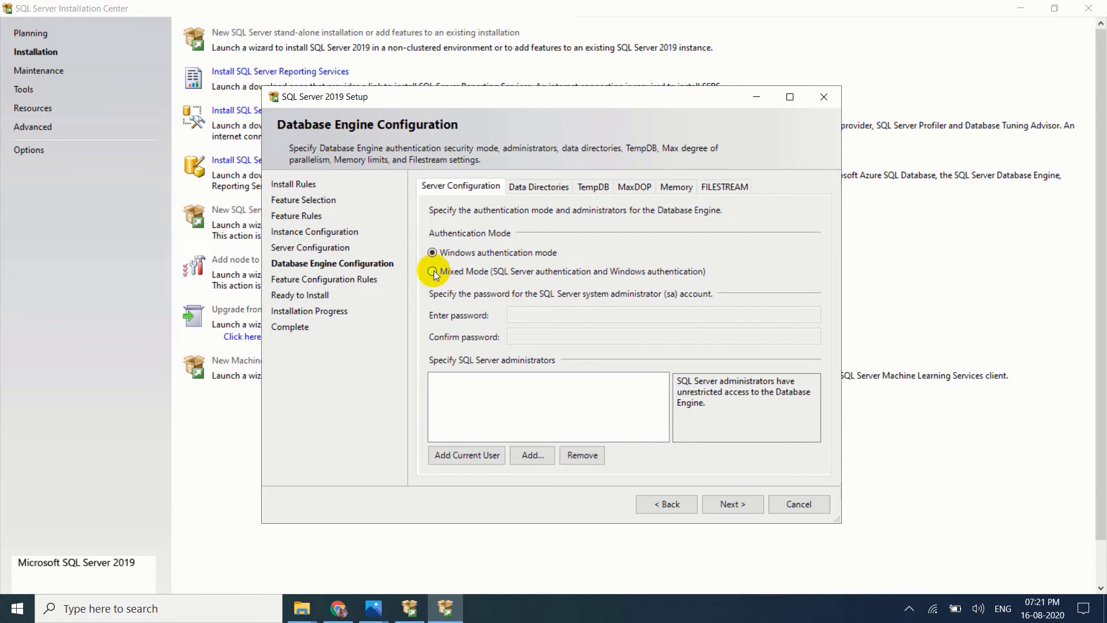
{"action": "left_click", "coordinate": [431, 271]}
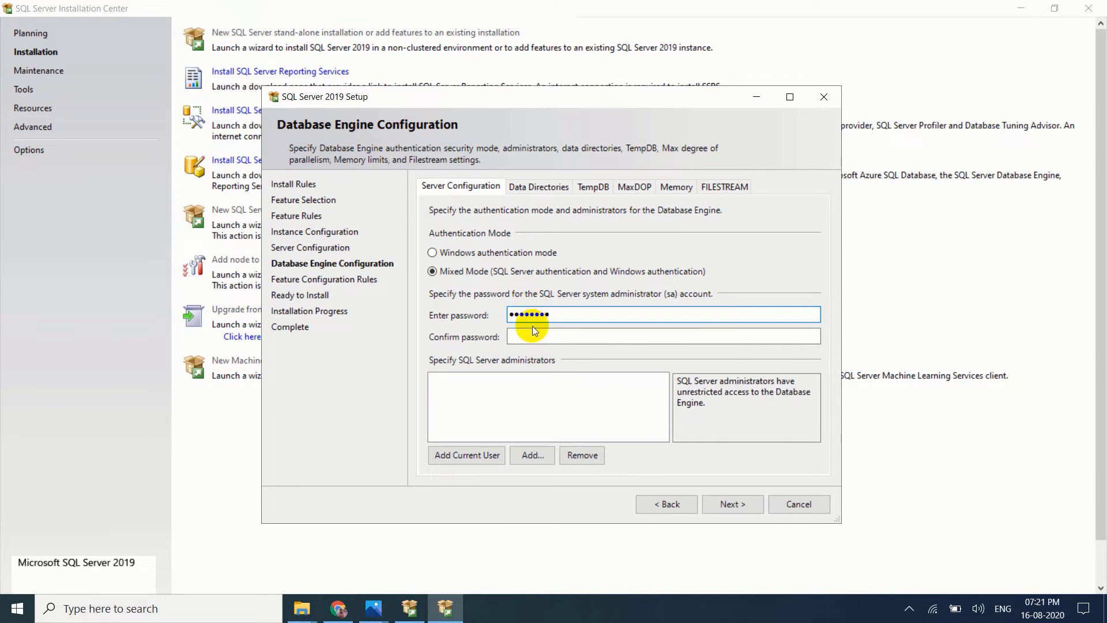
{"action": "type", "text": "••••"}
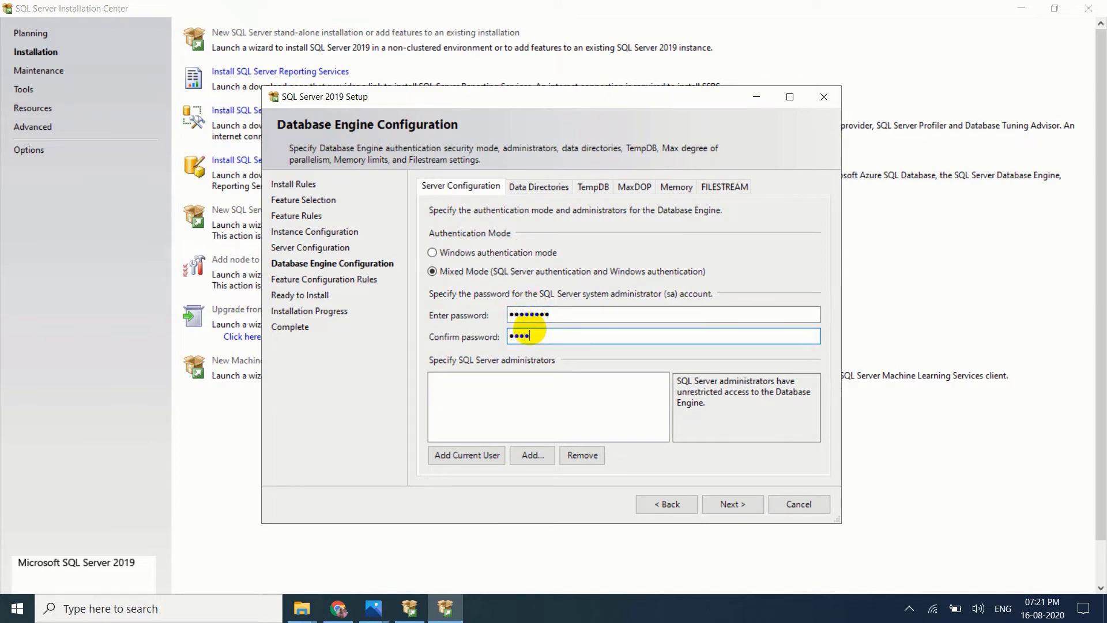
{"action": "type", "text": "••••"}
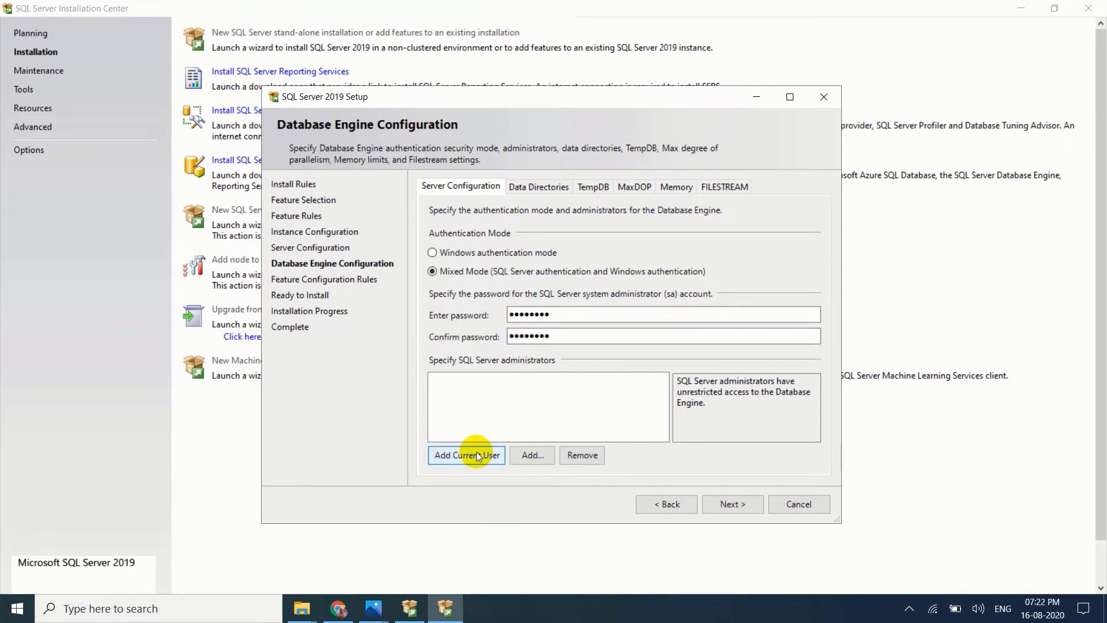
Step: Add the current user as a SQL Server administrator and continue to Feature Configuration Rules
{"action": "left_click", "coordinate": [465, 455]}
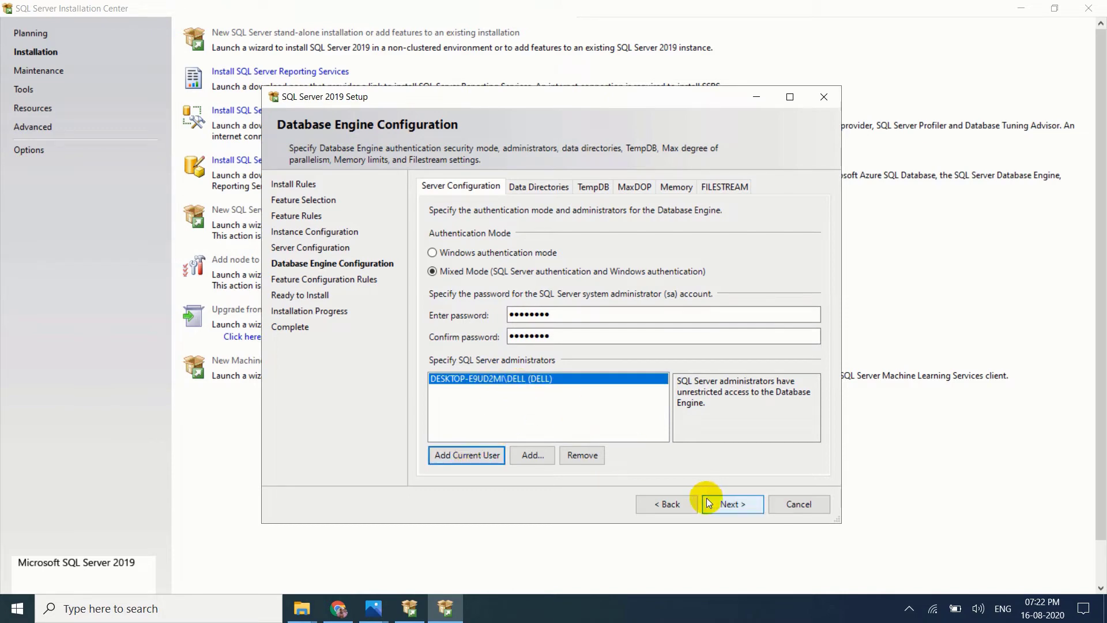
{"action": "left_click", "coordinate": [730, 503]}
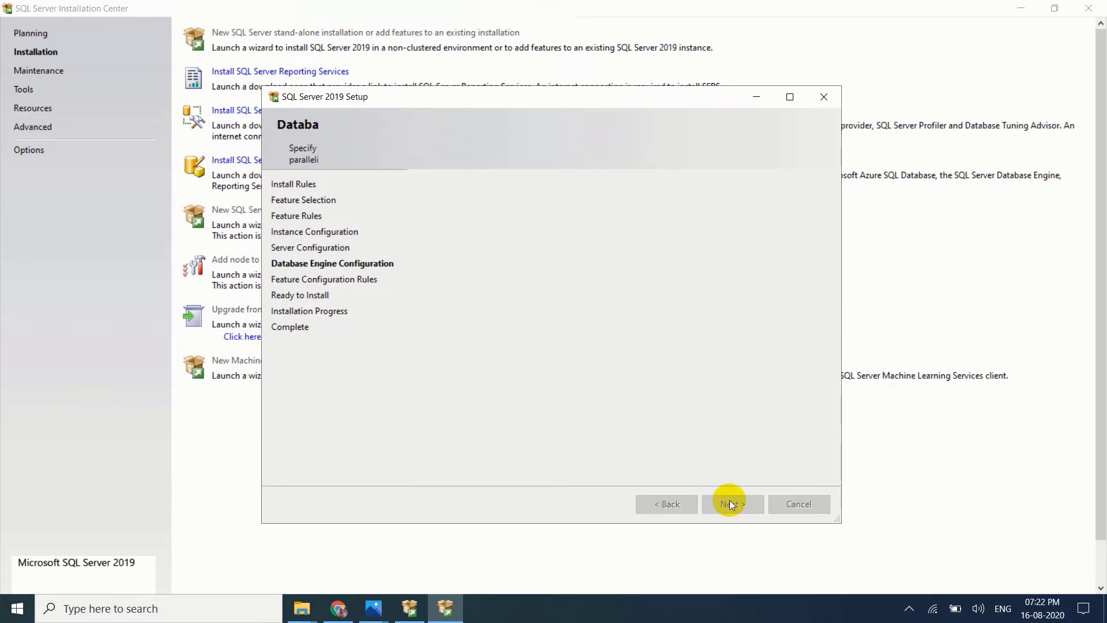
{"action": "left_click", "coordinate": [732, 504]}
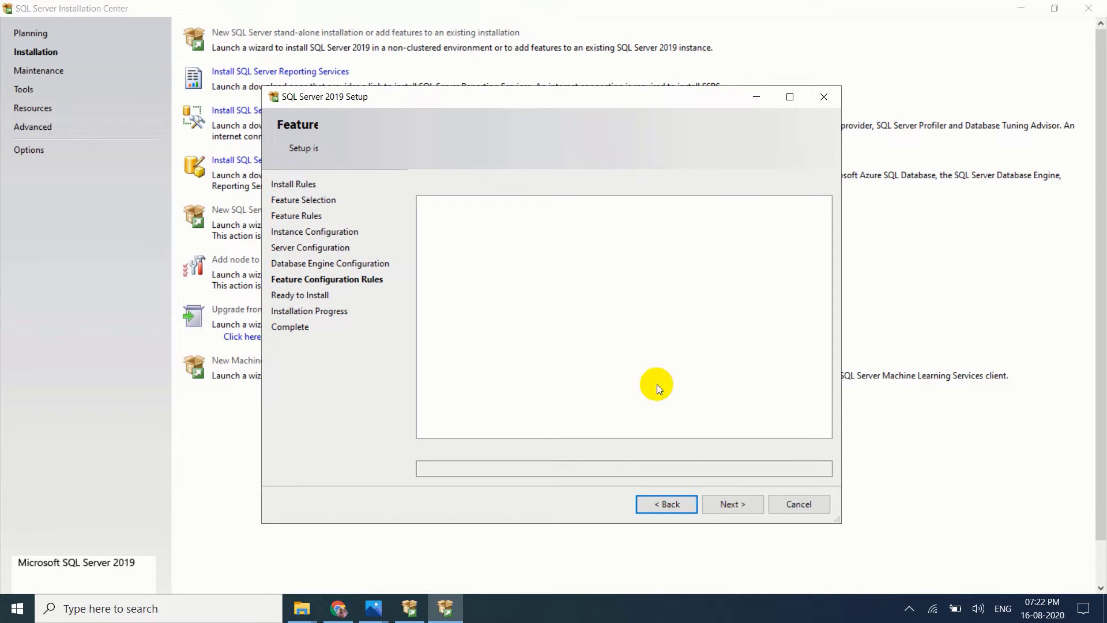
Step: Pass Feature Configuration Rules and start installing from the Ready to Install summary
{"action": "left_click", "coordinate": [732, 504]}
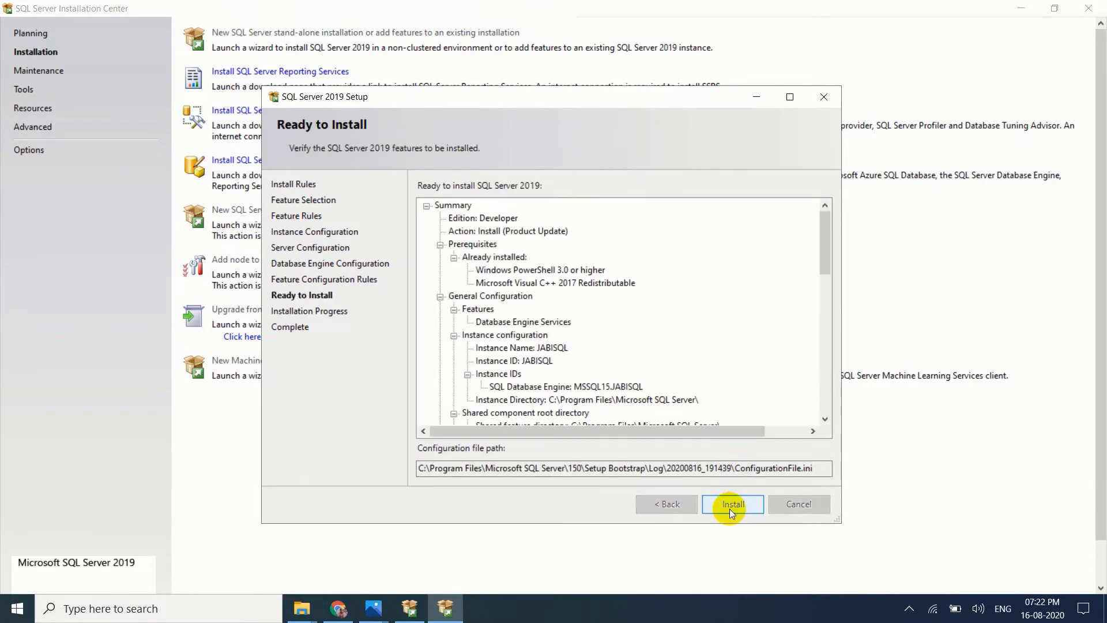
{"action": "left_click", "coordinate": [732, 504]}
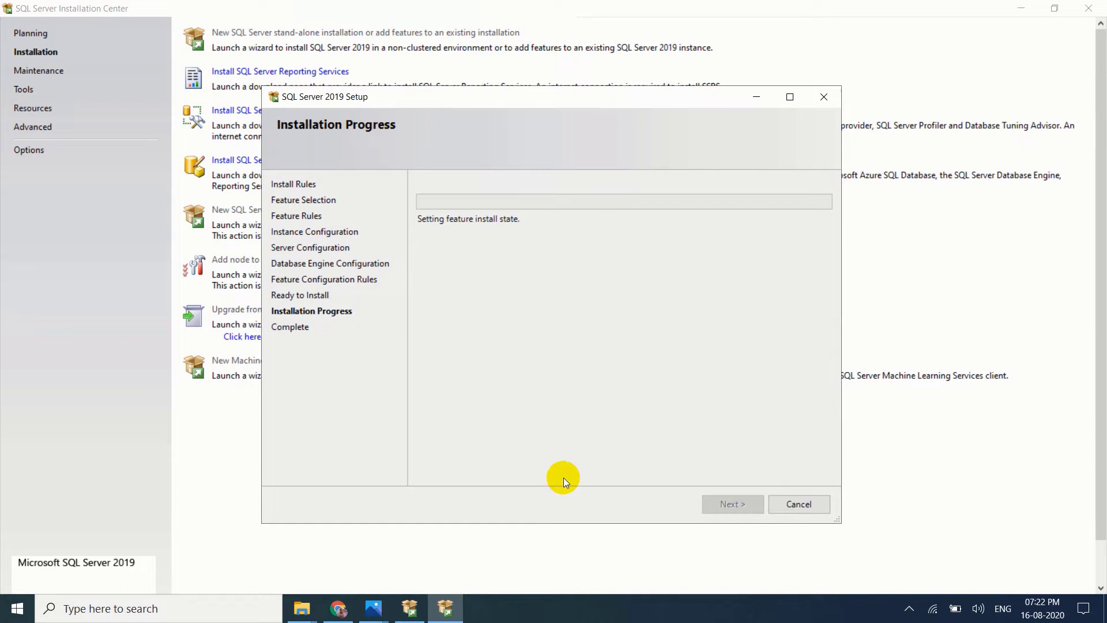
{"action": "mouse_move", "coordinate": [516, 556]}
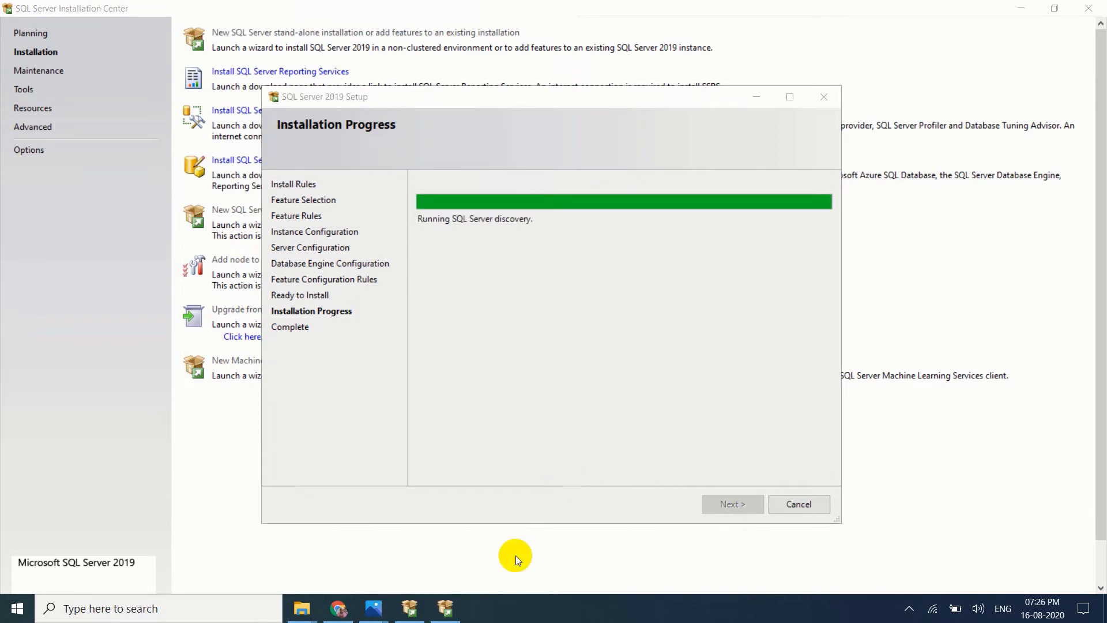
{"action": "mouse_move", "coordinate": [617, 324]}
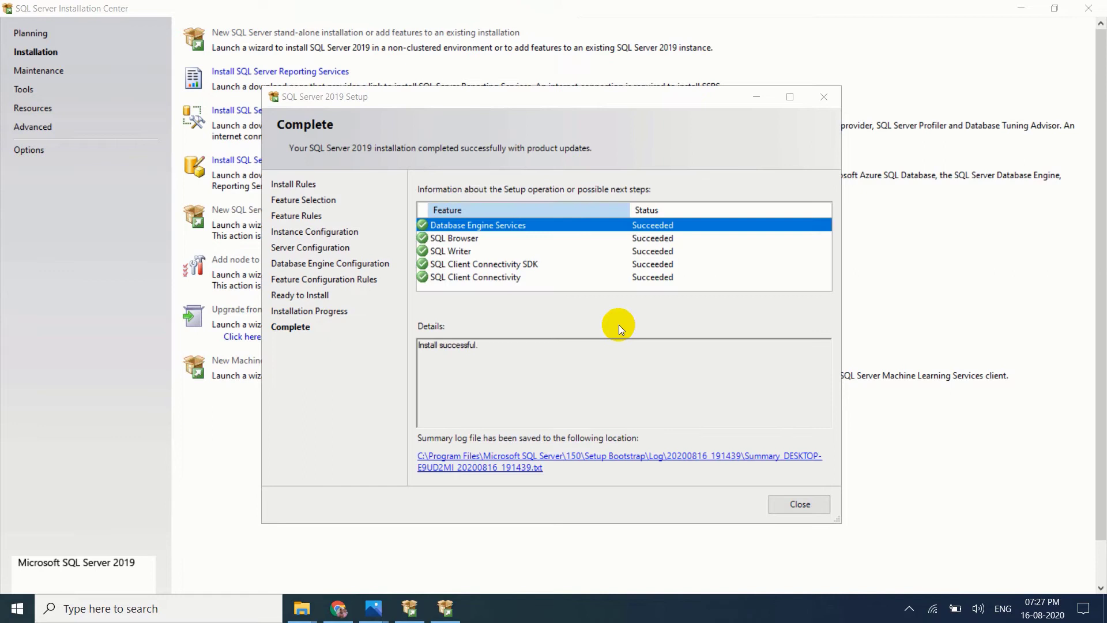
Step: Close the Complete page once every feature reports Succeeded
{"action": "left_click", "coordinate": [798, 504]}
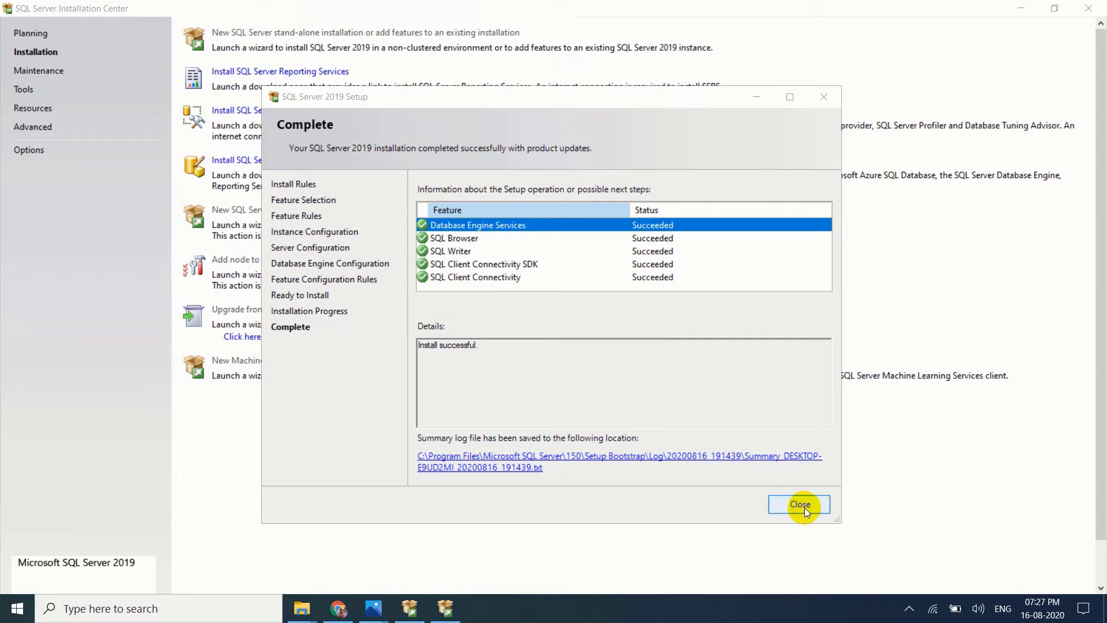
{"action": "left_click", "coordinate": [799, 504]}
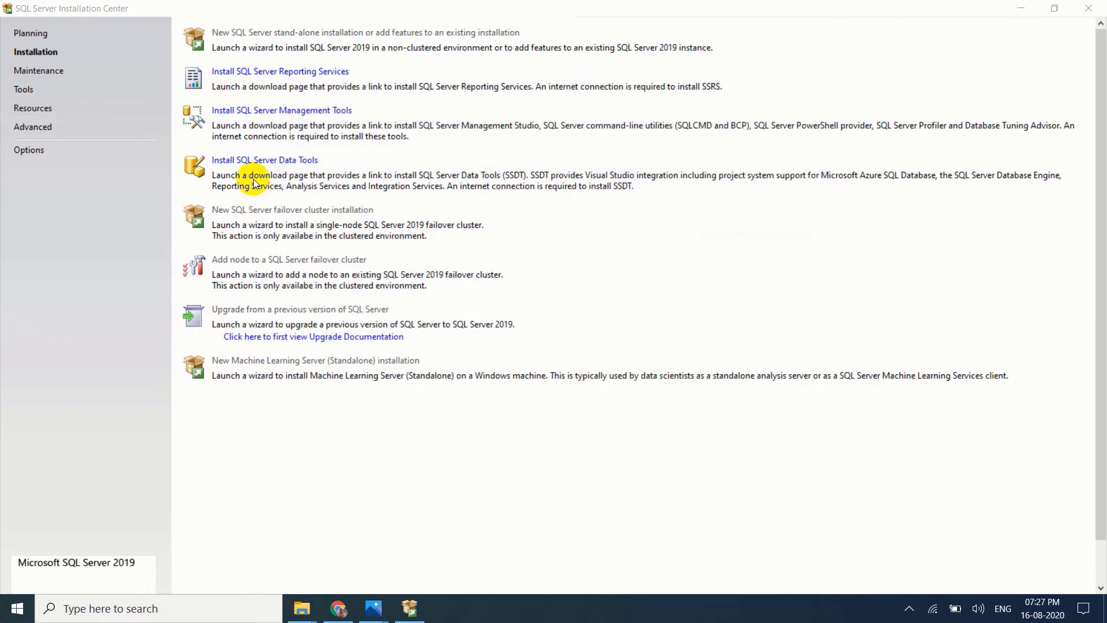
Step: Download SSMS-Setup-ENU.exe via the Management Tools docs page's SSMS download link
{"action": "left_click", "coordinate": [281, 110]}
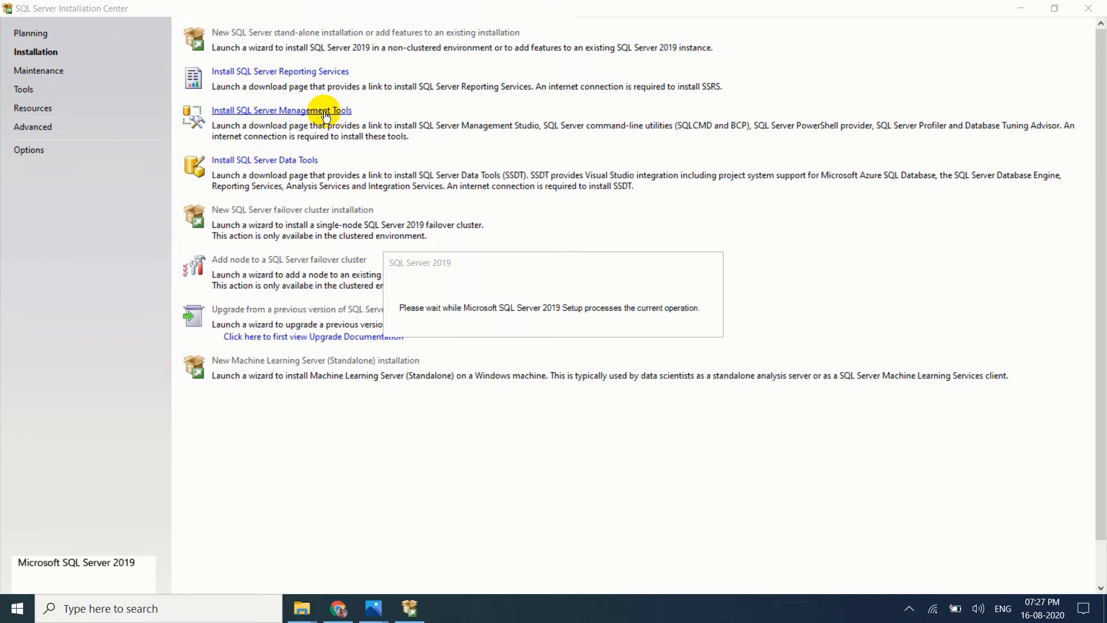
{"action": "mouse_move", "coordinate": [386, 126]}
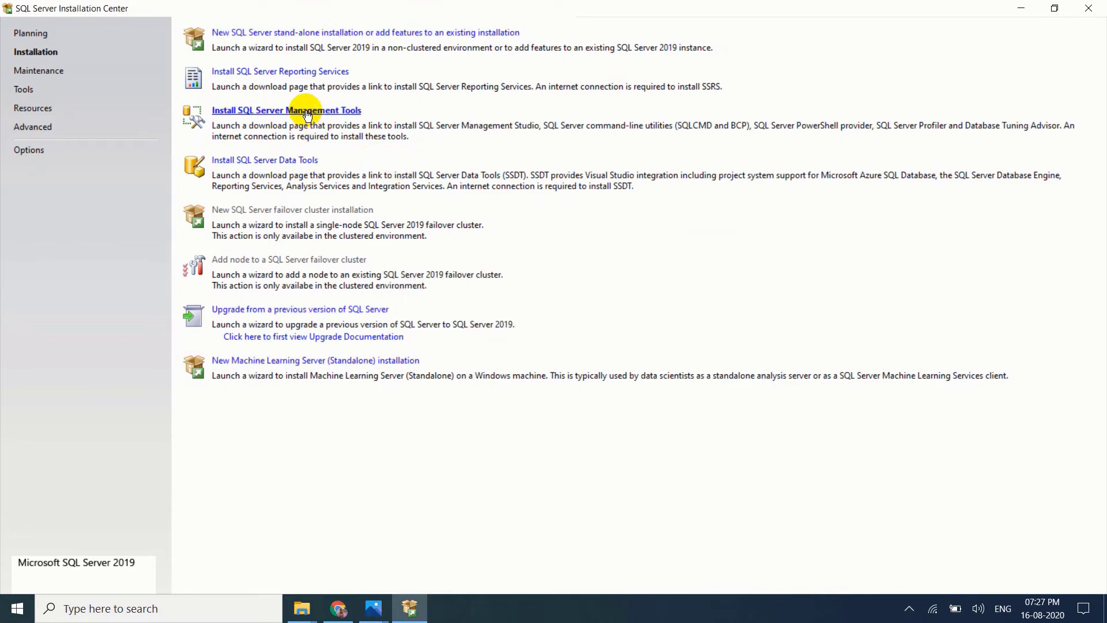
{"action": "left_click", "coordinate": [285, 111]}
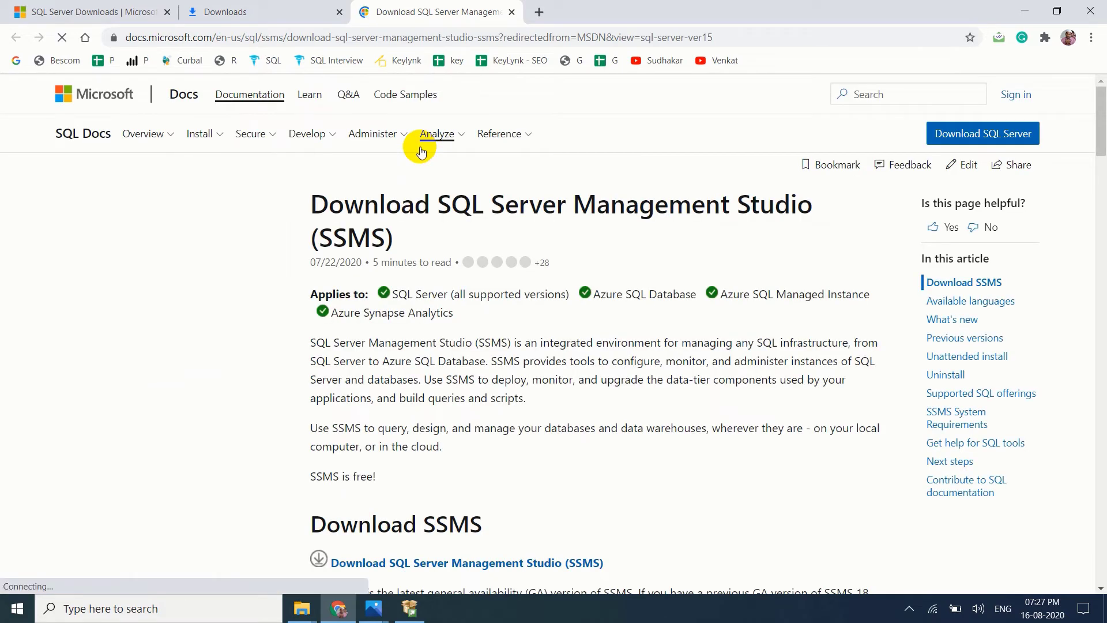
{"action": "scroll", "scroll_direction": "down", "scroll_amount": 3}
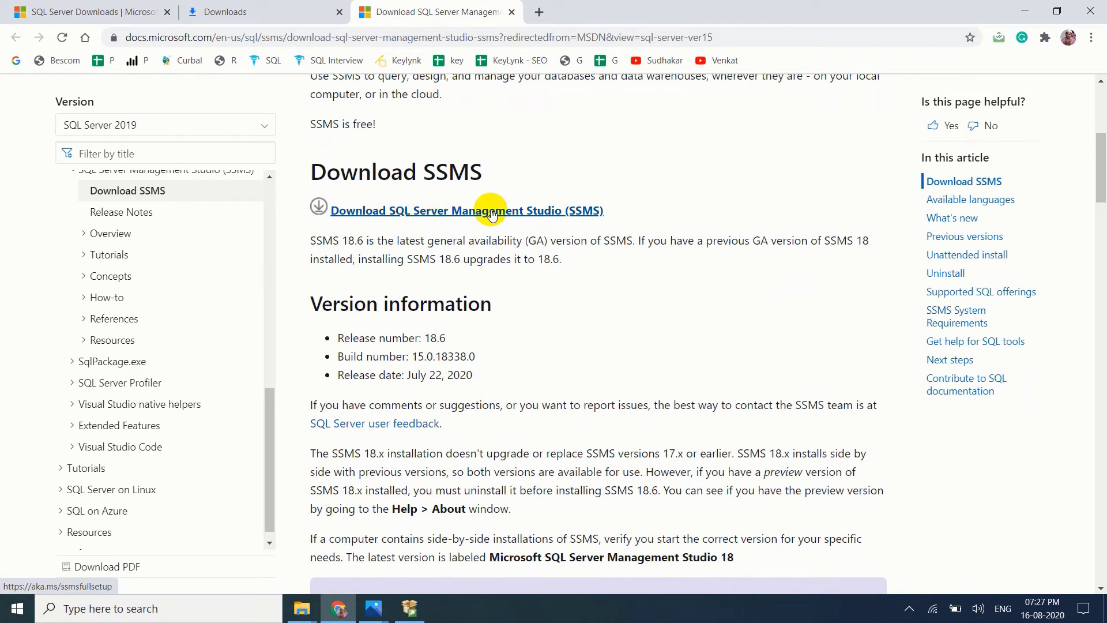
{"action": "left_click", "coordinate": [490, 210]}
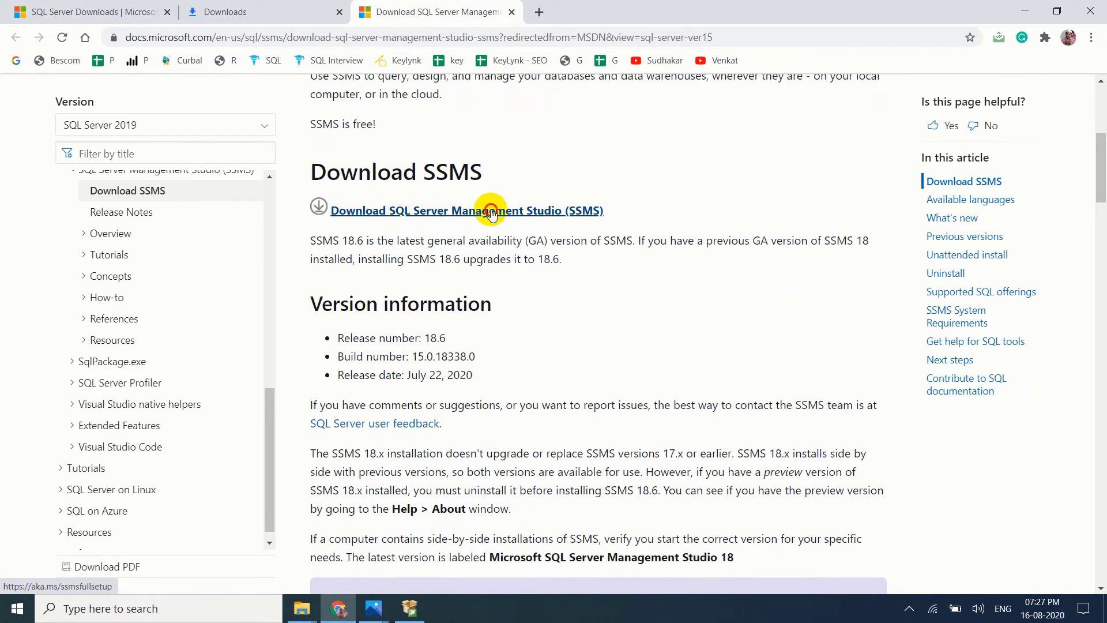
{"action": "left_click", "coordinate": [465, 210]}
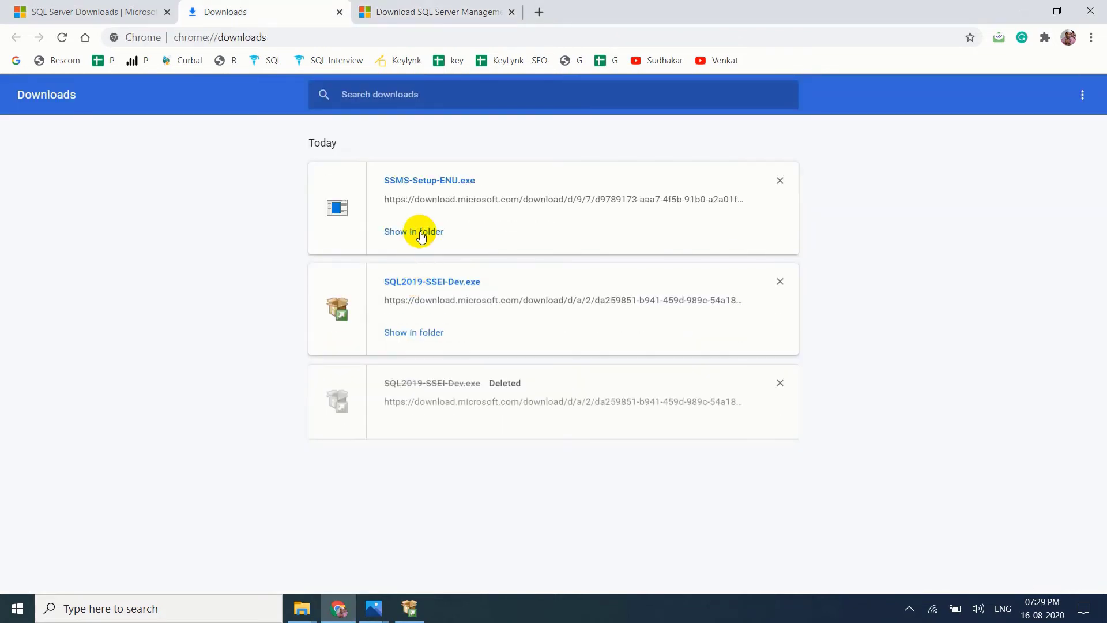
Step: Paste SSMS-Setup-ENU into the SQL Server Installation folder beside SQL2019-SSEI-Dev and launch it
{"action": "left_click", "coordinate": [412, 230]}
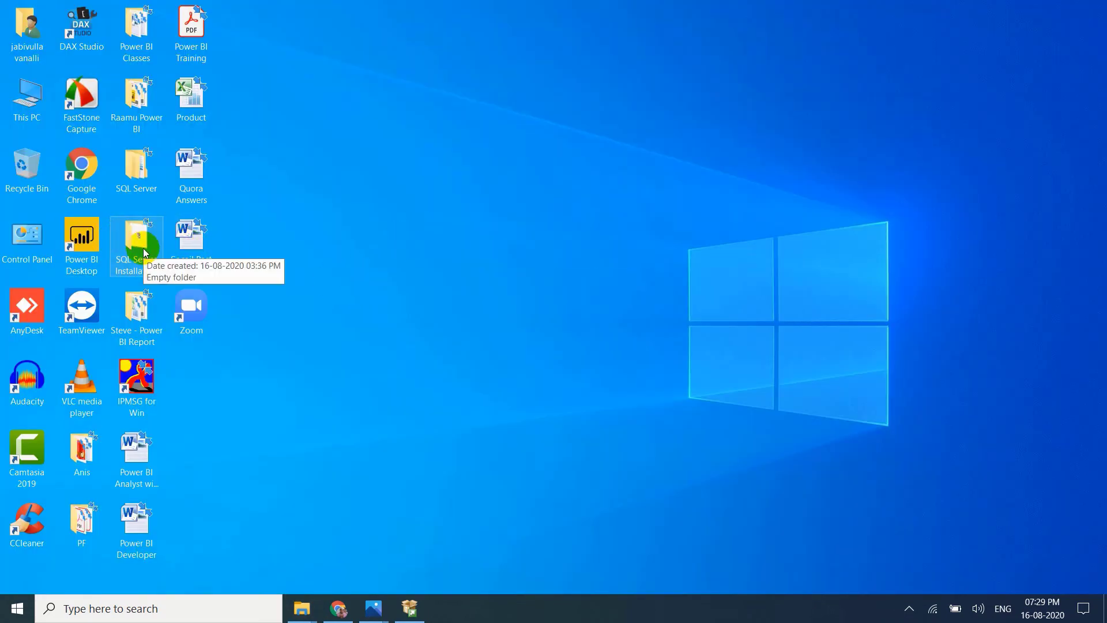
{"action": "double_click", "coordinate": [136, 236]}
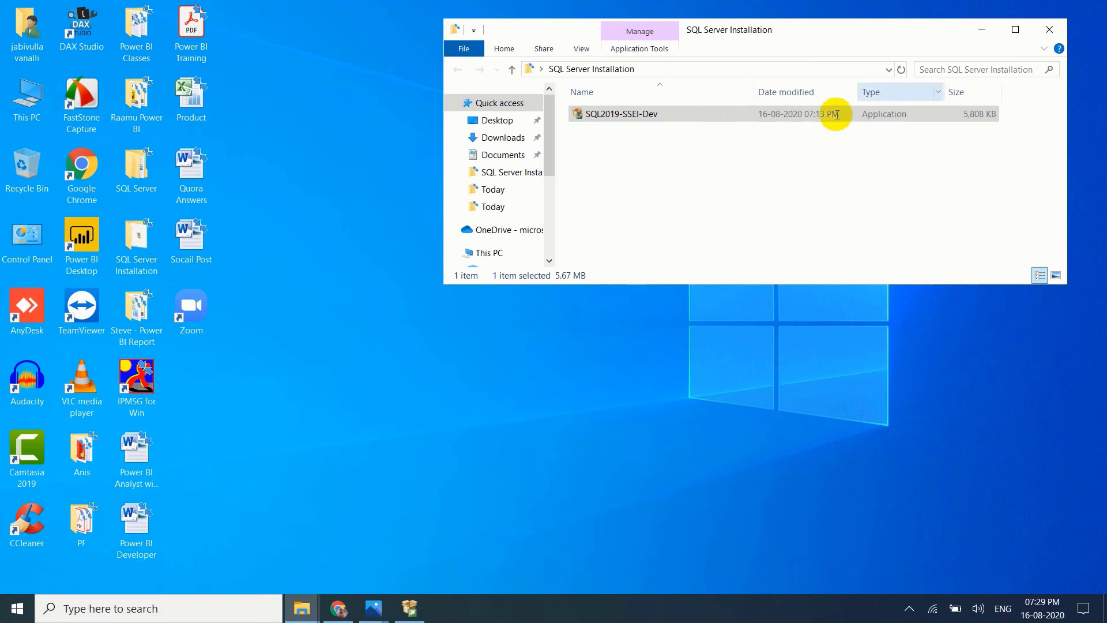
{"action": "left_click", "coordinate": [1015, 29]}
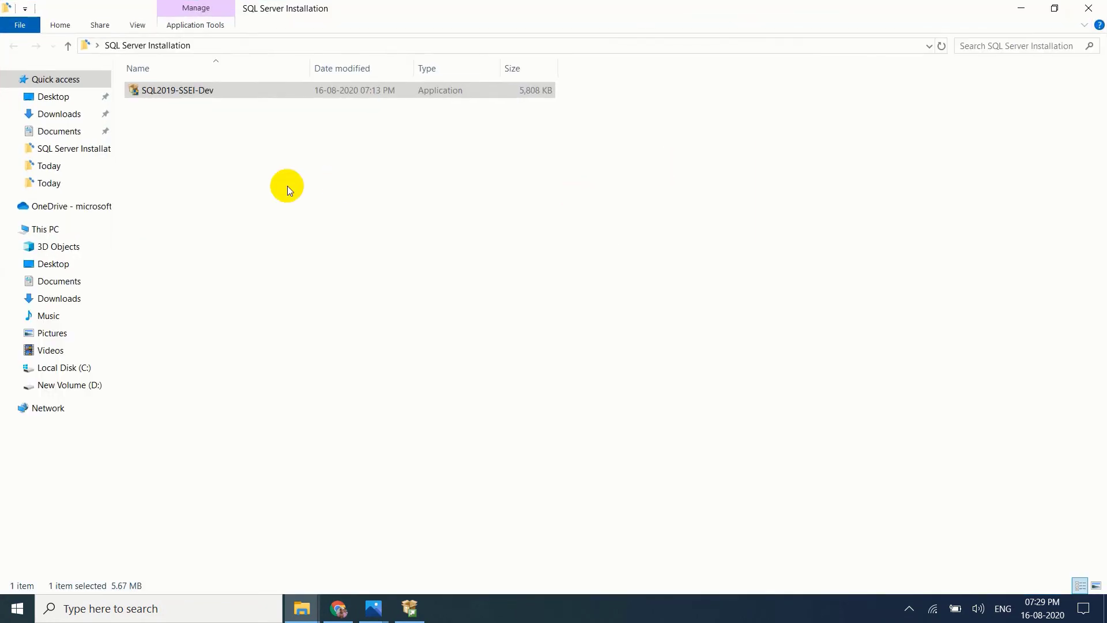
{"action": "right_click", "coordinate": [286, 186]}
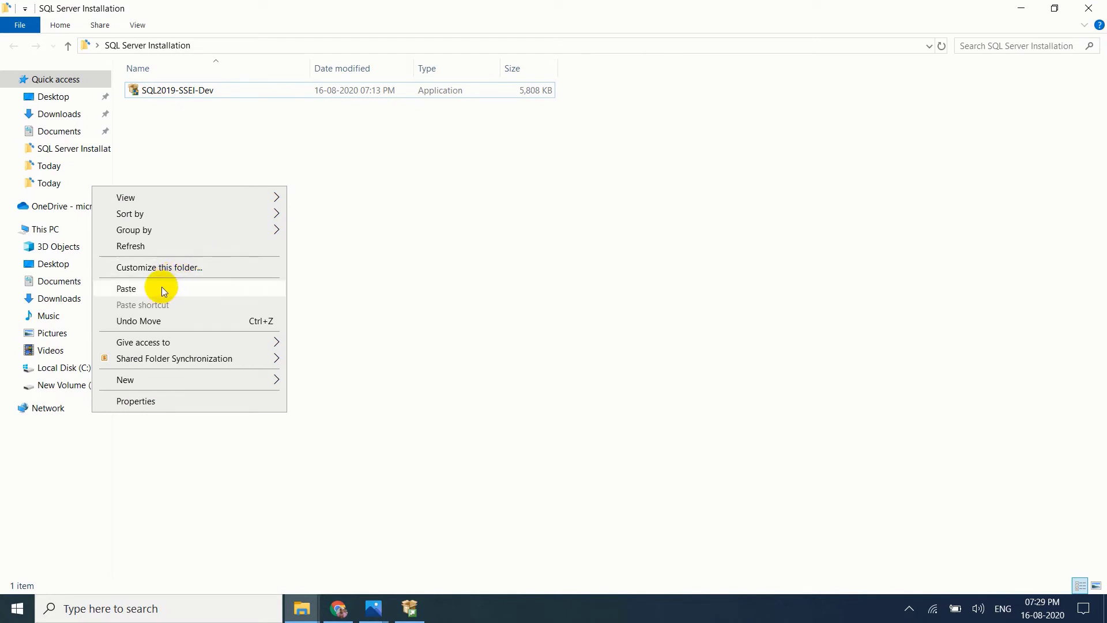
{"action": "left_click", "coordinate": [126, 289]}
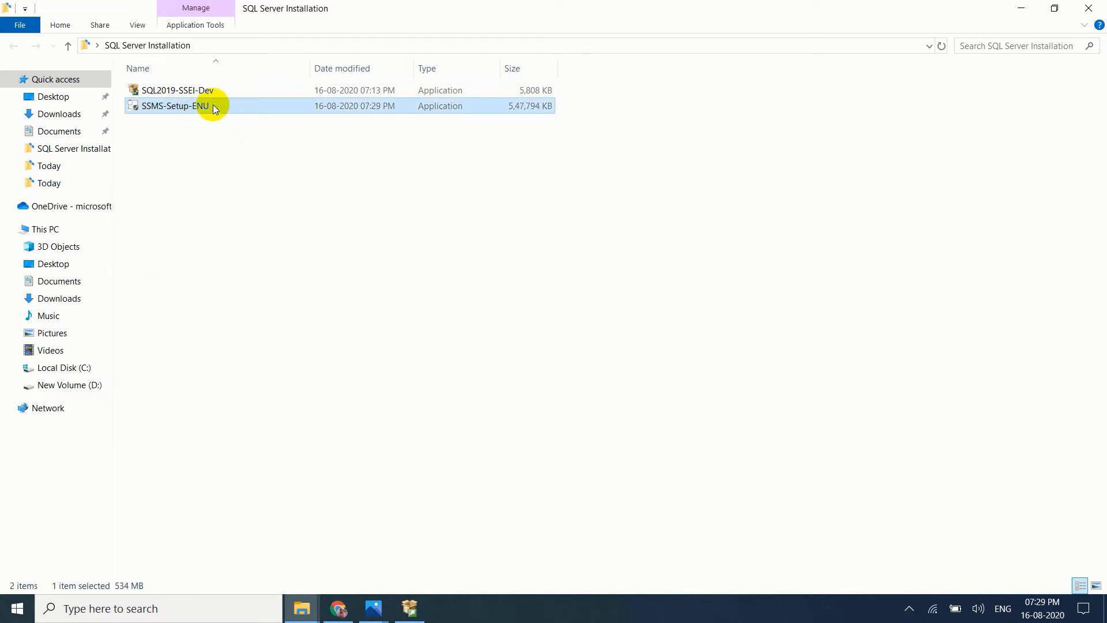
{"action": "double_click", "coordinate": [172, 105]}
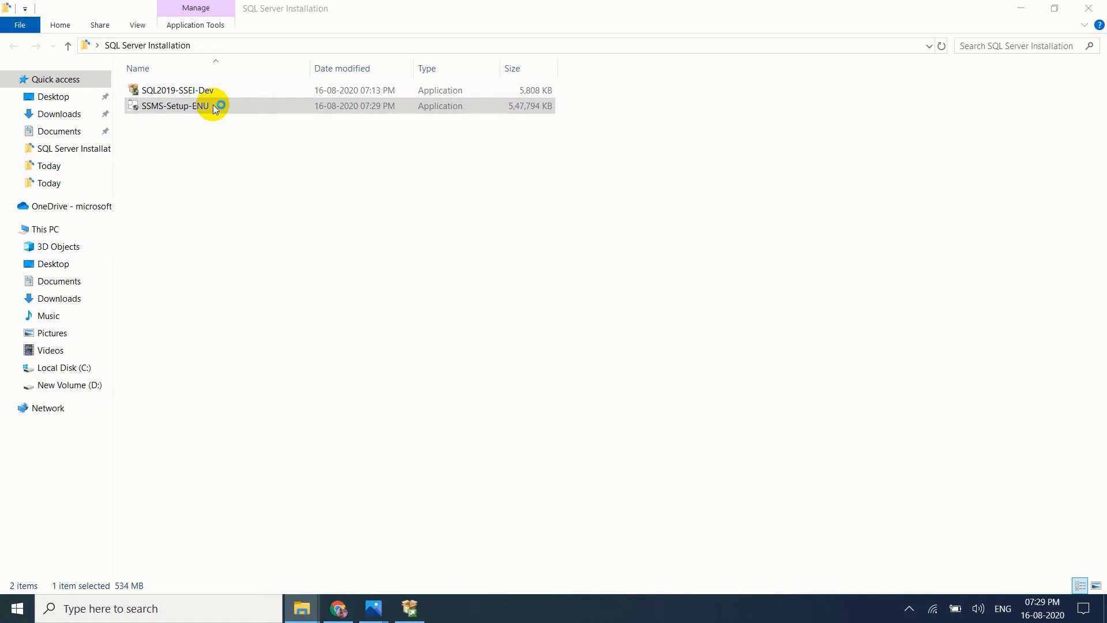
{"action": "mouse_move", "coordinate": [472, 393]}
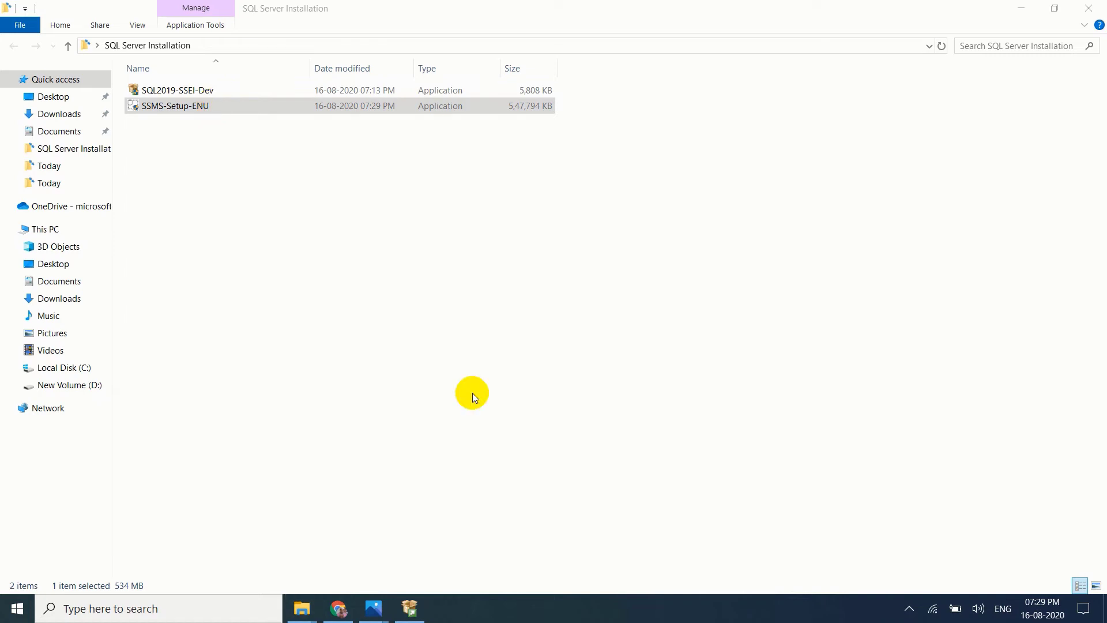
Step: Install Management Studio 18.6, then close the completed setup and the folder window
{"action": "double_click", "coordinate": [175, 106]}
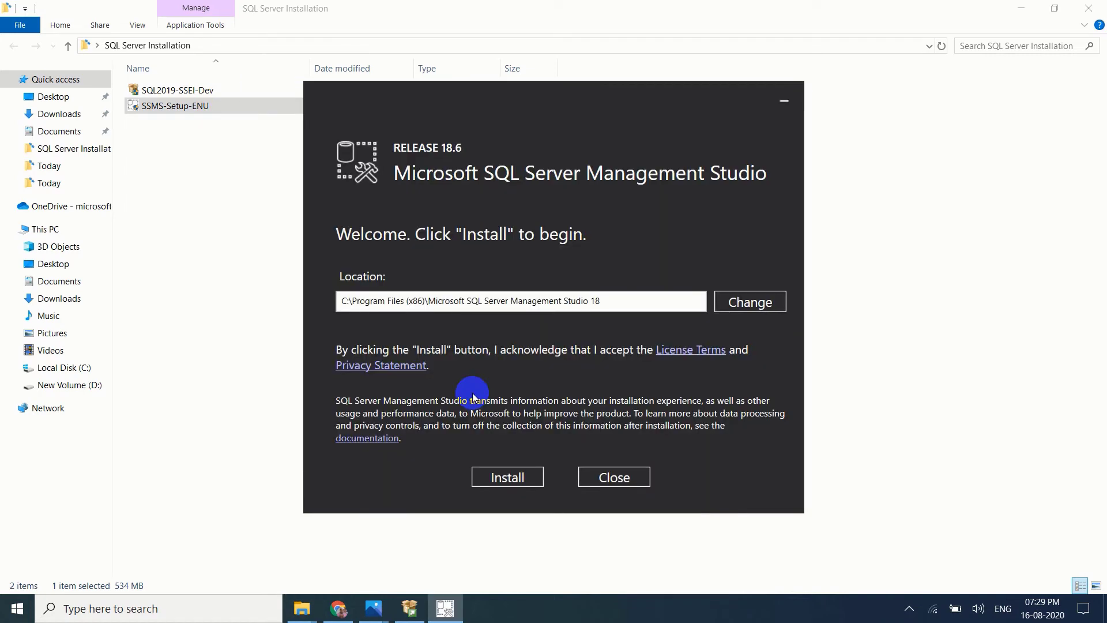
{"action": "left_click", "coordinate": [507, 477]}
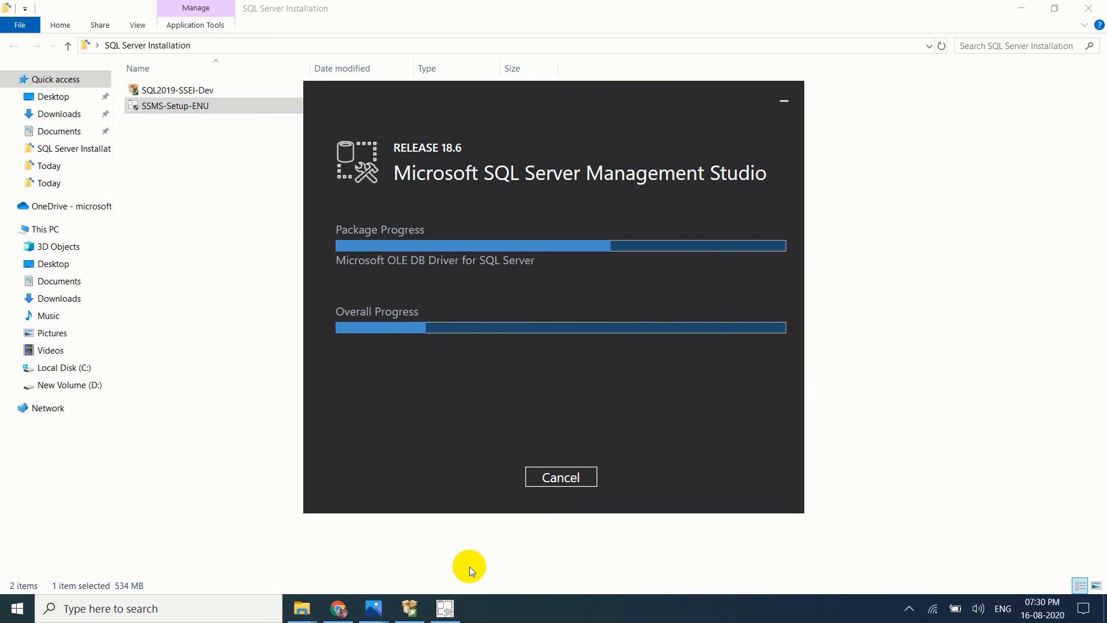
{"action": "mouse_move", "coordinate": [556, 565]}
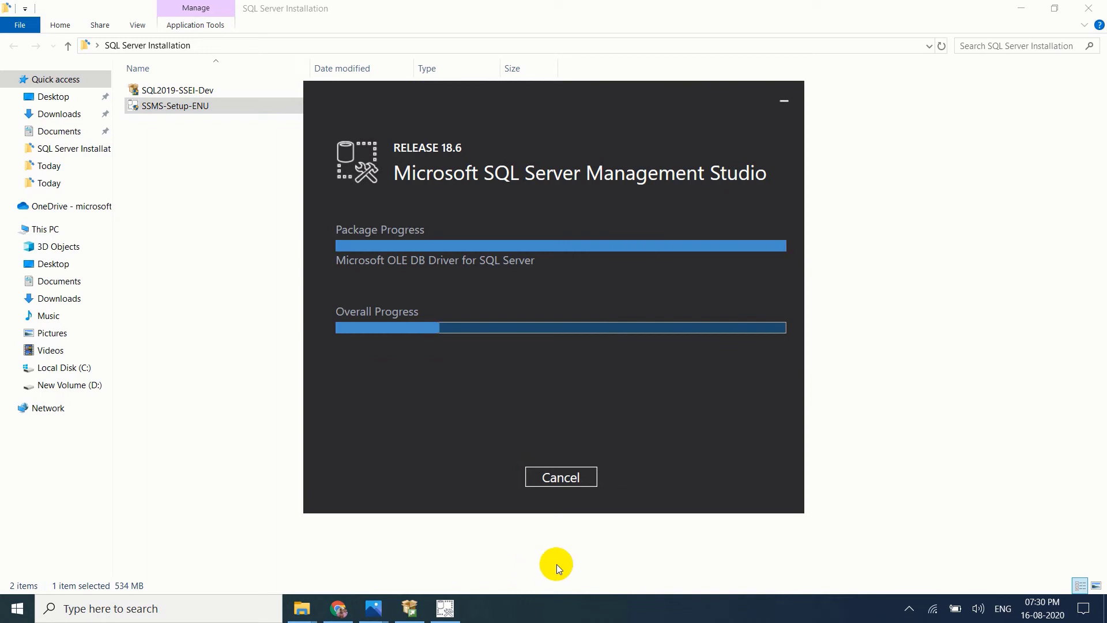
{"action": "mouse_move", "coordinate": [1091, 466]}
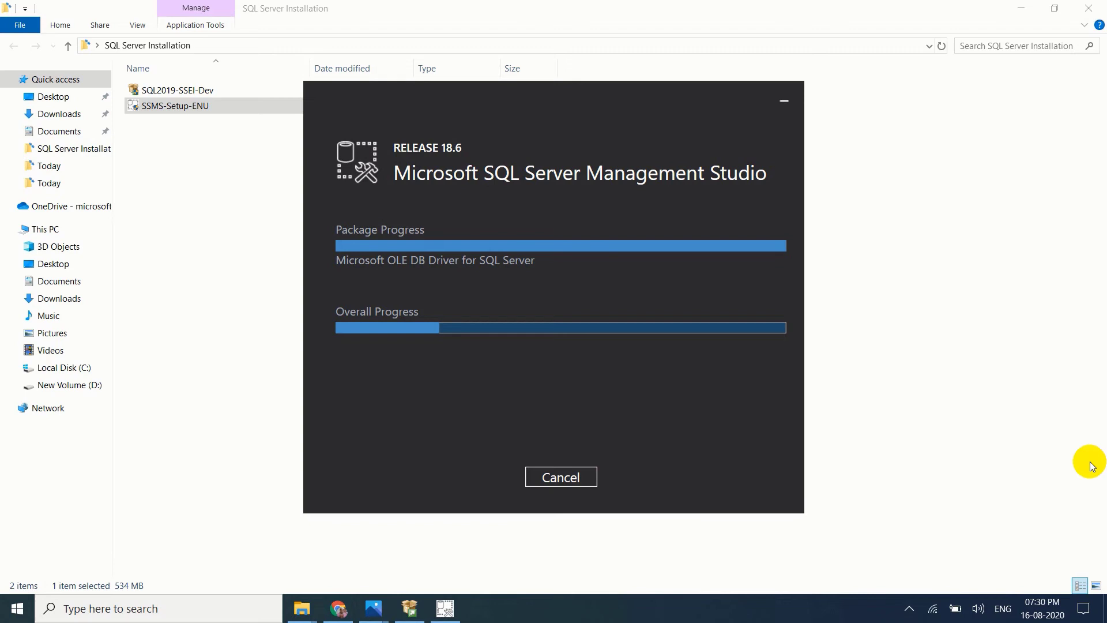
{"action": "mouse_move", "coordinate": [368, 311]}
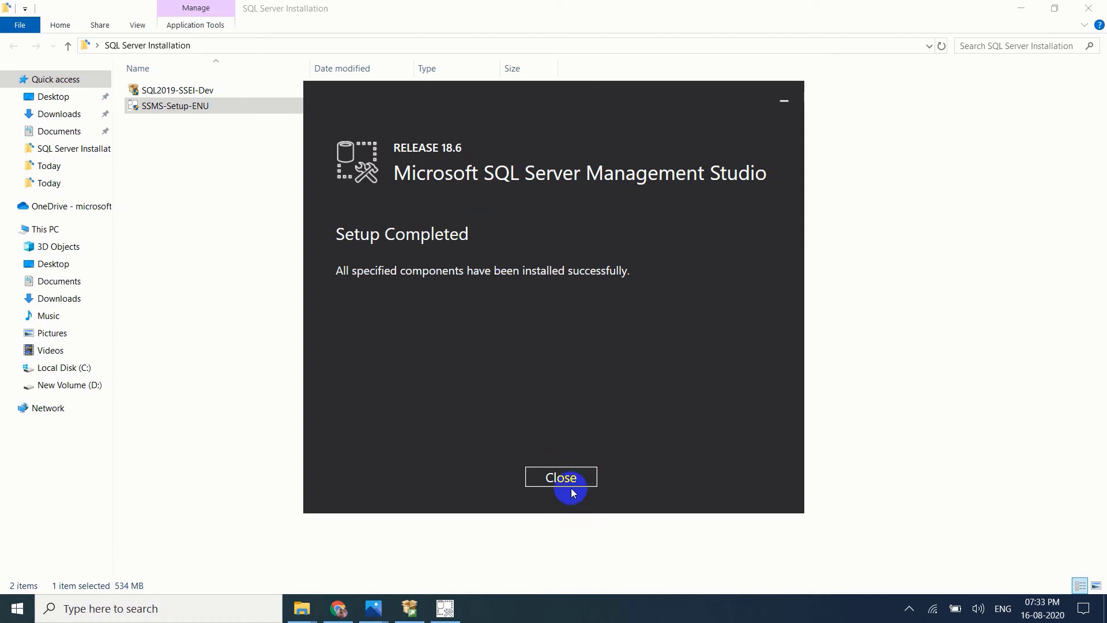
{"action": "left_click", "coordinate": [560, 477]}
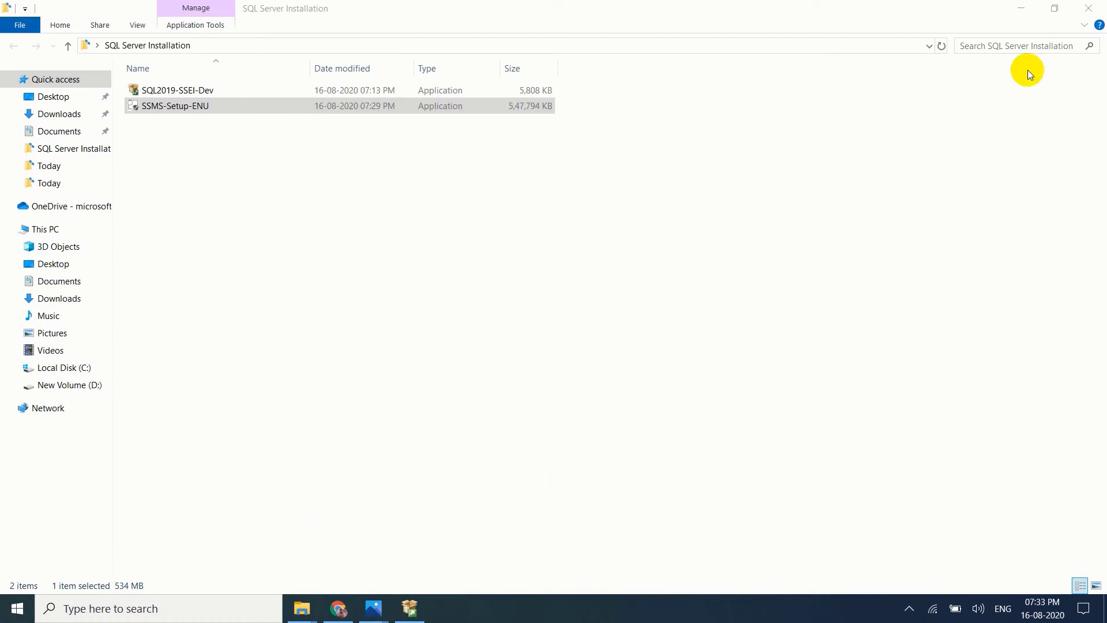
{"action": "mouse_move", "coordinate": [1096, 7]}
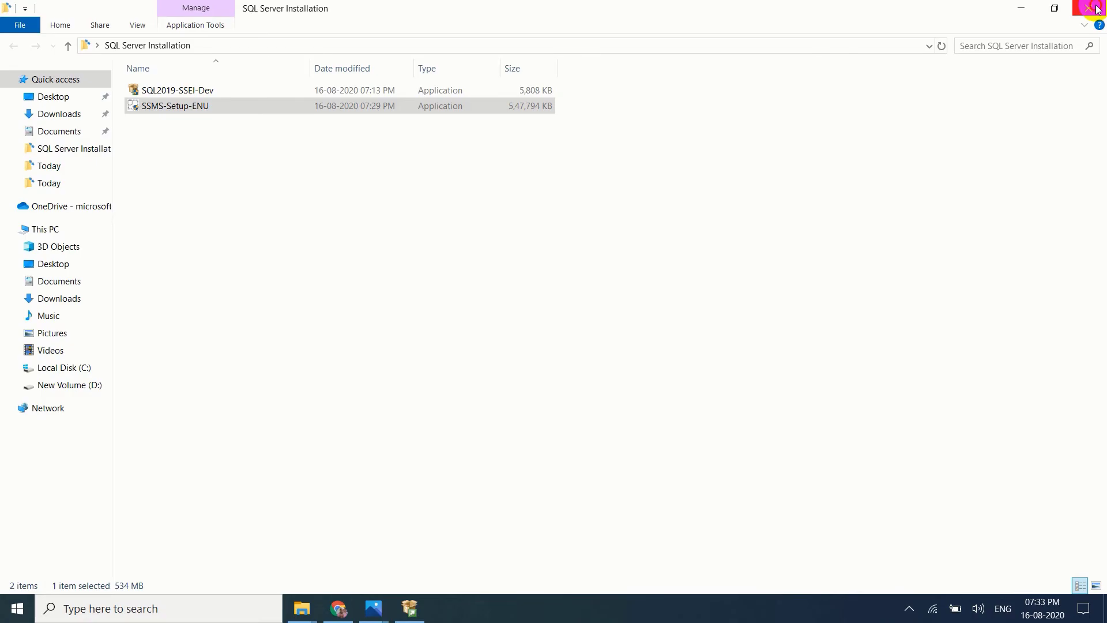
{"action": "left_click", "coordinate": [1096, 7]}
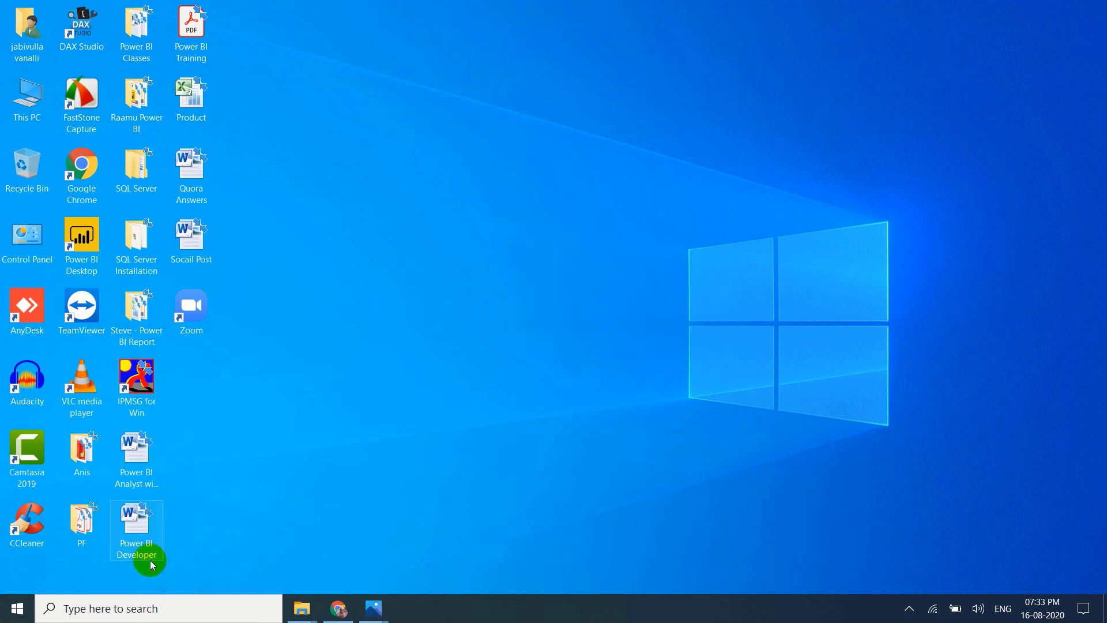
Step: Search Windows for 'mic' to list Microsoft SQL Server Management Studio 18
{"action": "type", "text": "mic"}
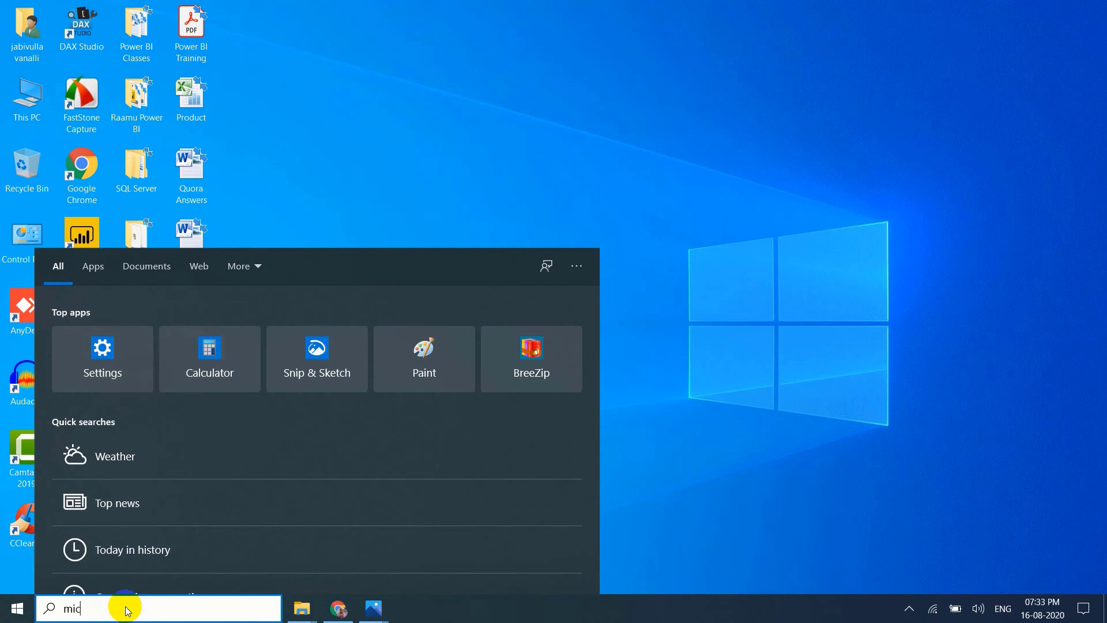
{"action": "type", "text": "microsoft Store"}
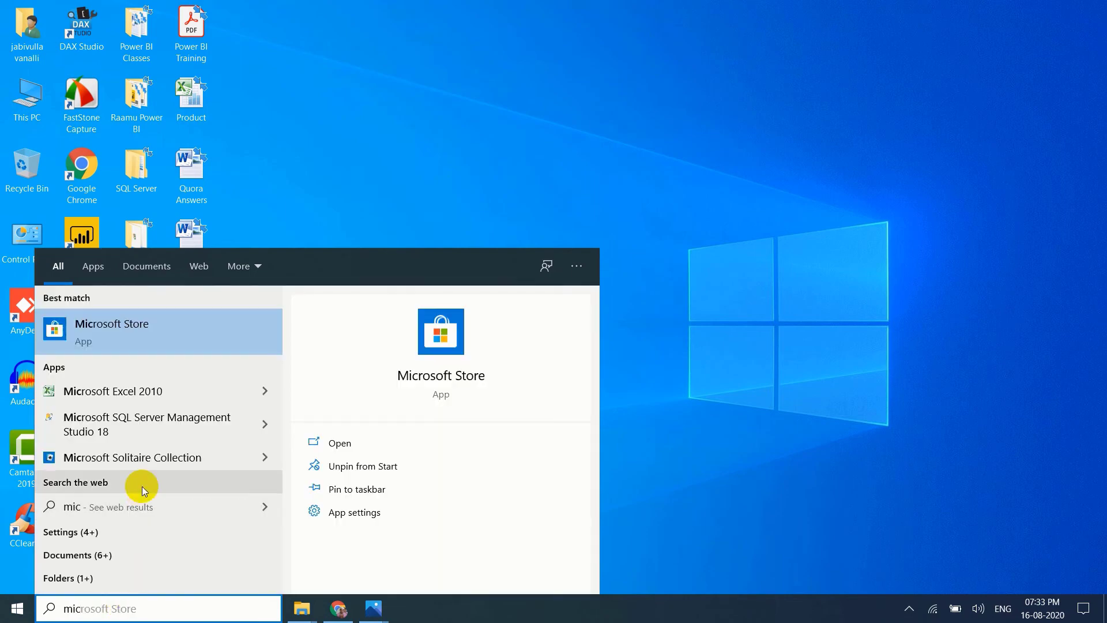
{"action": "mouse_move", "coordinate": [178, 431]}
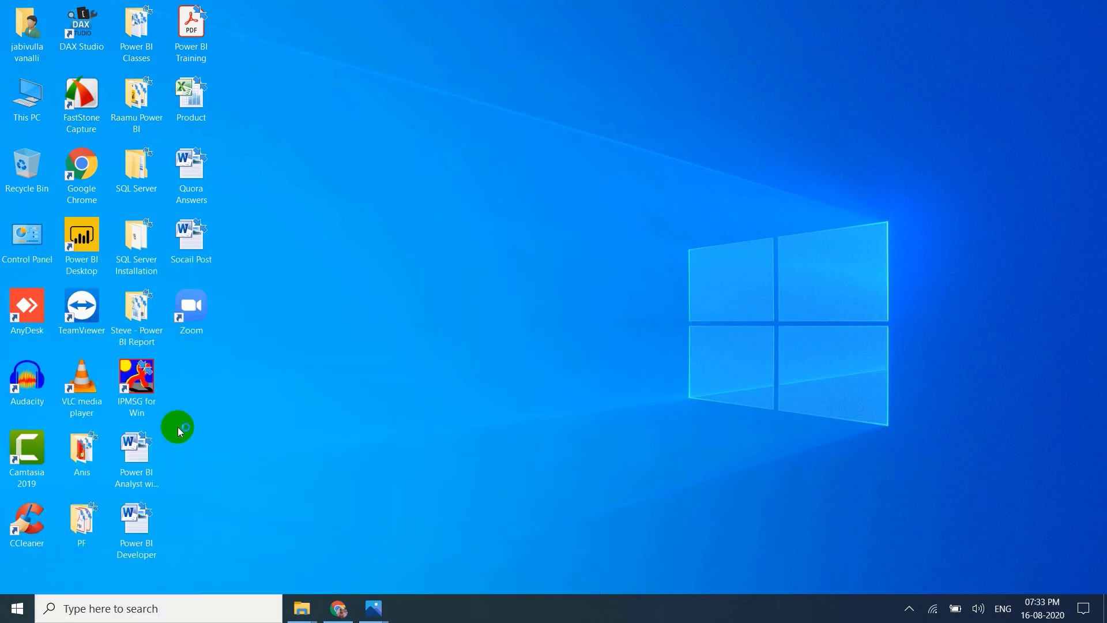
{"action": "mouse_move", "coordinate": [241, 434]}
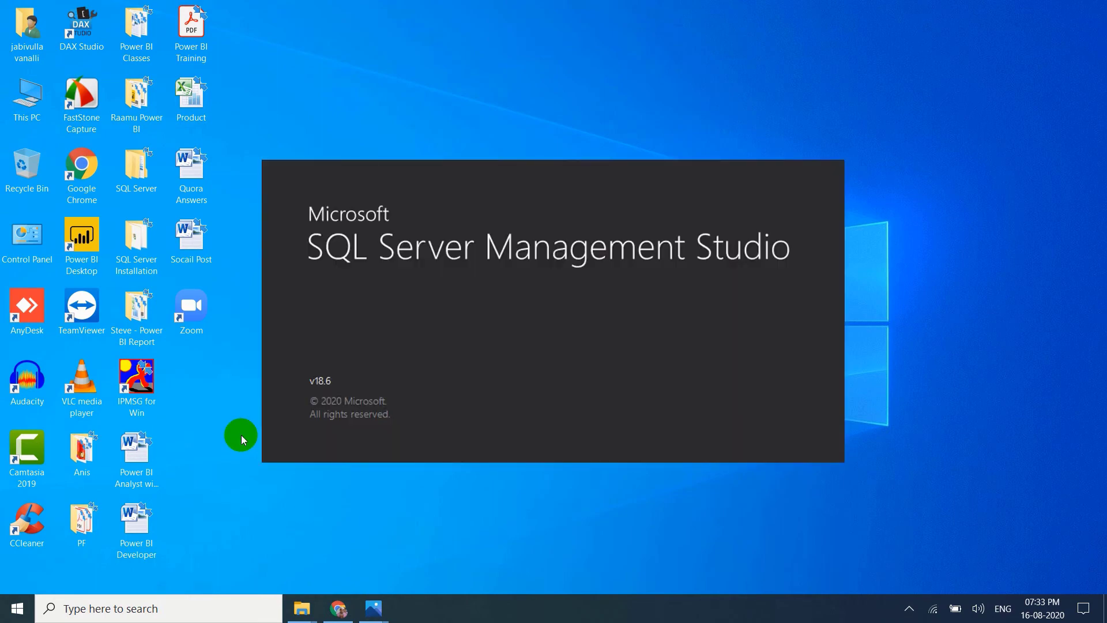
{"action": "mouse_move", "coordinate": [232, 427]}
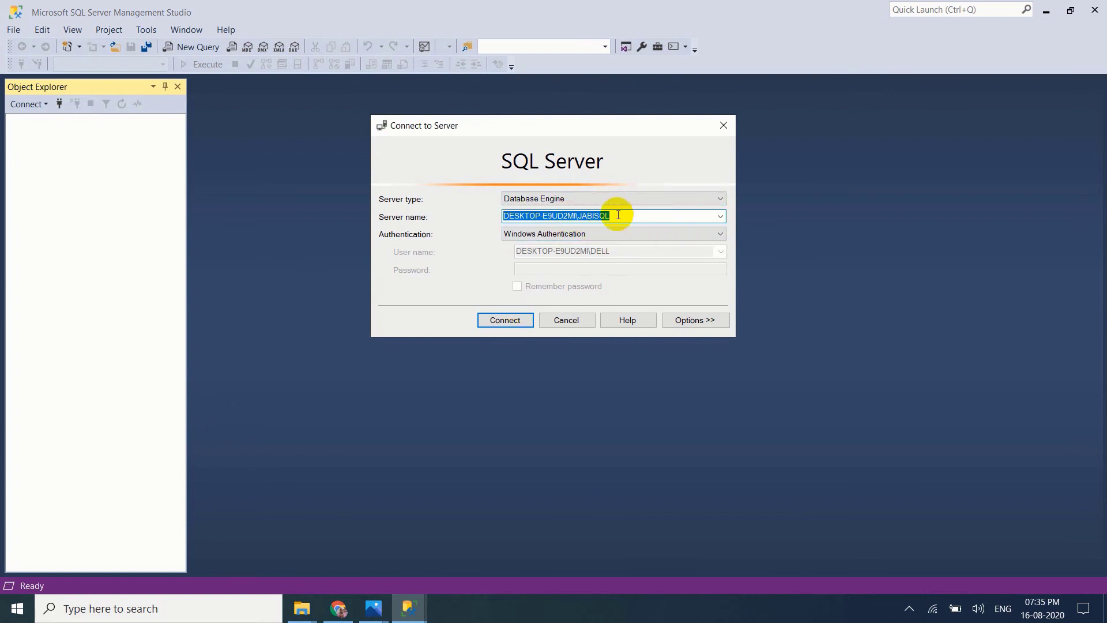
Step: Connect to server ...\JABISQL as Database Engine using Windows Authentication
{"action": "left_click", "coordinate": [613, 216]}
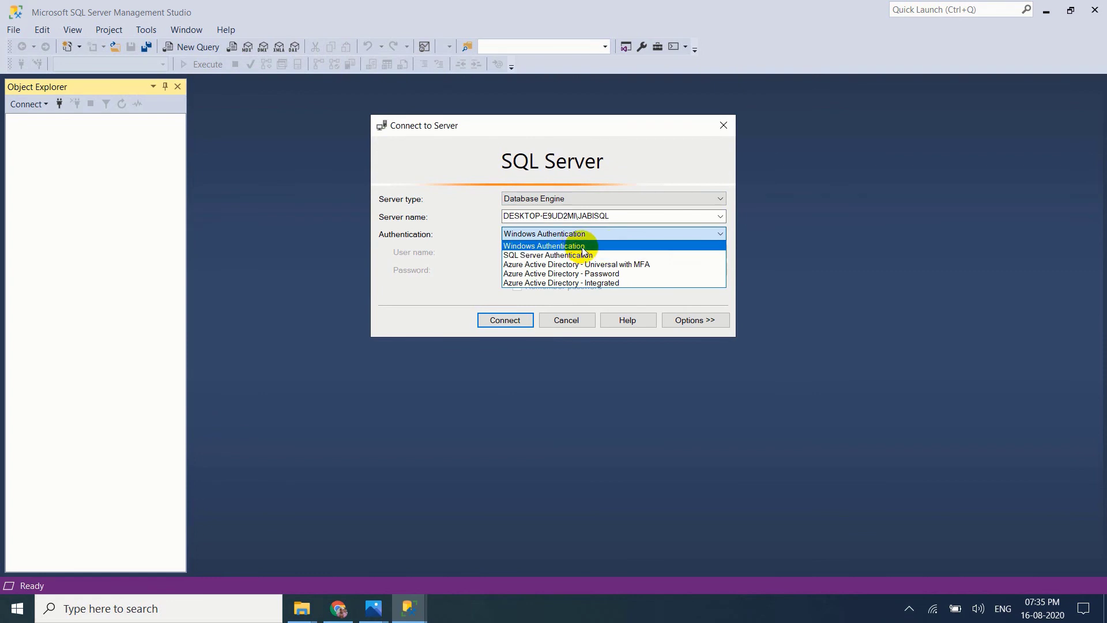
{"action": "left_click", "coordinate": [544, 245]}
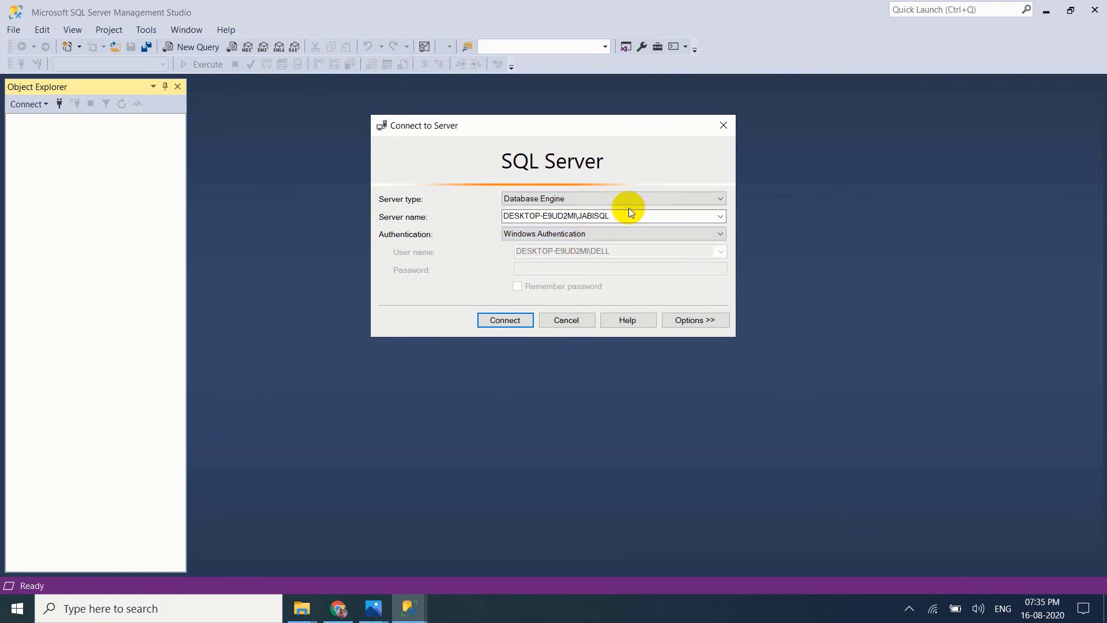
{"action": "left_click", "coordinate": [718, 198]}
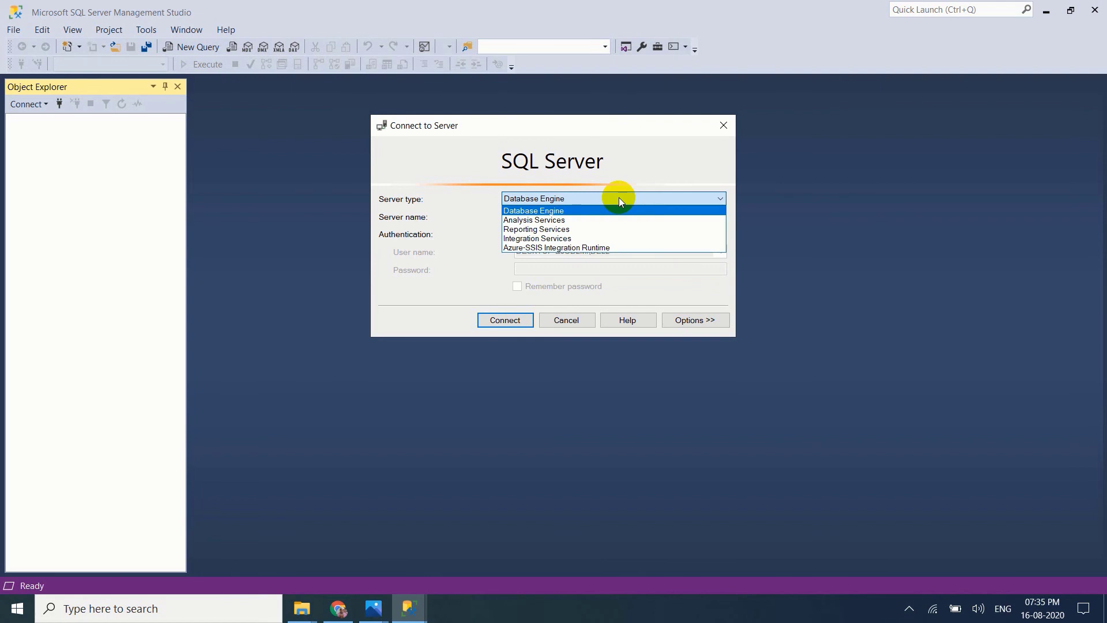
{"action": "mouse_move", "coordinate": [537, 228]}
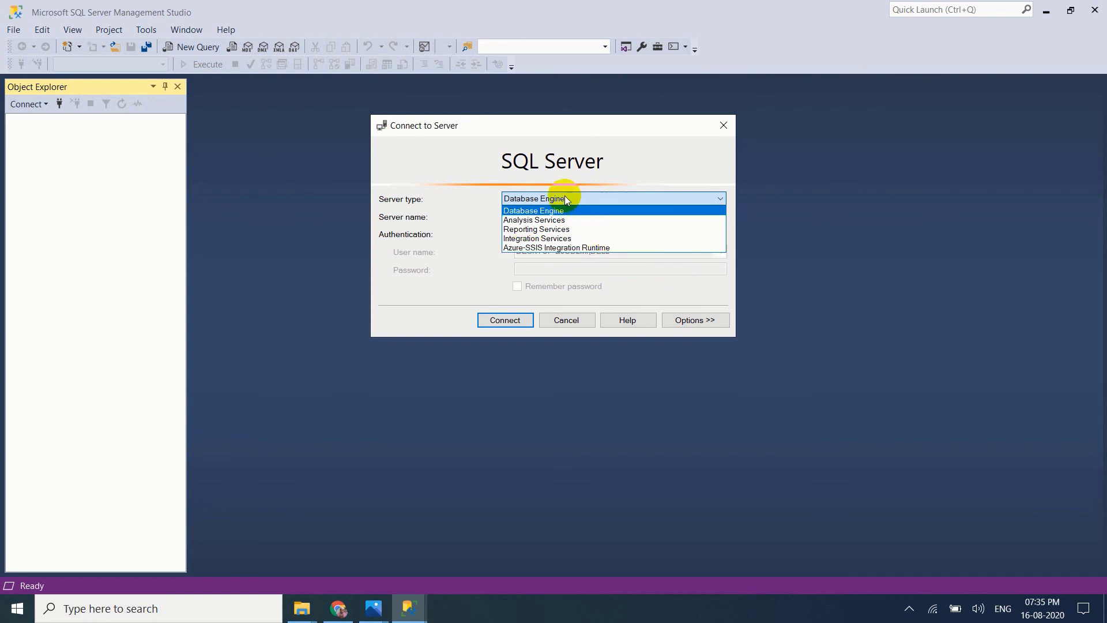
{"action": "left_click", "coordinate": [533, 209]}
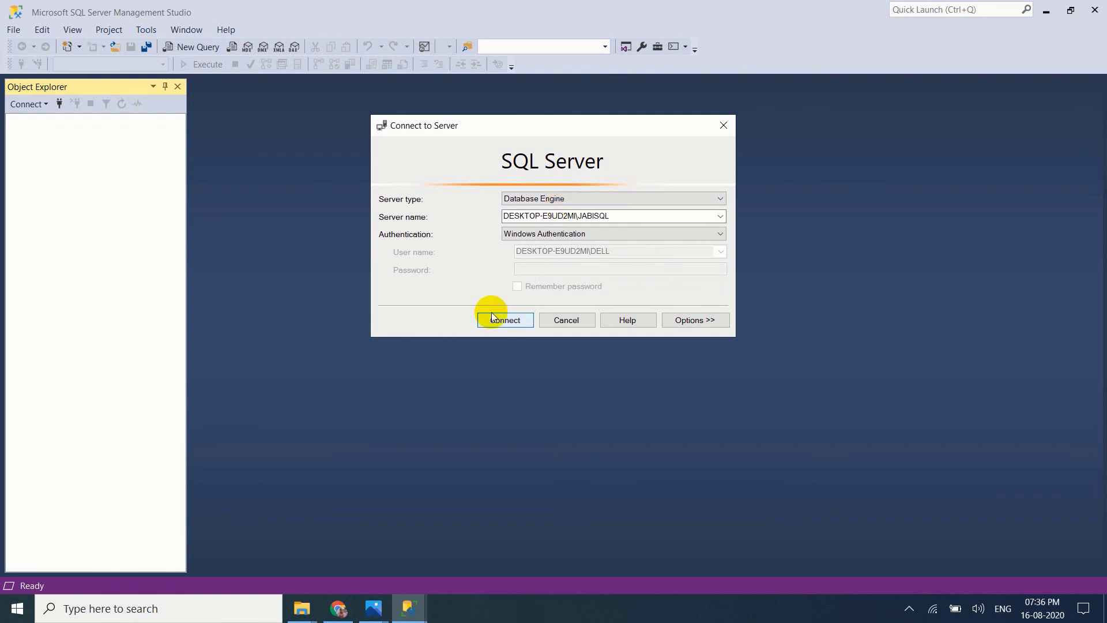
{"action": "left_click", "coordinate": [504, 320]}
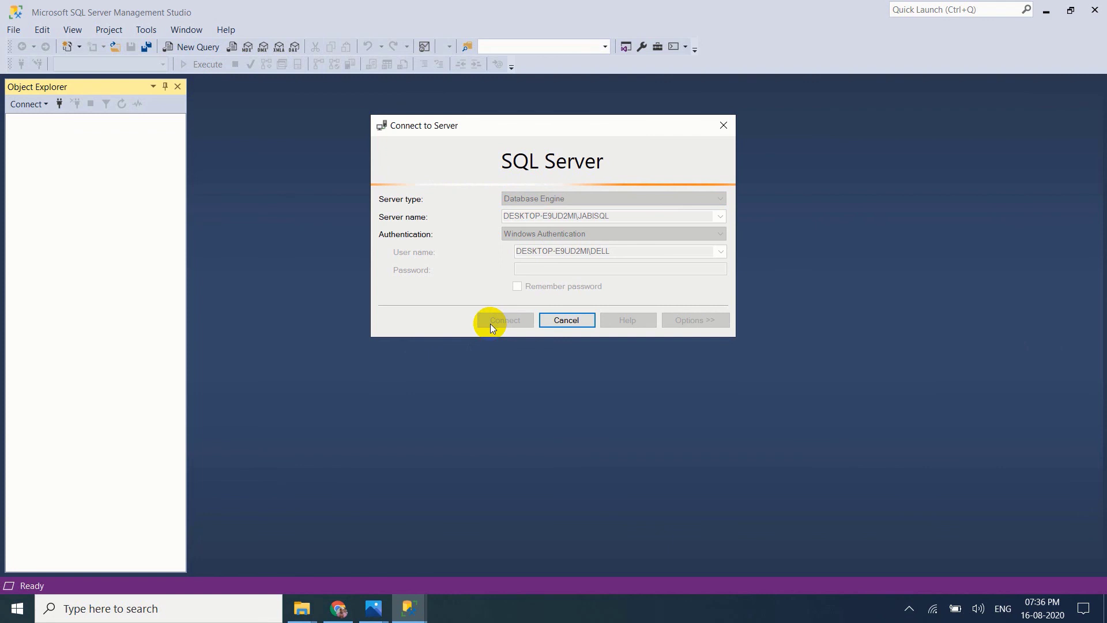
{"action": "left_click", "coordinate": [503, 320]}
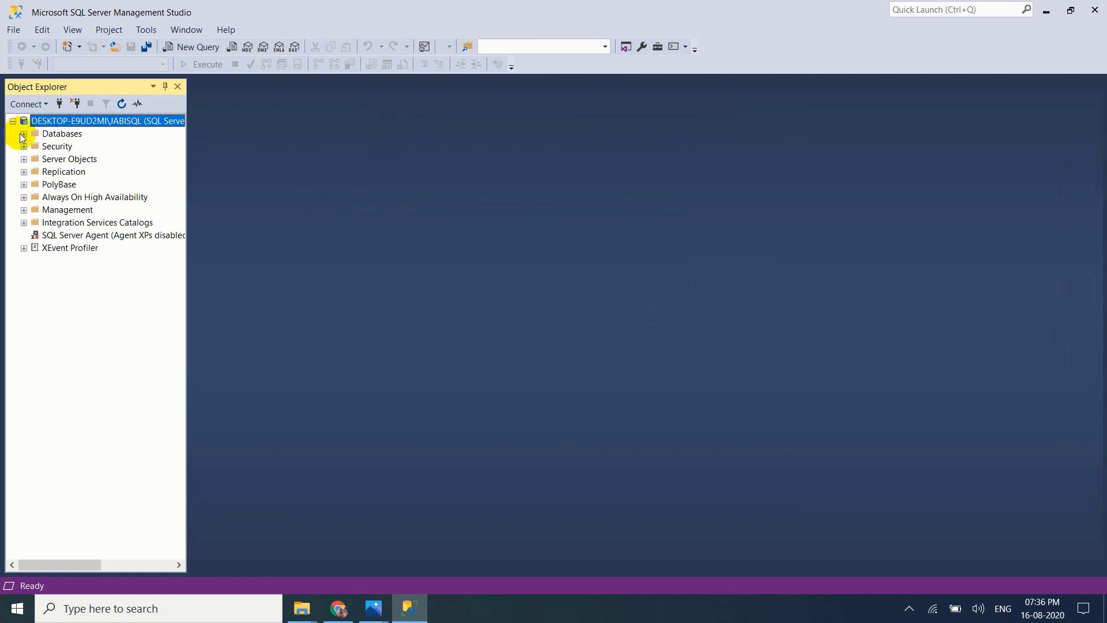
{"action": "left_click", "coordinate": [23, 133]}
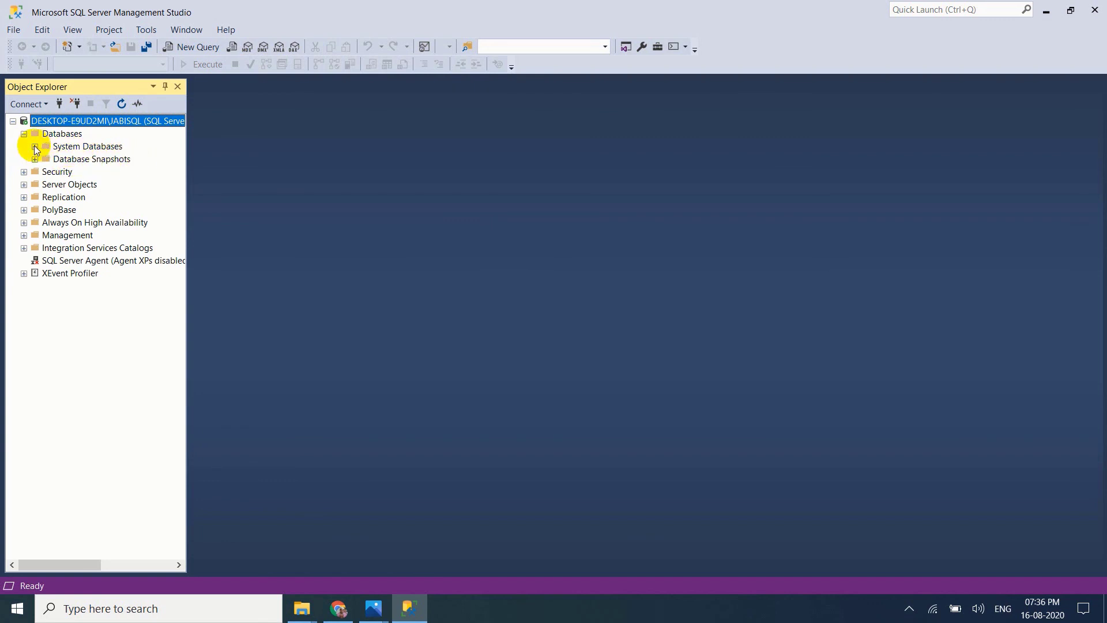
{"action": "left_click", "coordinate": [34, 146]}
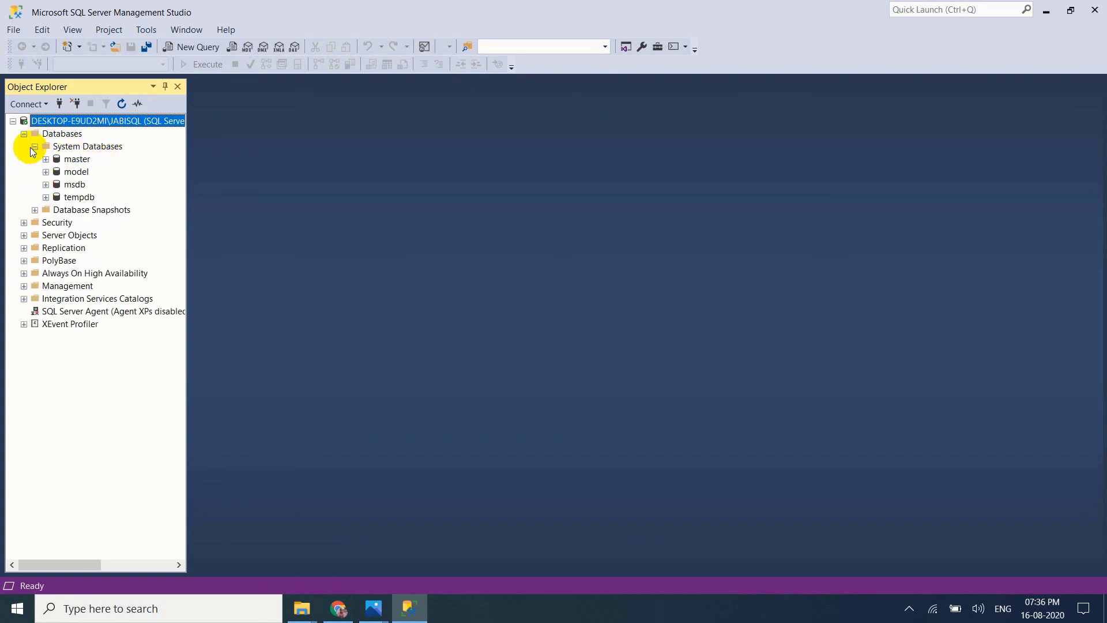
{"action": "left_click", "coordinate": [23, 133]}
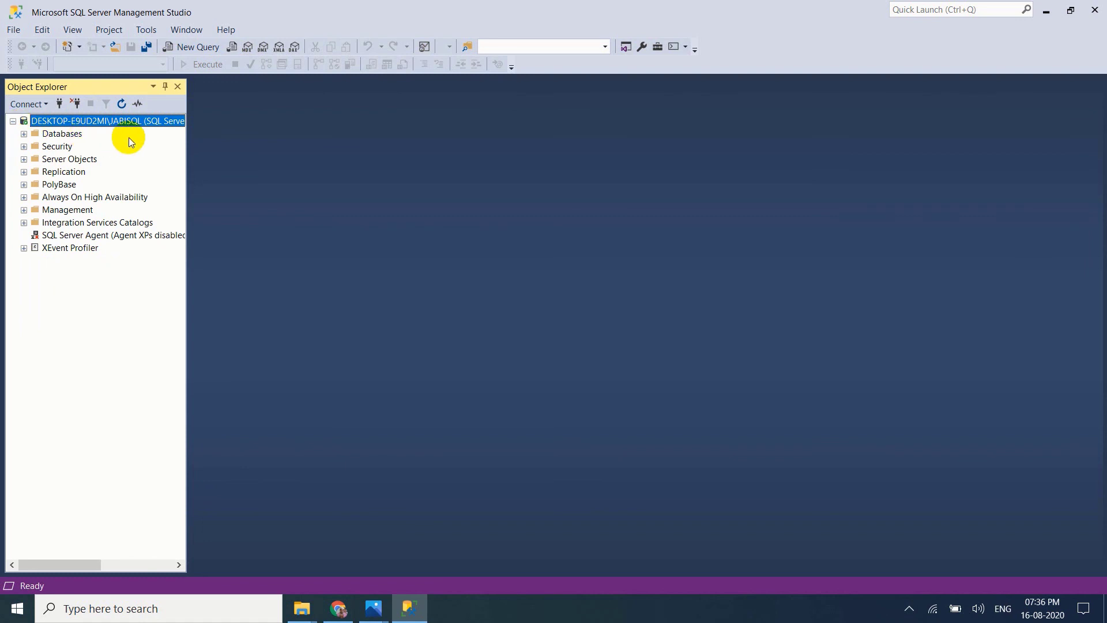
{"action": "mouse_move", "coordinate": [131, 143]}
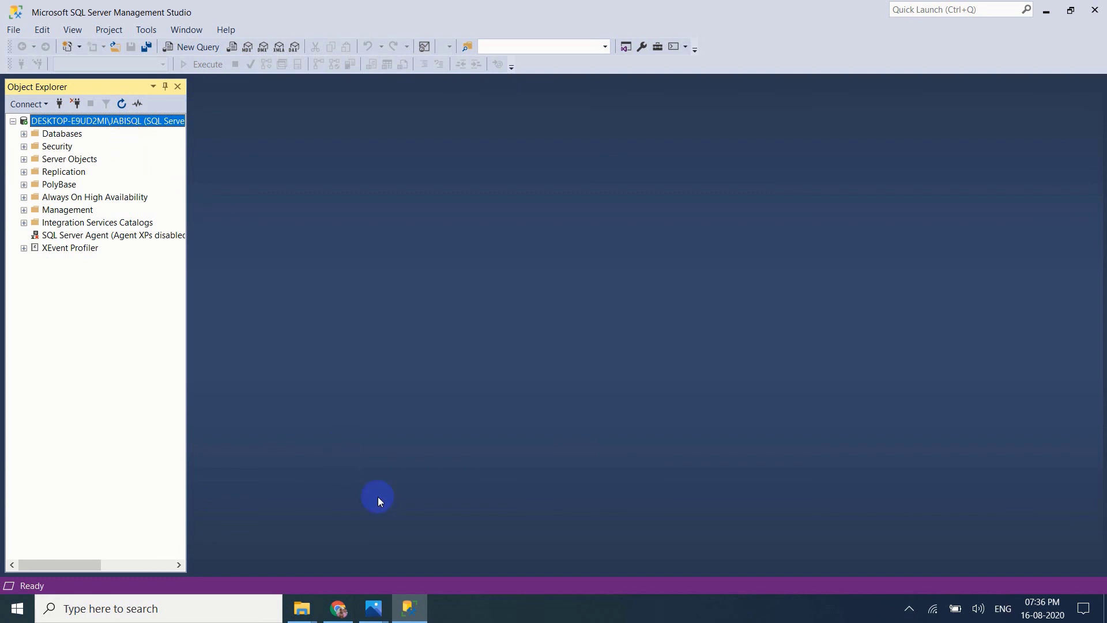
{"action": "mouse_move", "coordinate": [338, 607]}
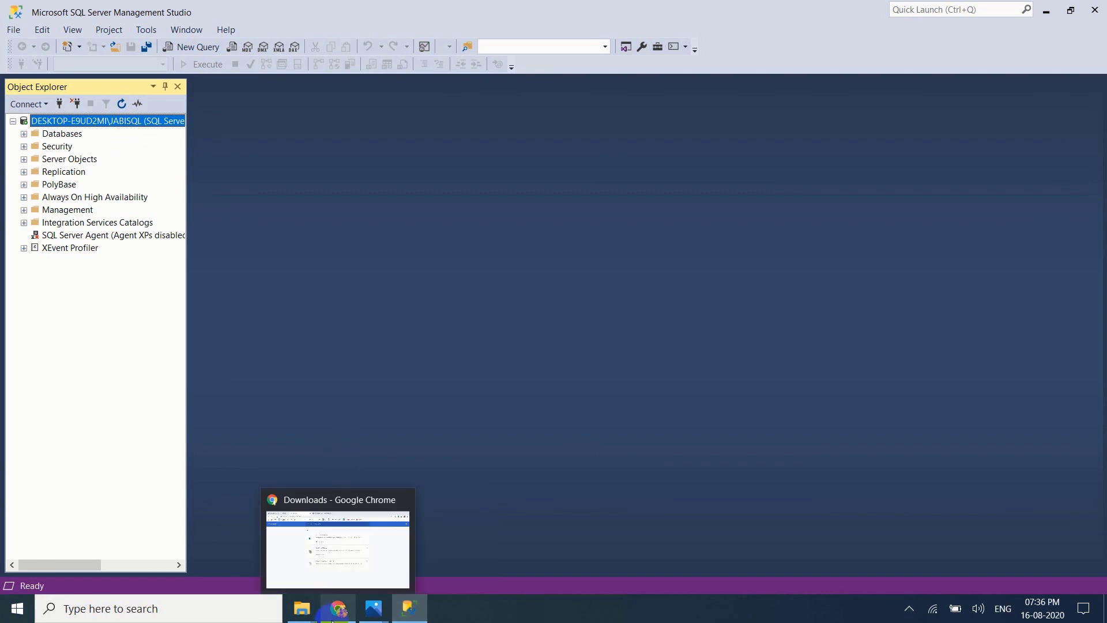
Step: Show End Screen.jpg, the Power BI training advert, in the Photos app from the taskbar
{"action": "left_click", "coordinate": [373, 608]}
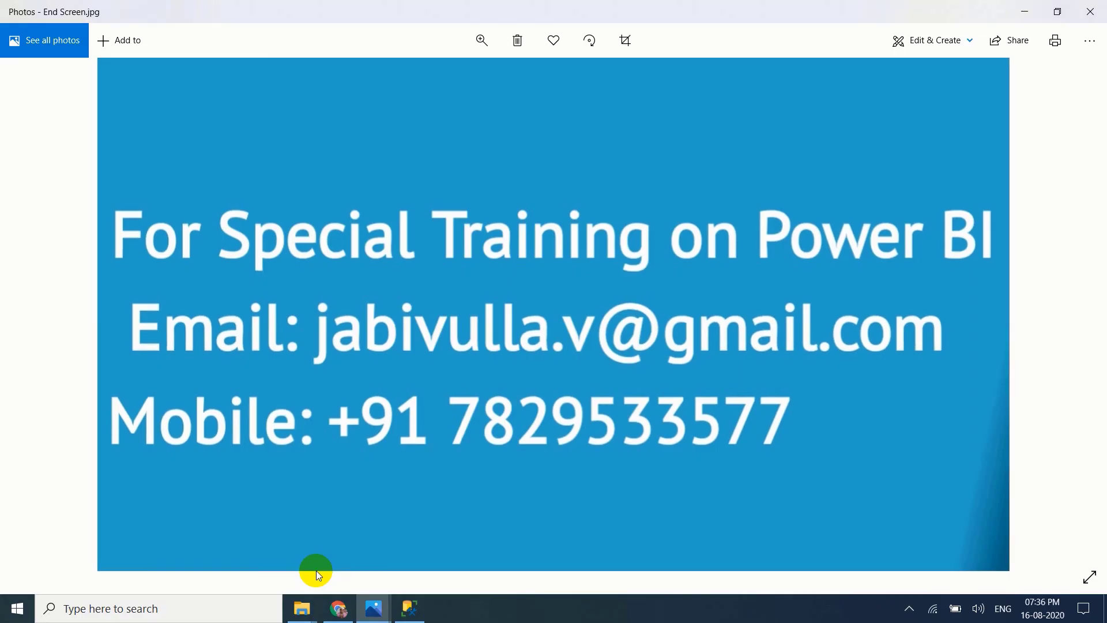
{"action": "mouse_move", "coordinate": [230, 434]}
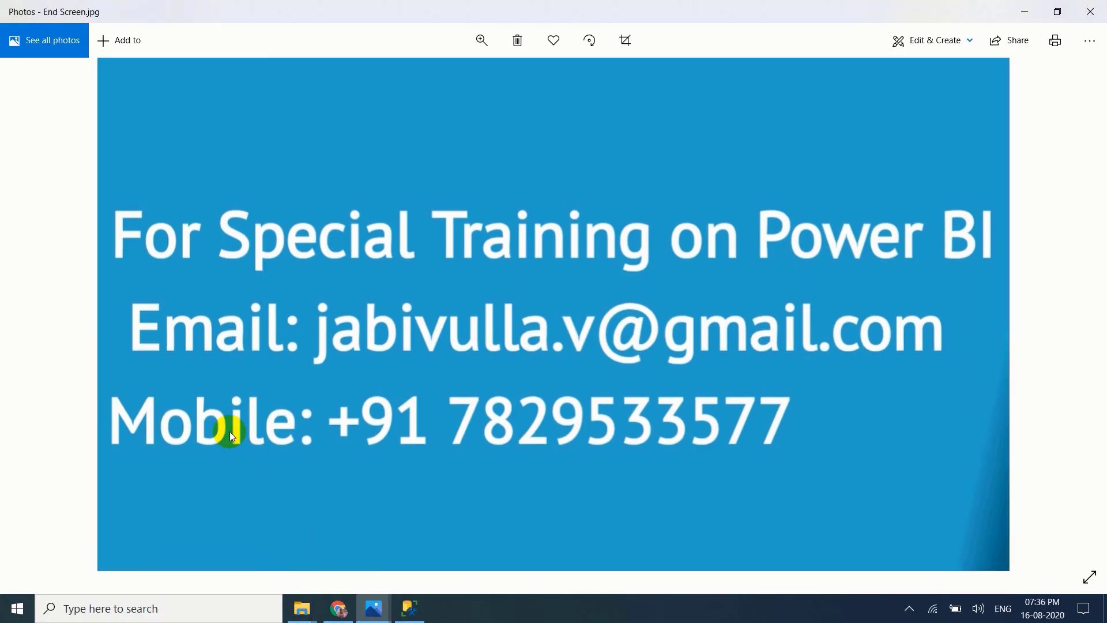